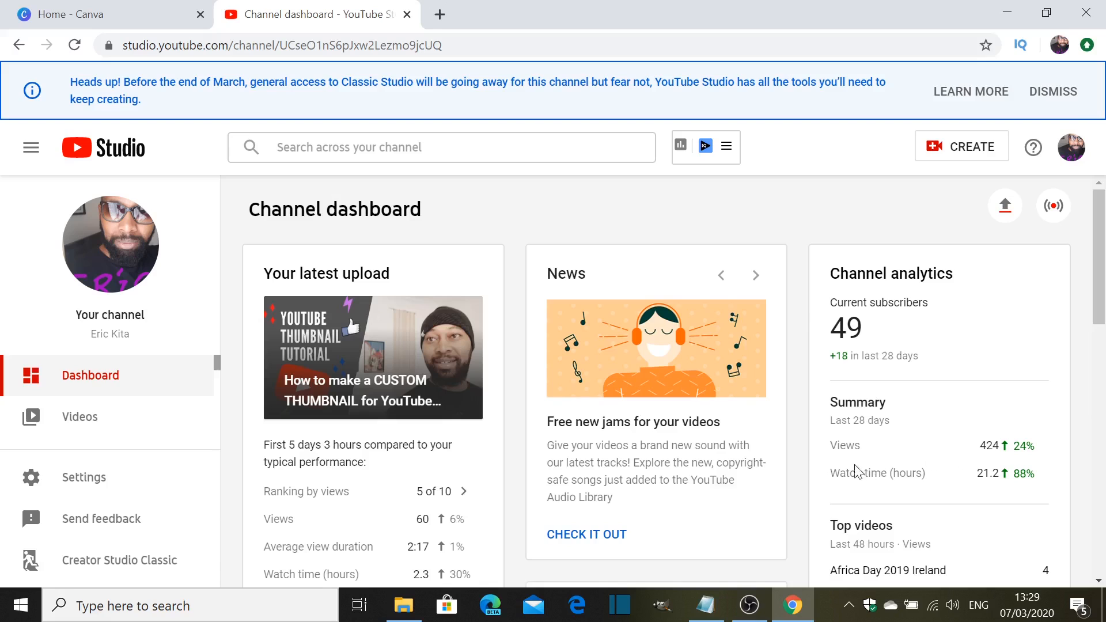
mouse_move(82, 478)
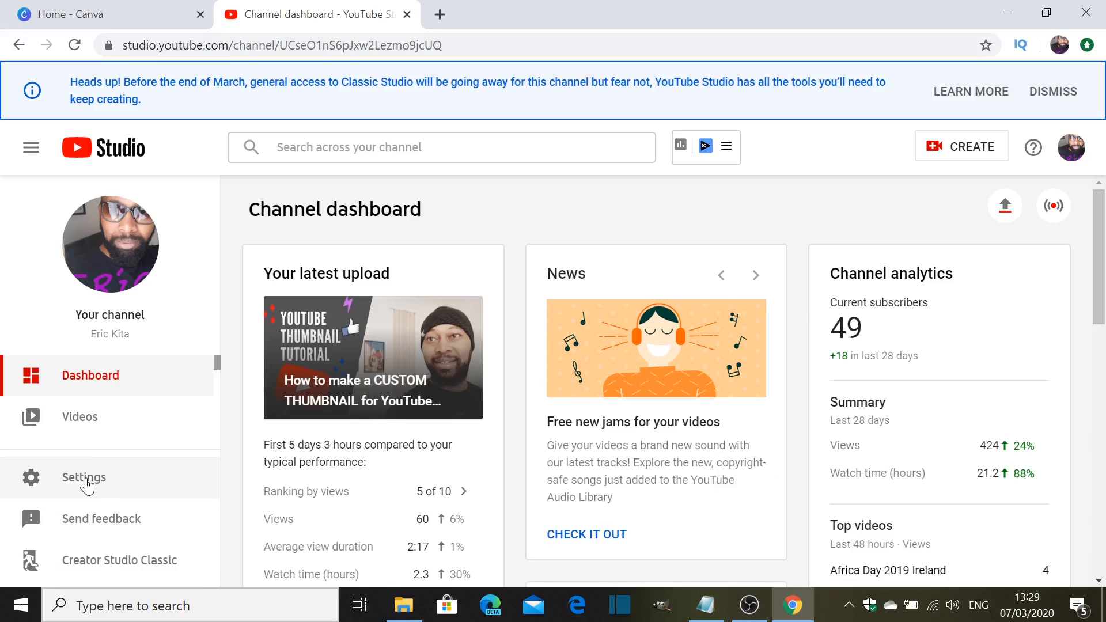
Step: Go to Settings > Channel > Branding to view the current video watermark
left_click(83, 477)
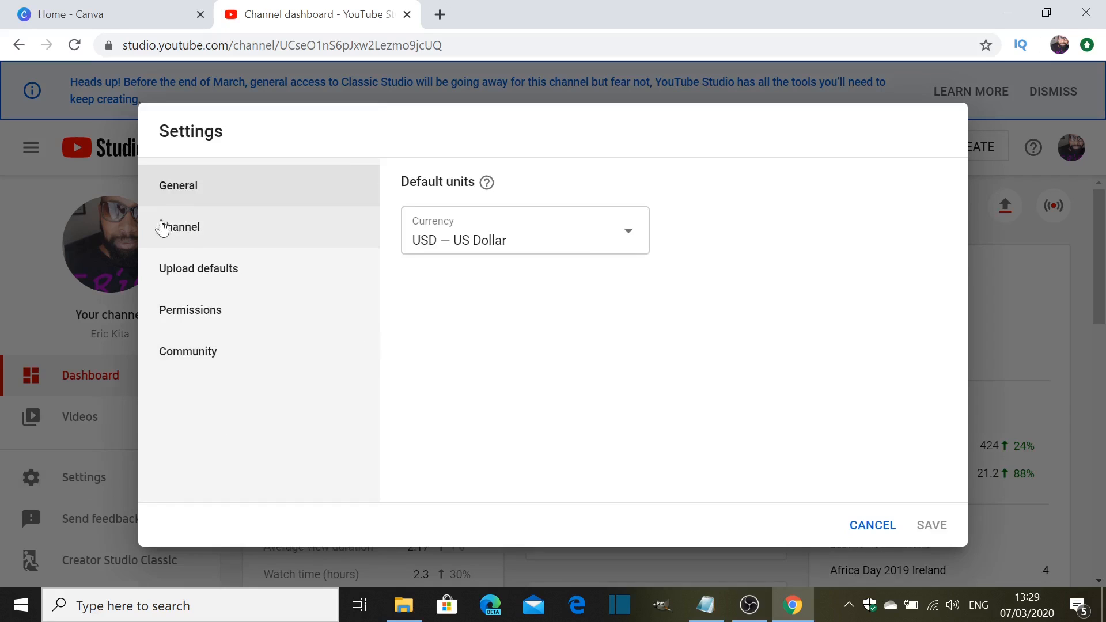
left_click(180, 227)
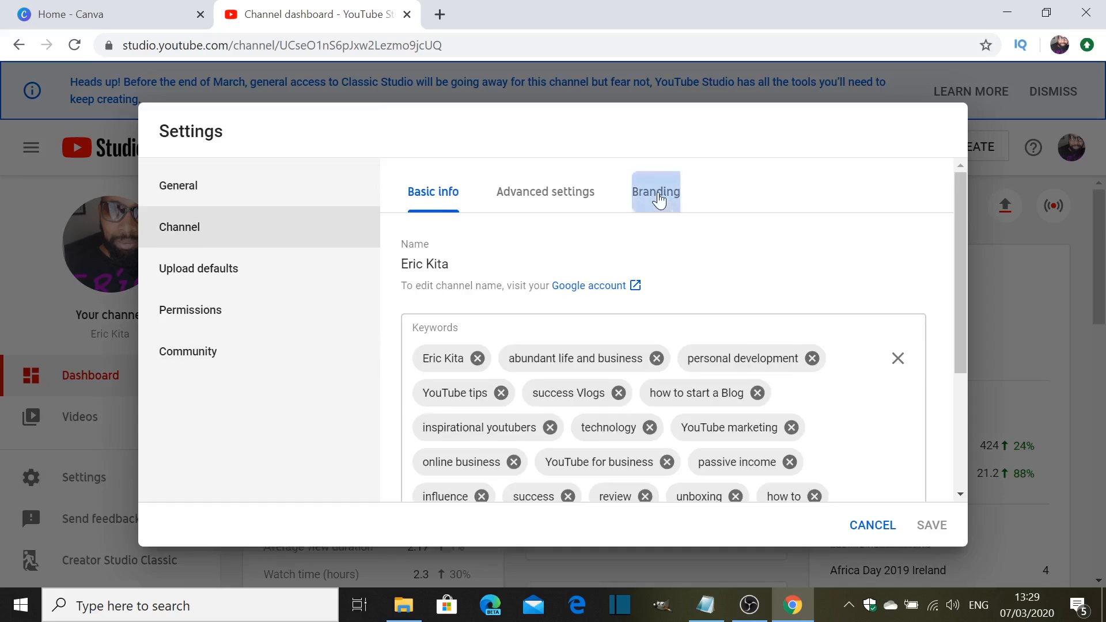
left_click(655, 191)
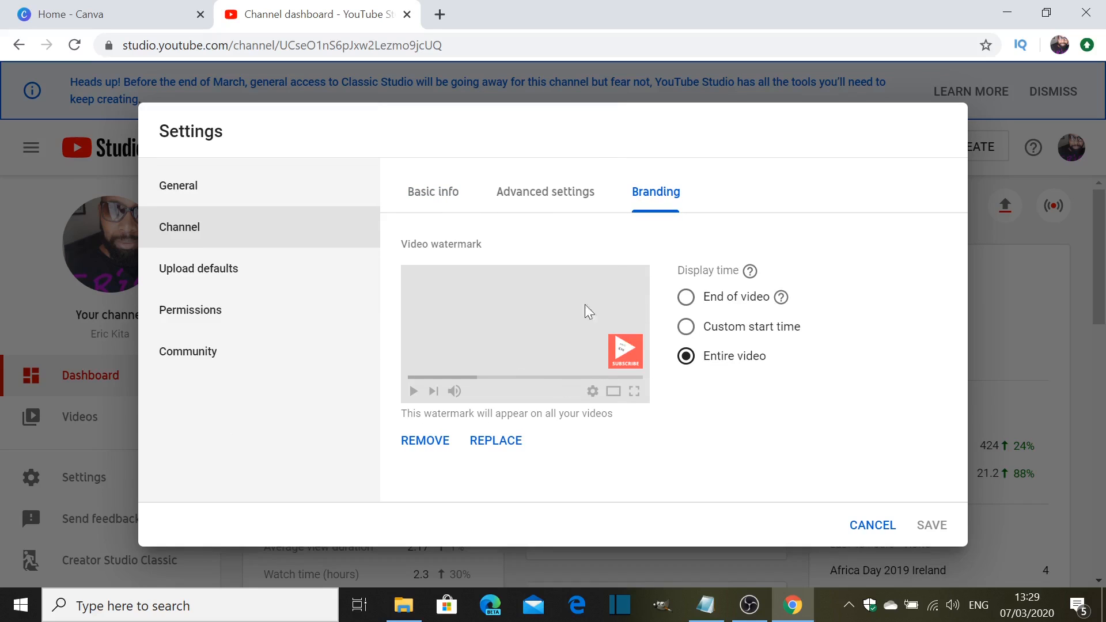
mouse_move(613, 358)
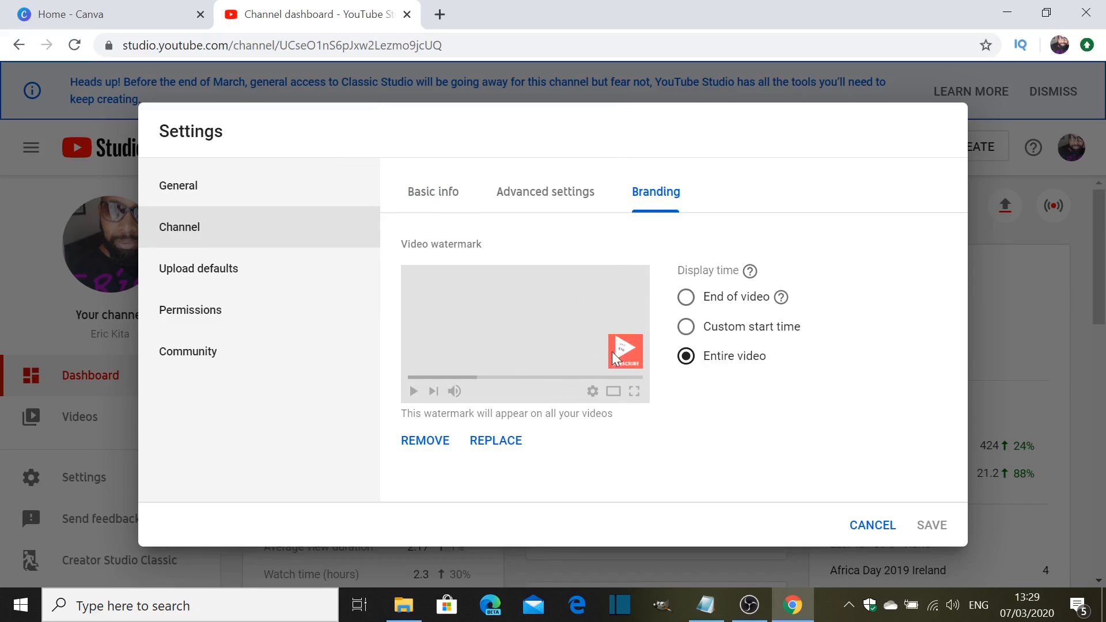
mouse_move(628, 372)
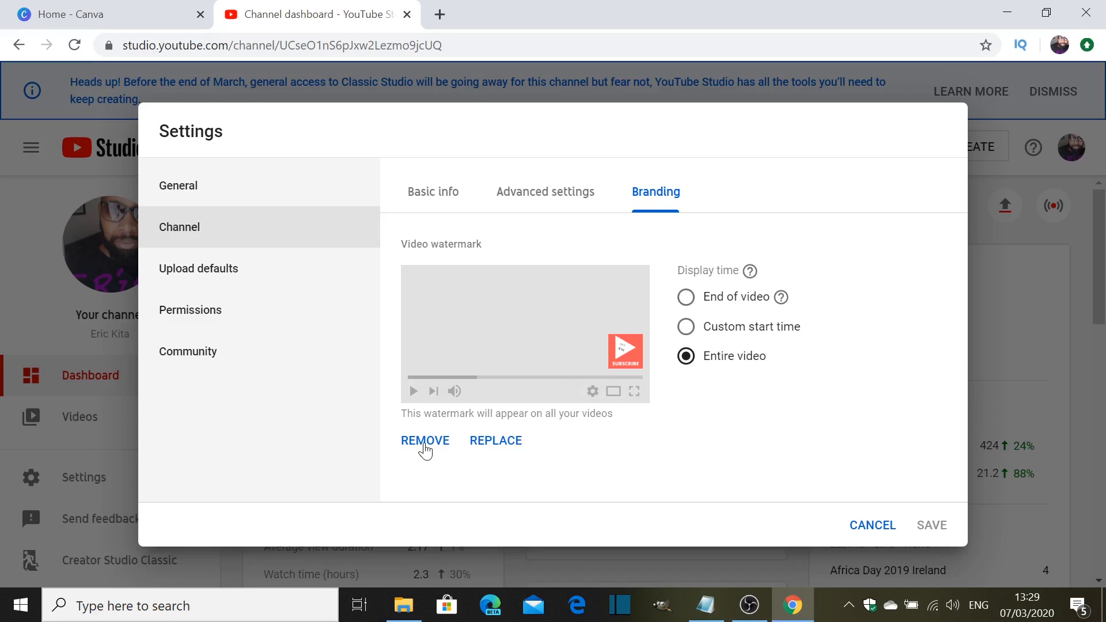
Step: Remove the existing subscribe-button video watermark
left_click(425, 440)
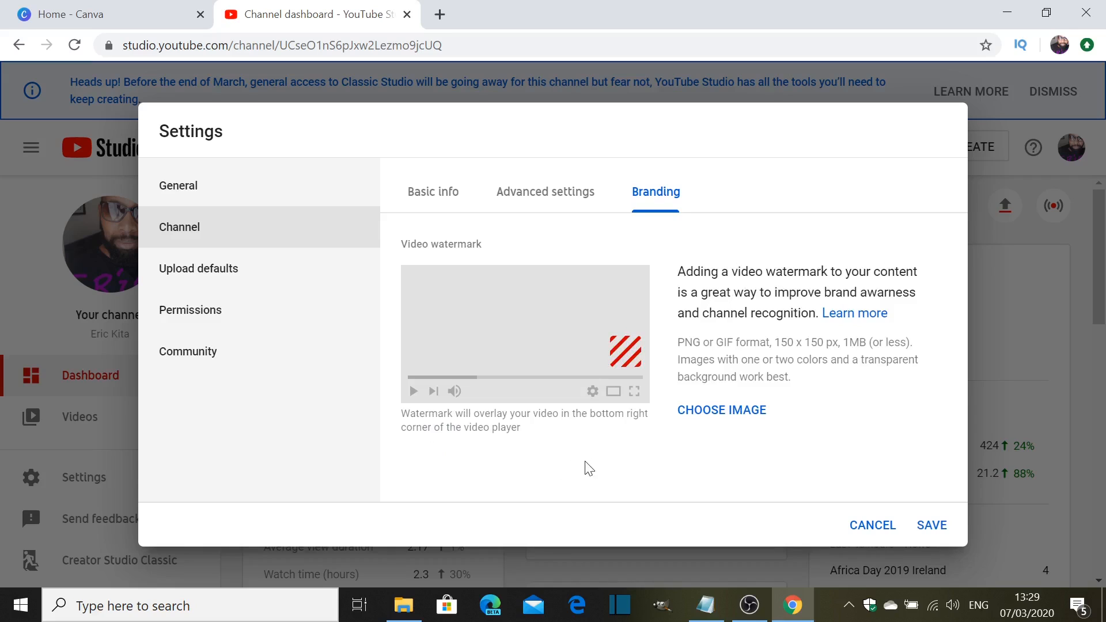
mouse_move(721, 410)
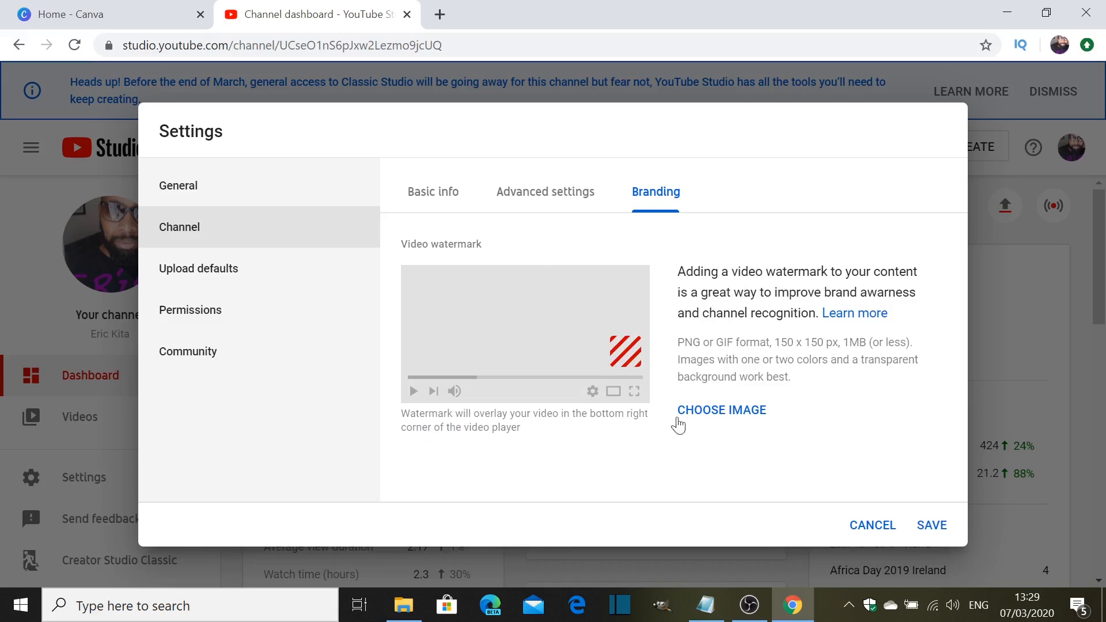
mouse_move(689, 461)
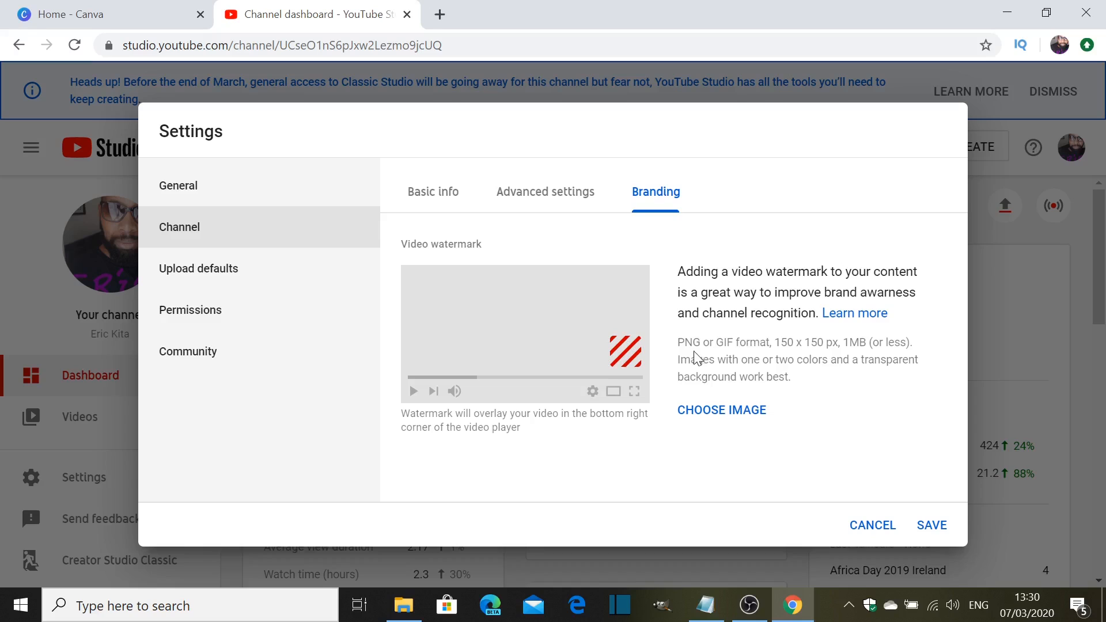
mouse_move(765, 356)
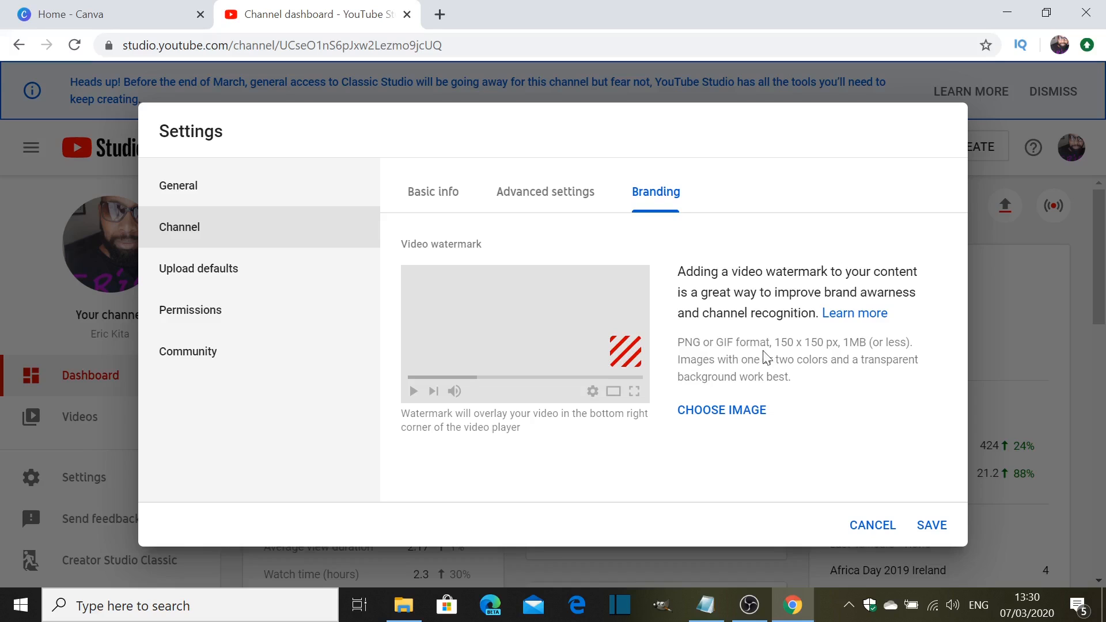
mouse_move(792, 359)
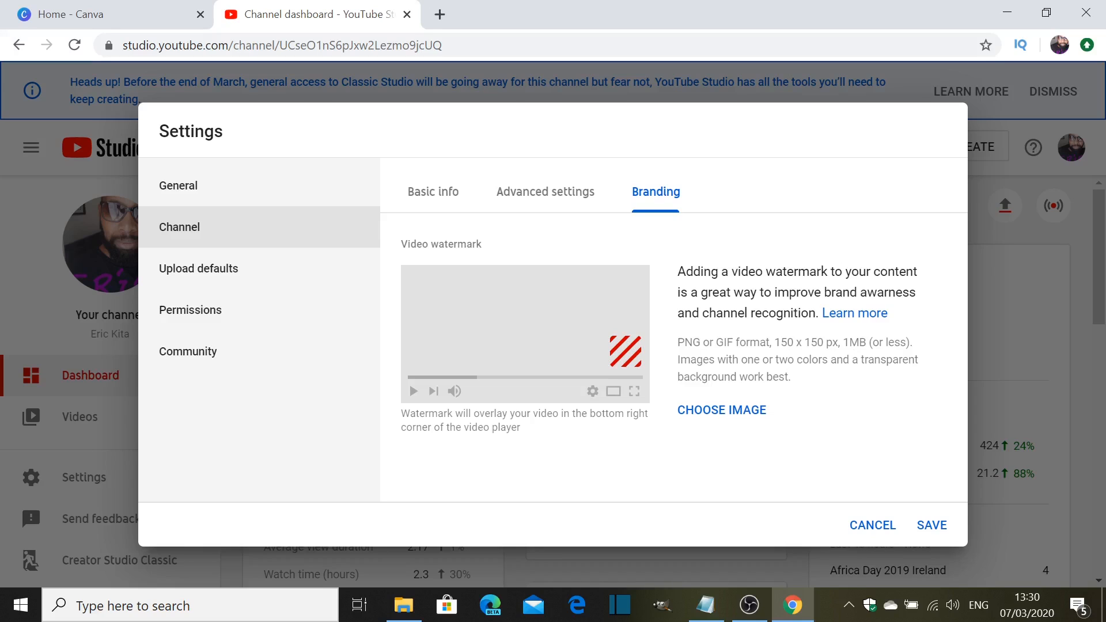
mouse_move(716, 374)
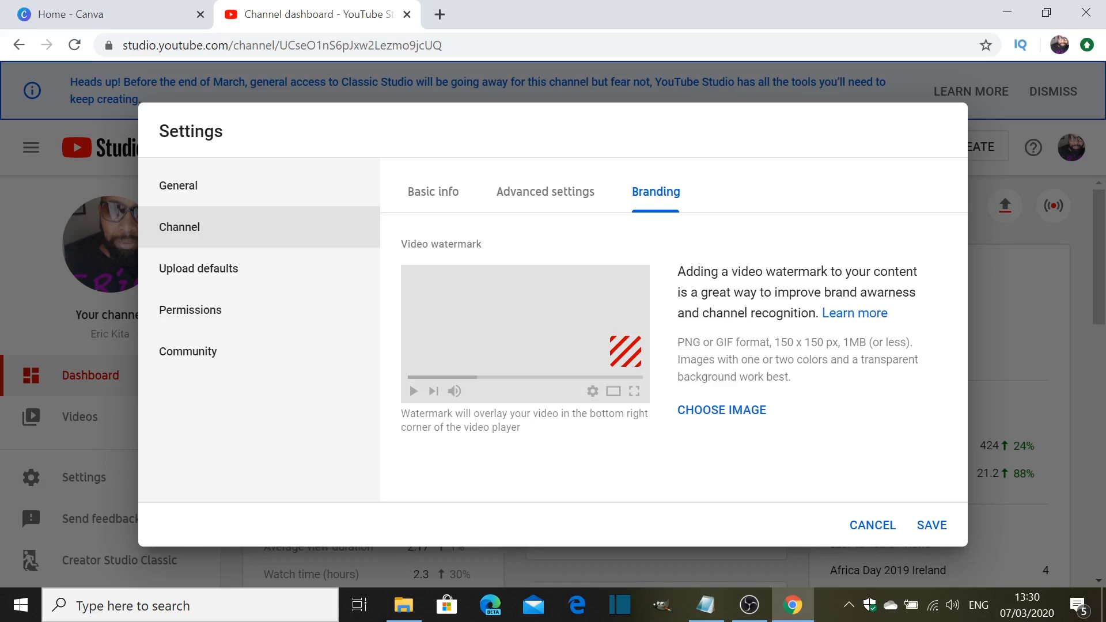
mouse_move(636, 475)
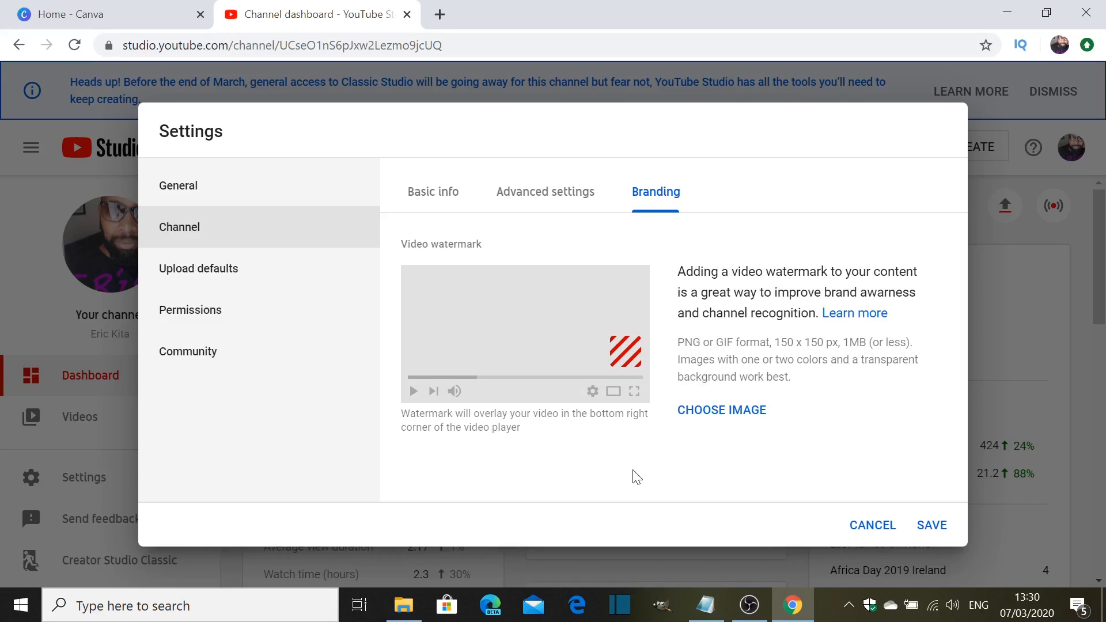
mouse_move(589, 475)
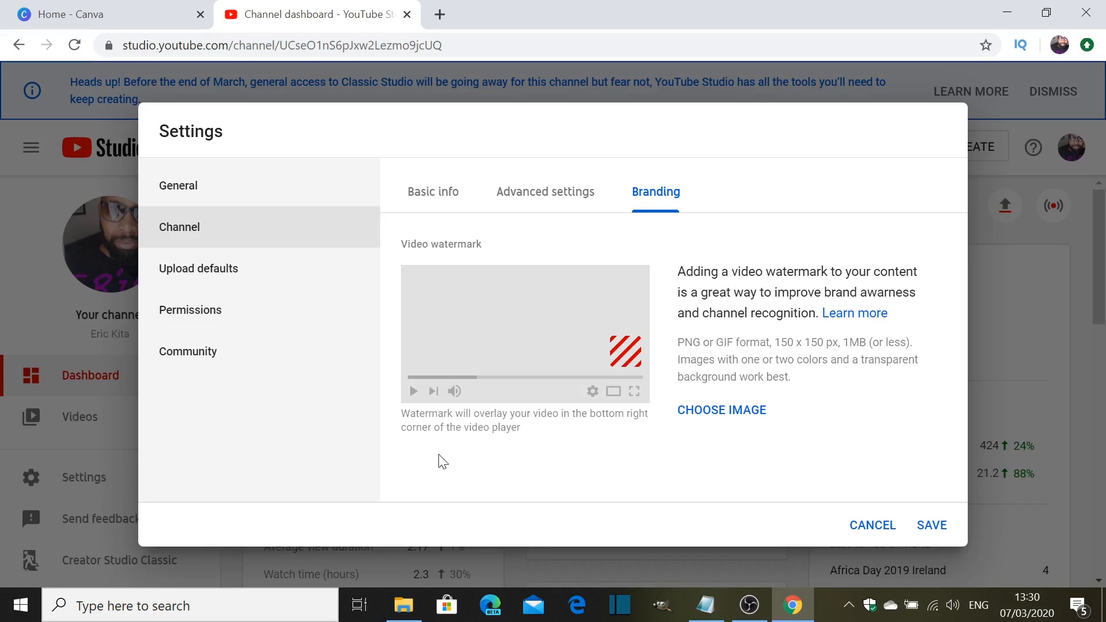
mouse_move(532, 444)
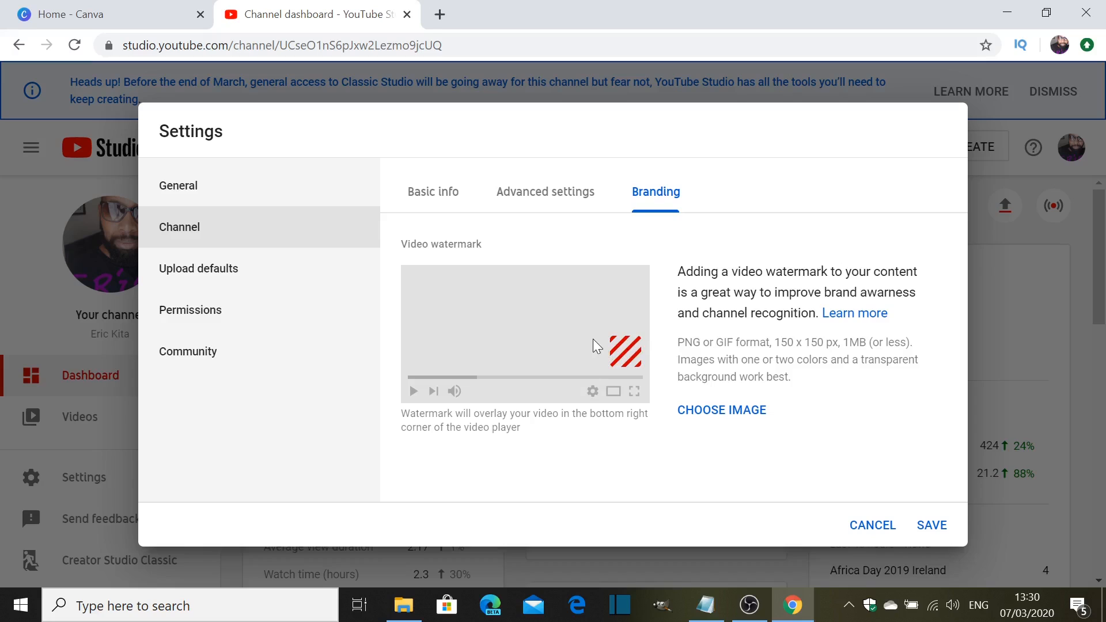
mouse_move(427, 319)
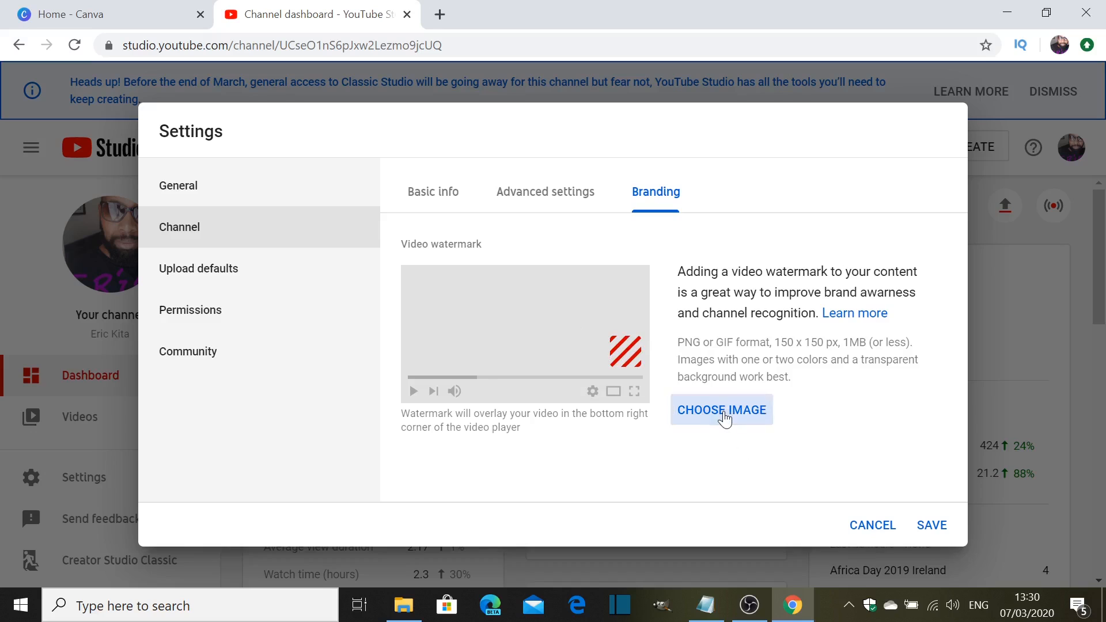
Step: Open the image picker to choose a new watermark file
left_click(721, 410)
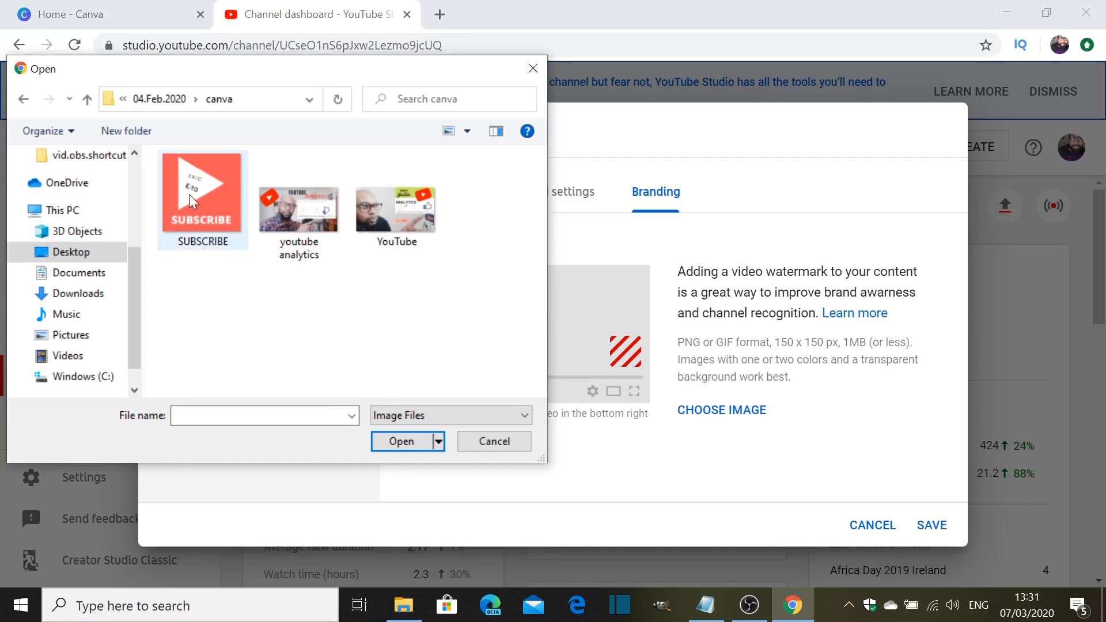
mouse_move(201, 195)
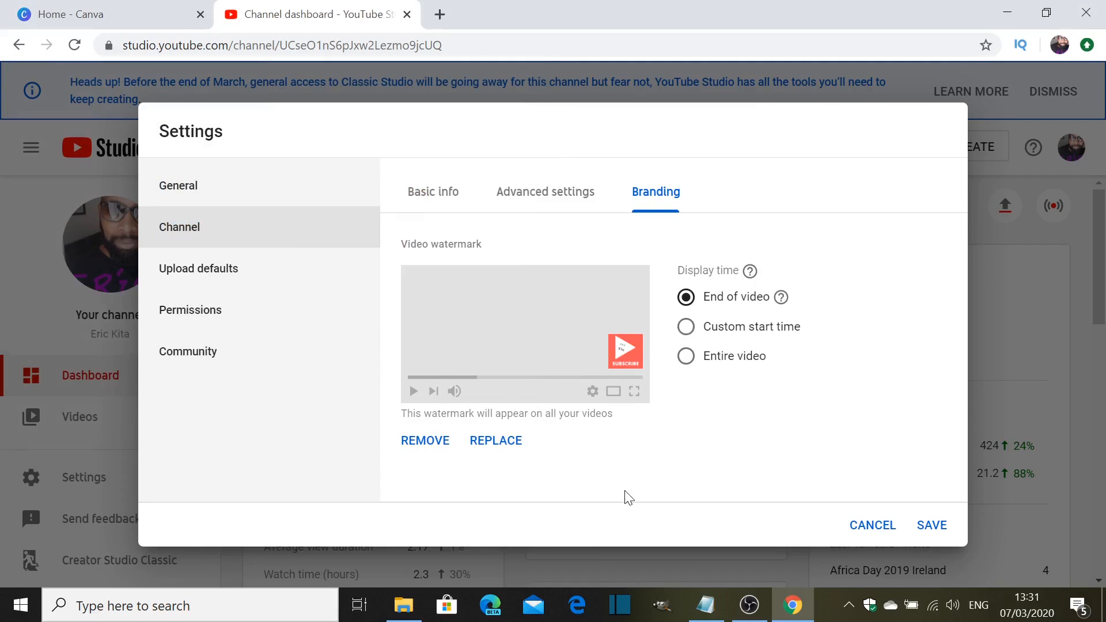
mouse_move(670, 392)
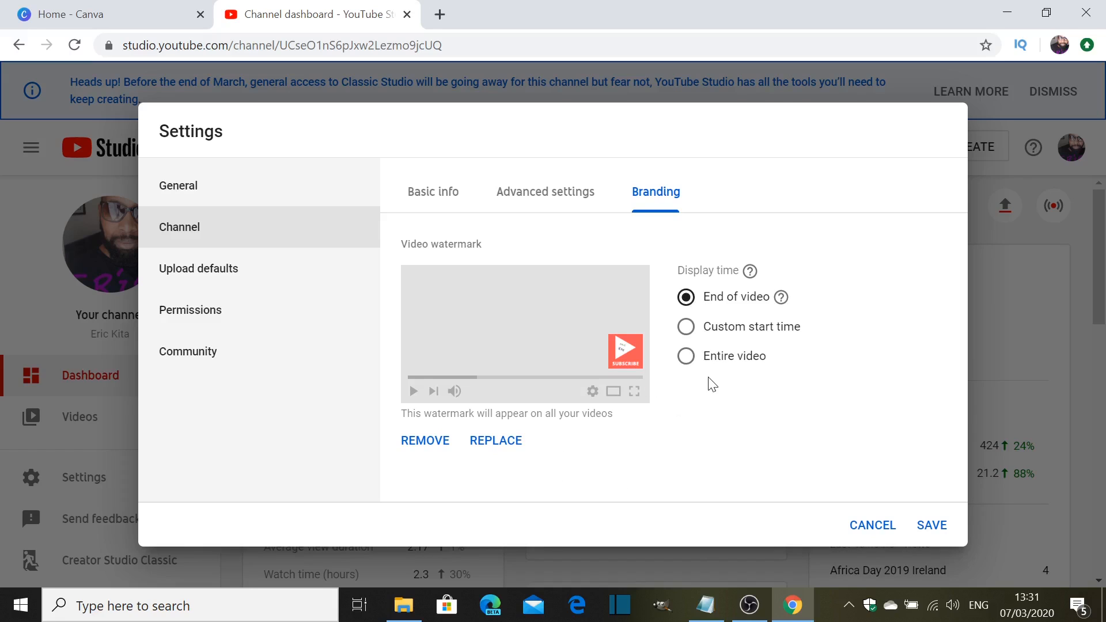
mouse_move(721, 311)
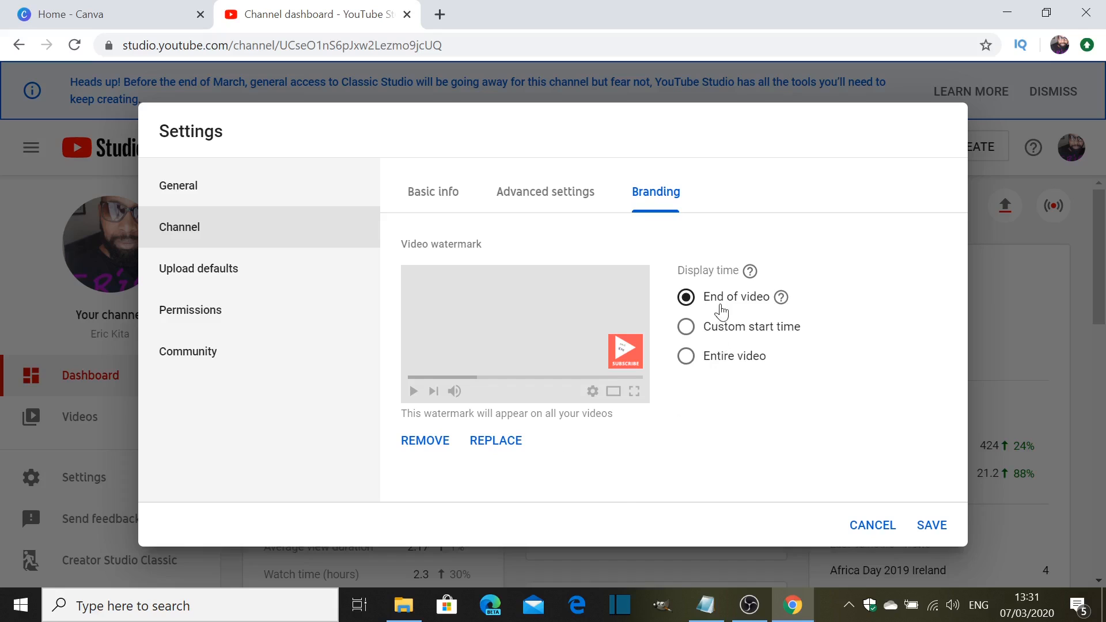
mouse_move(691, 344)
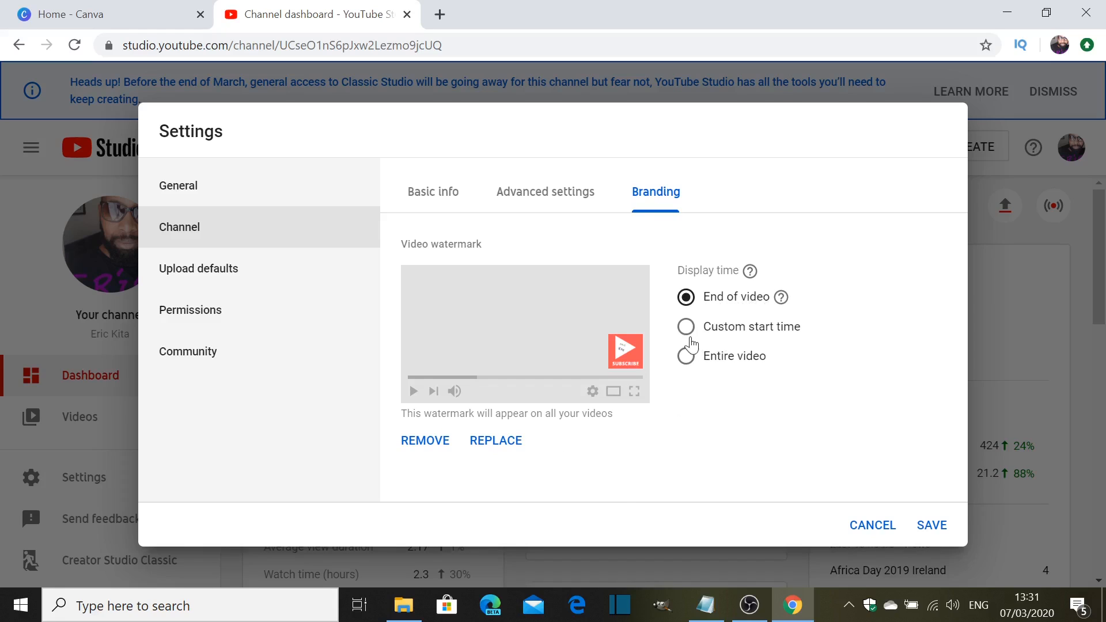
mouse_move(767, 343)
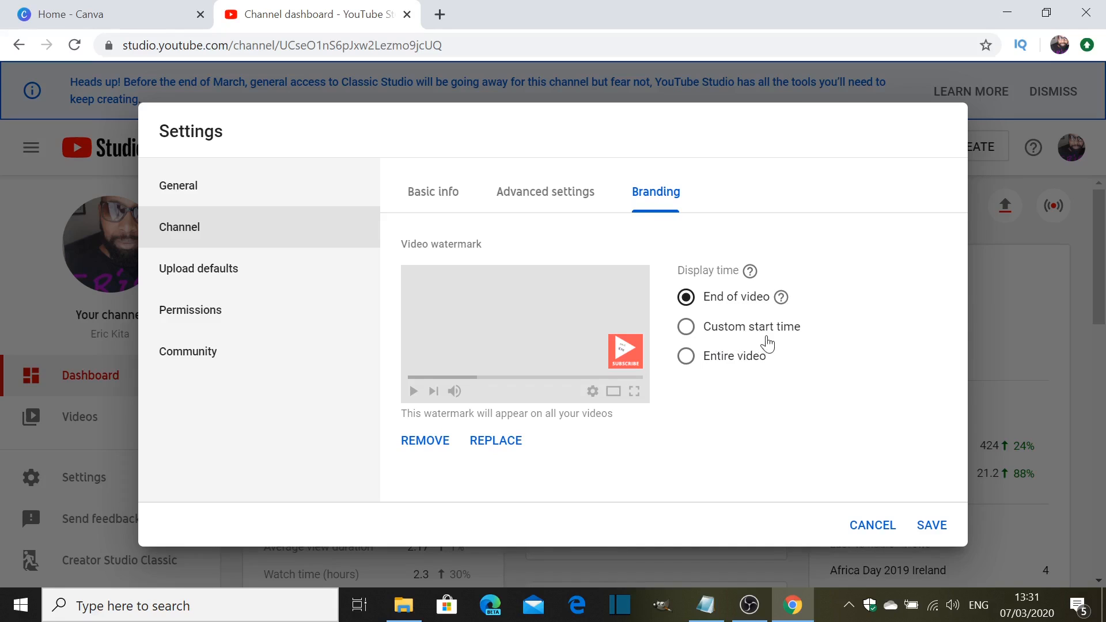
mouse_move(705, 356)
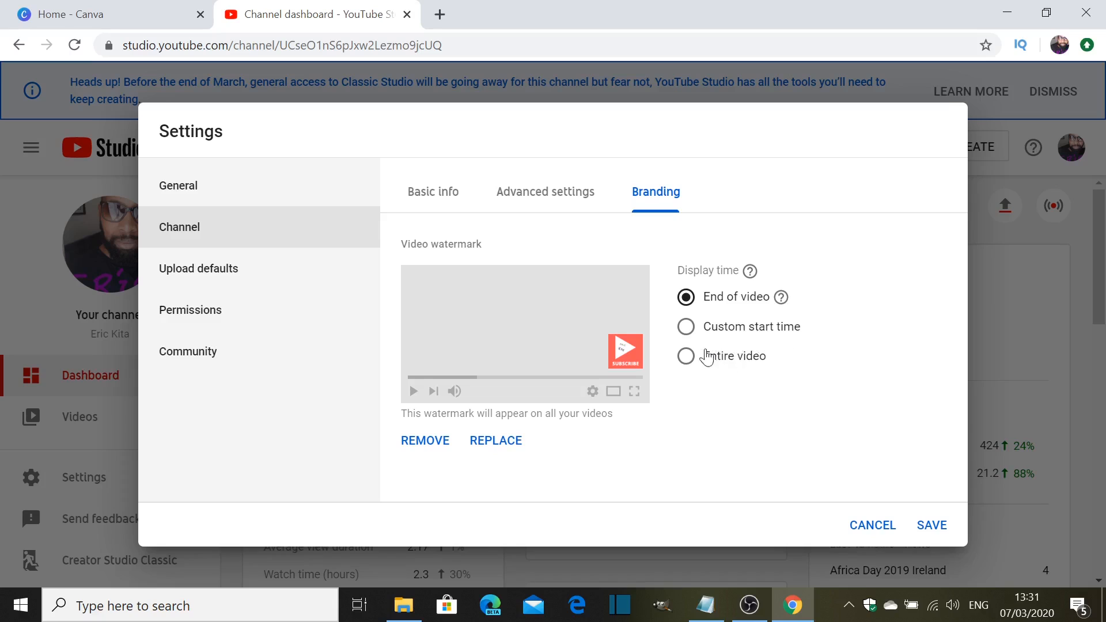
mouse_move(565, 391)
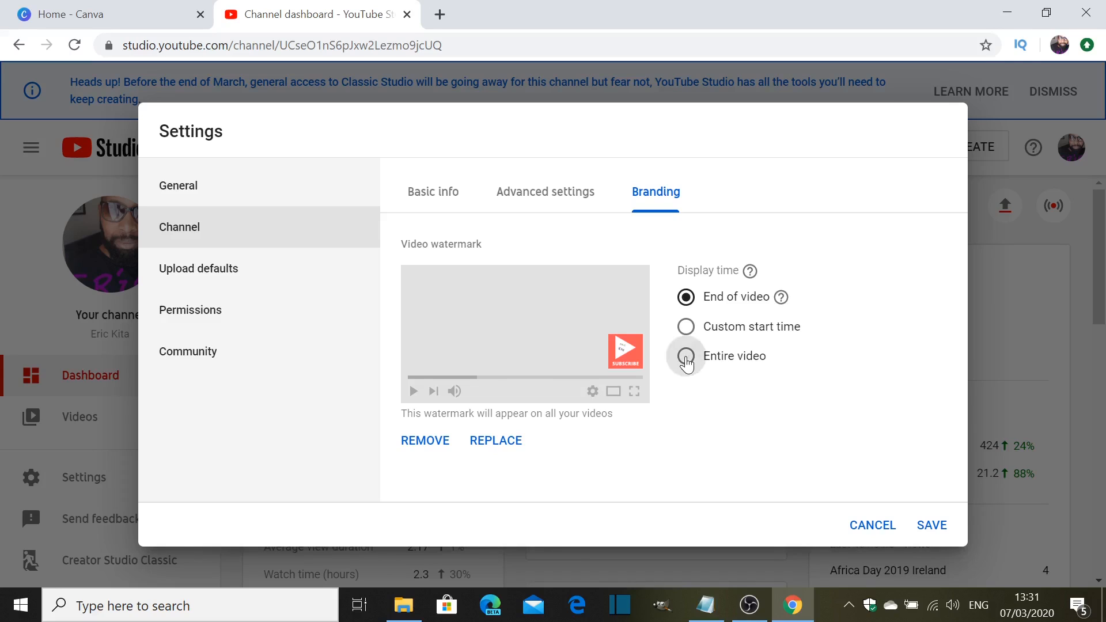
Step: Set the watermark display time to Entire video and save the branding settings
left_click(686, 356)
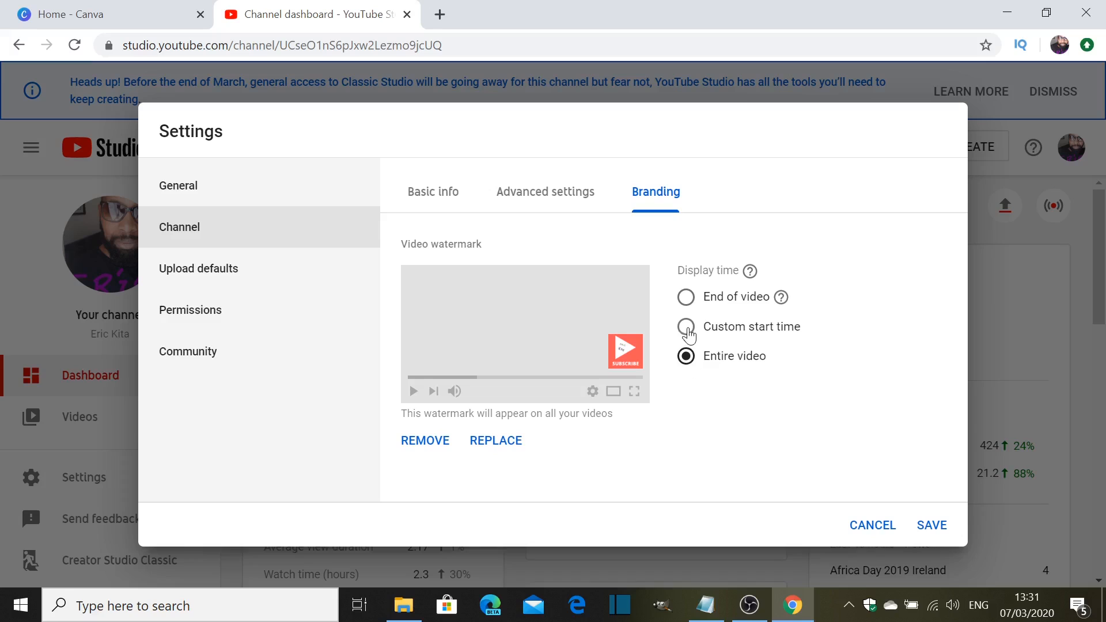
left_click(686, 327)
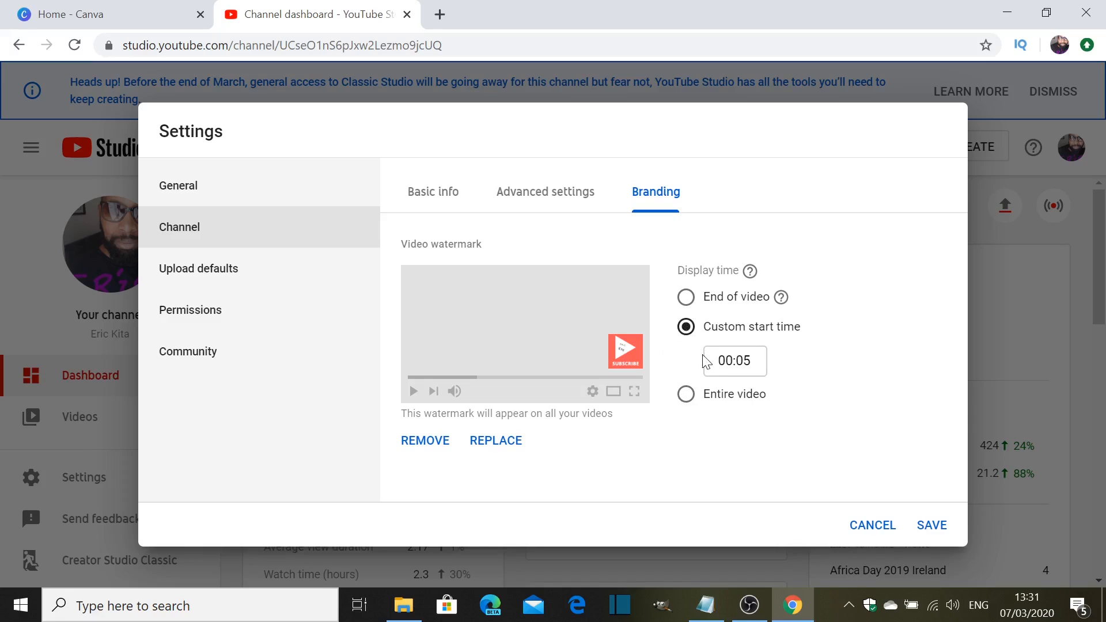
left_click(734, 361)
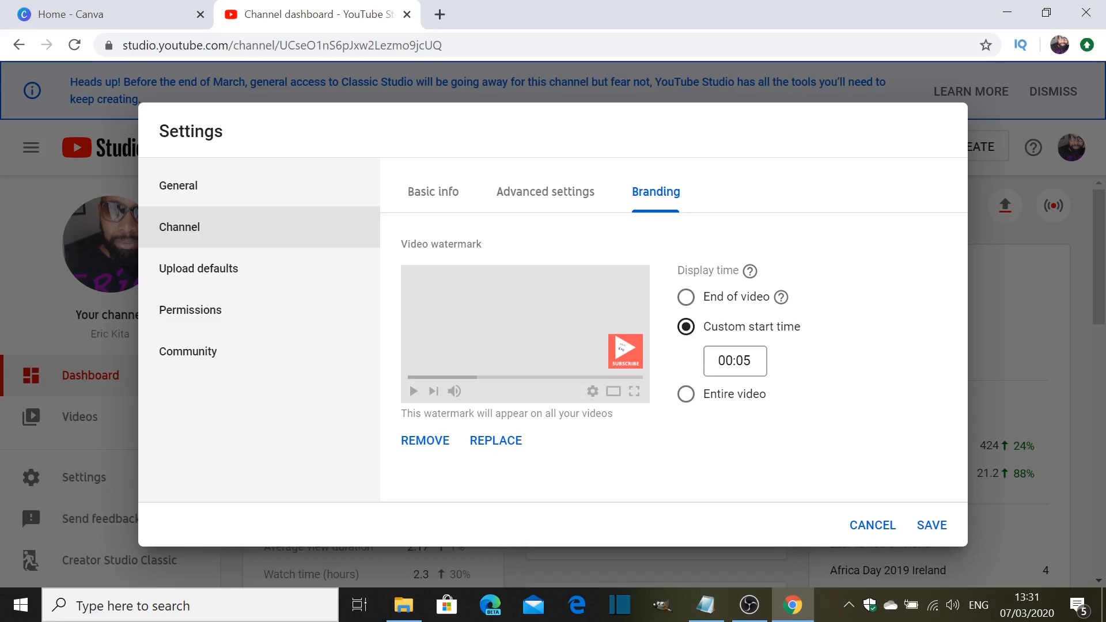
mouse_move(686, 291)
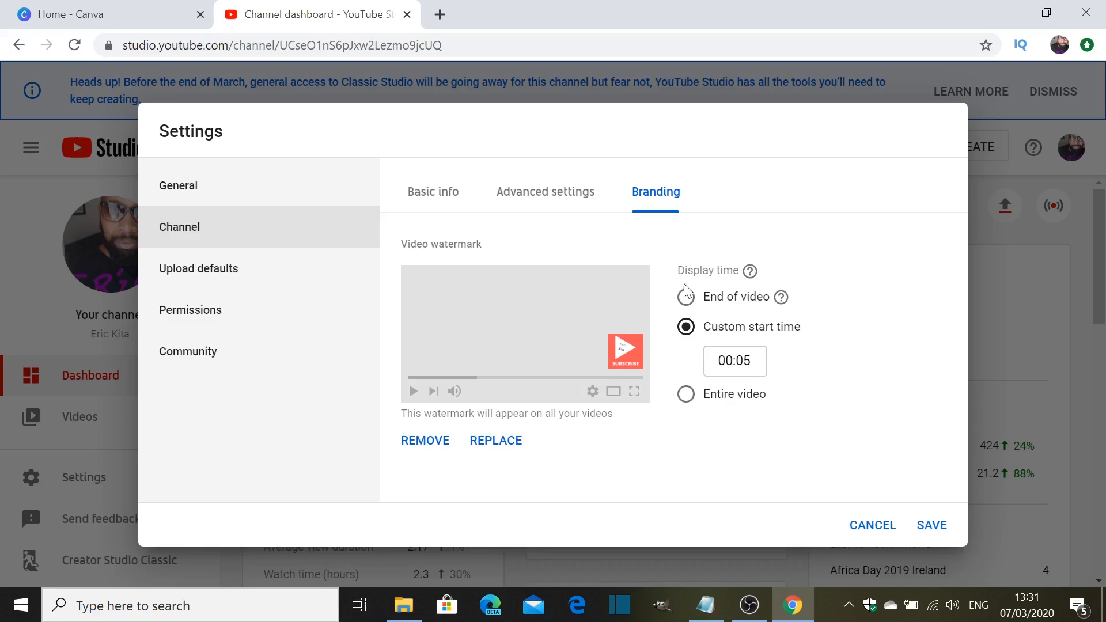
left_click(685, 297)
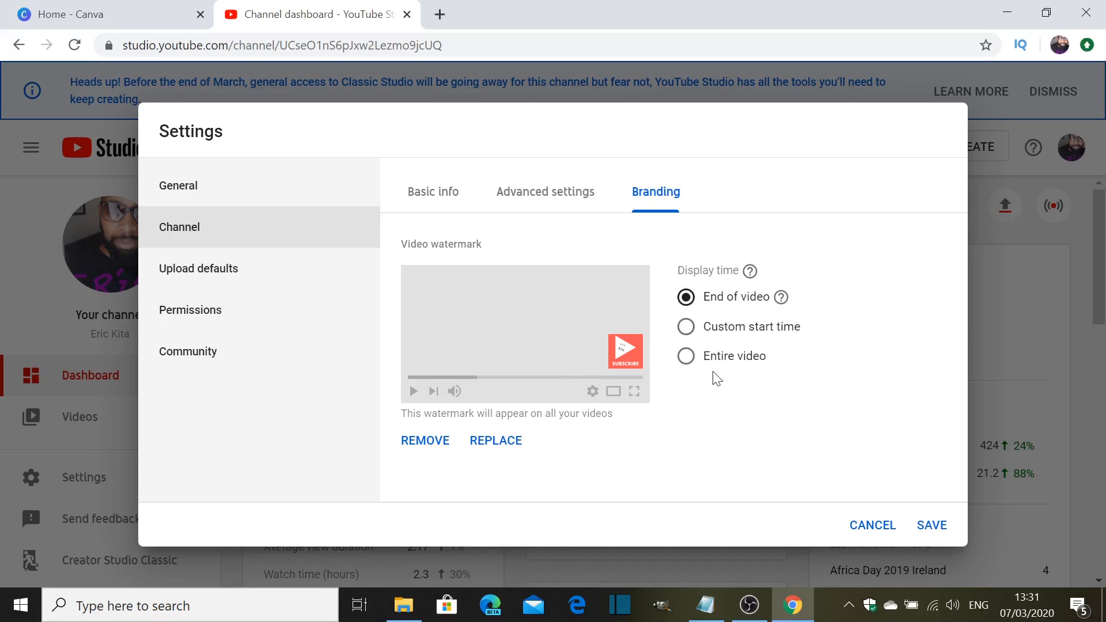
left_click(685, 356)
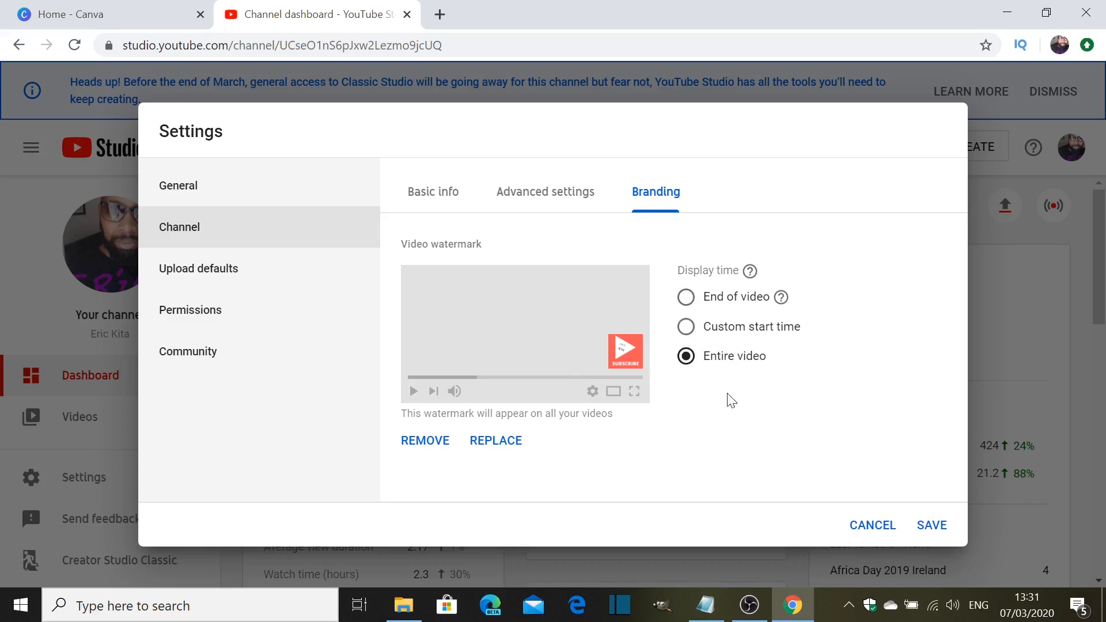
mouse_move(850, 506)
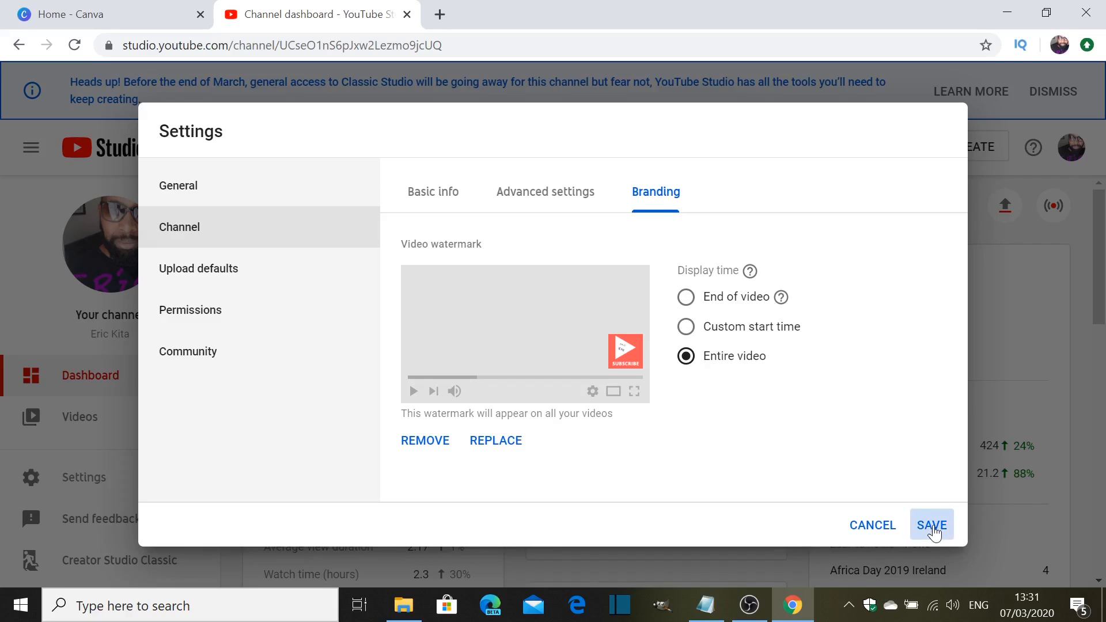
left_click(931, 525)
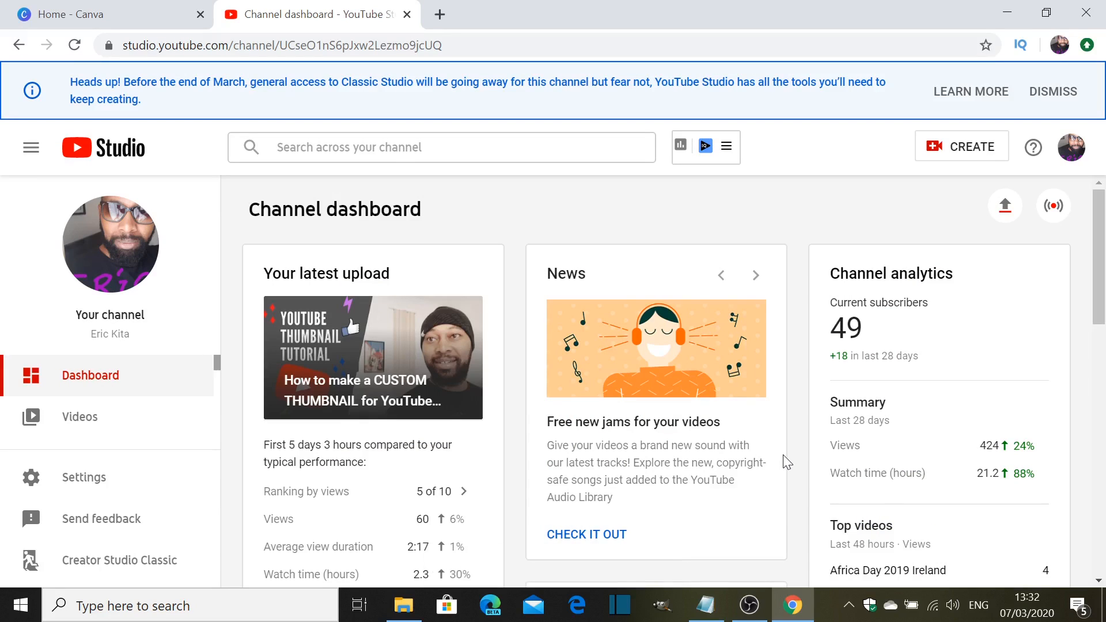
mouse_move(599, 218)
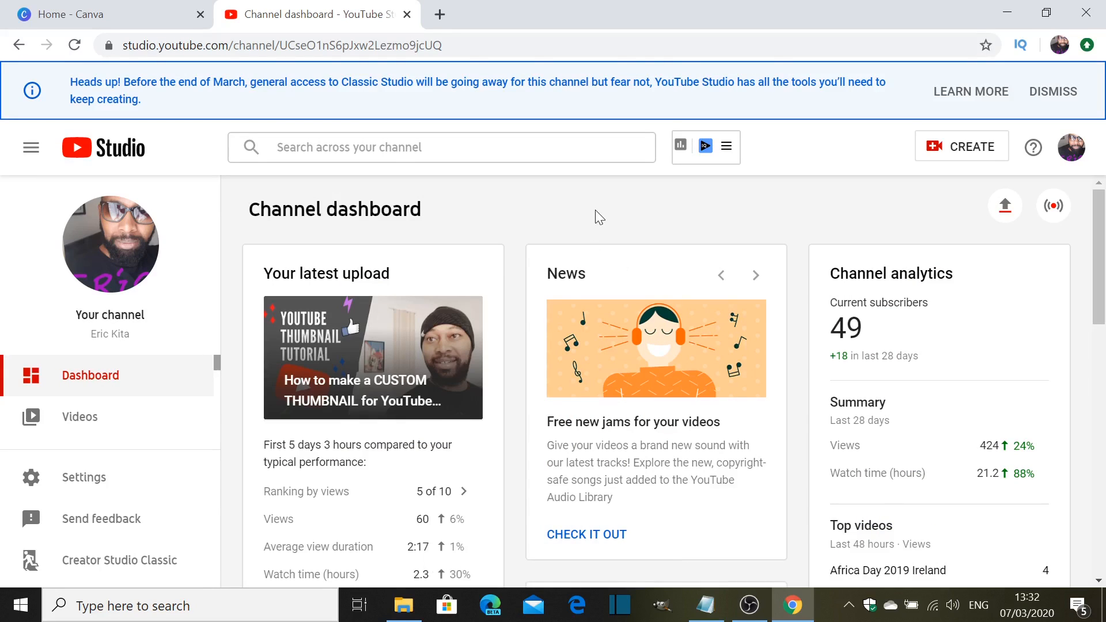
mouse_move(604, 220)
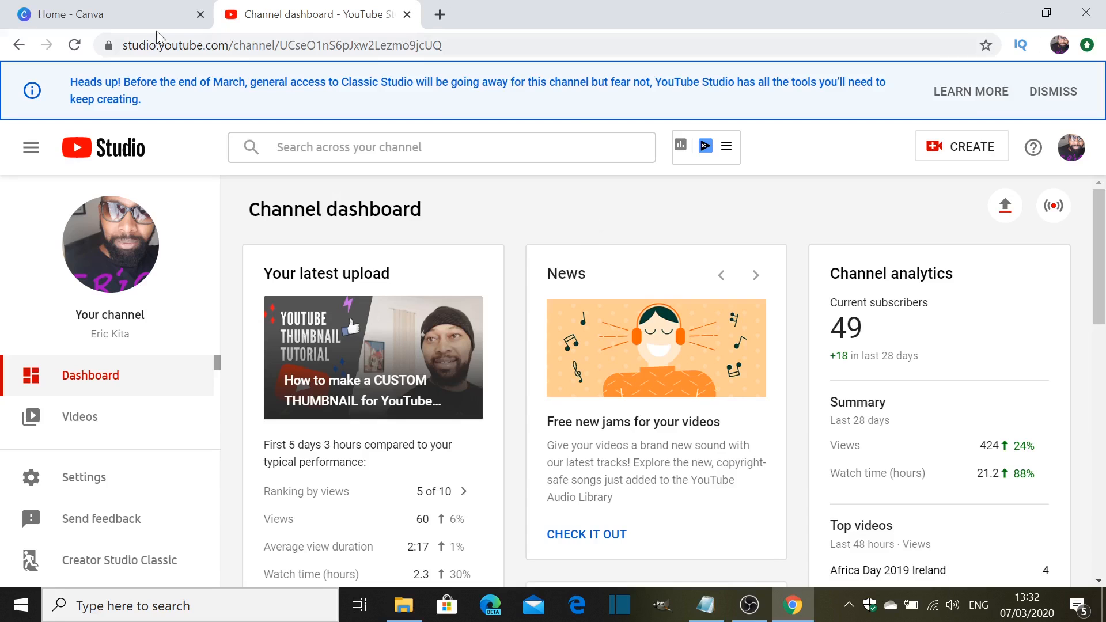
Step: Switch to Canva and scroll All your designs down to the SUBSCRIBE design
left_click(106, 14)
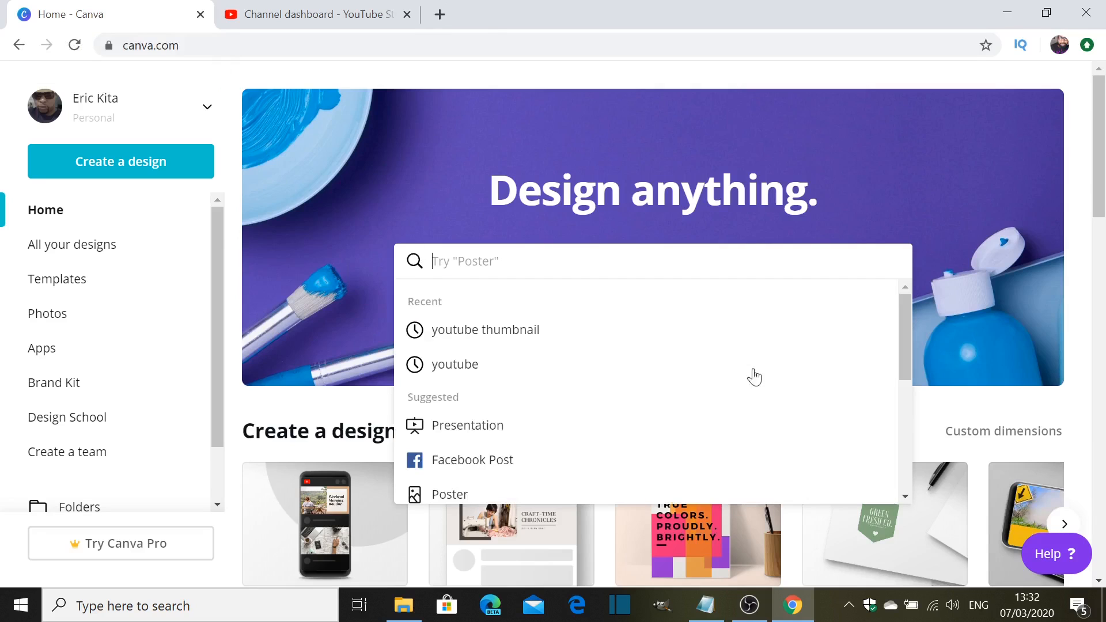
left_click(487, 143)
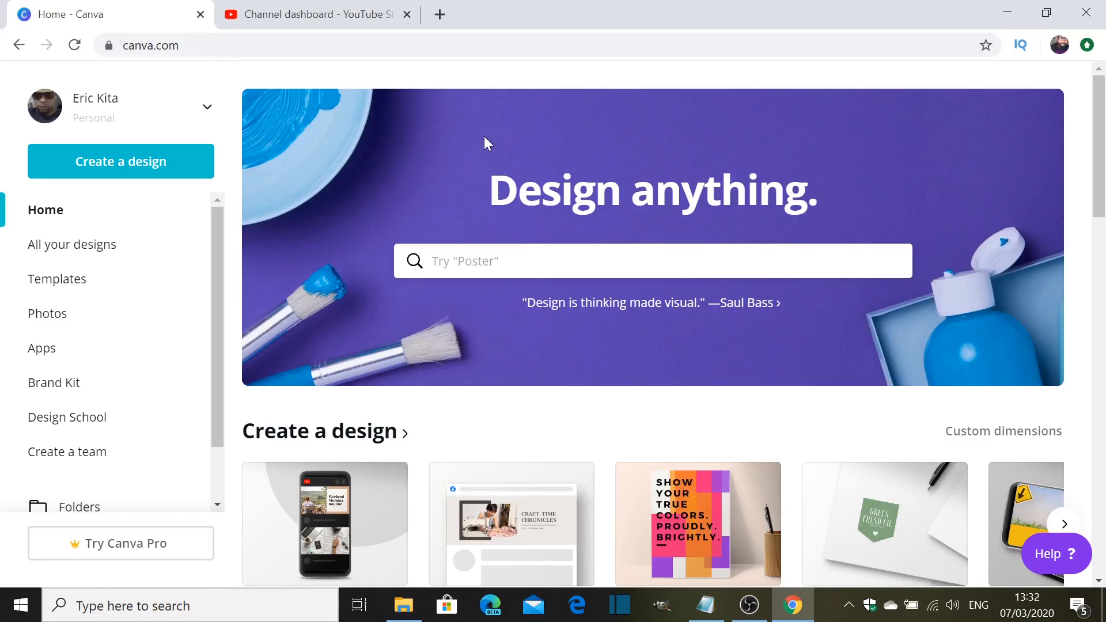
mouse_move(616, 152)
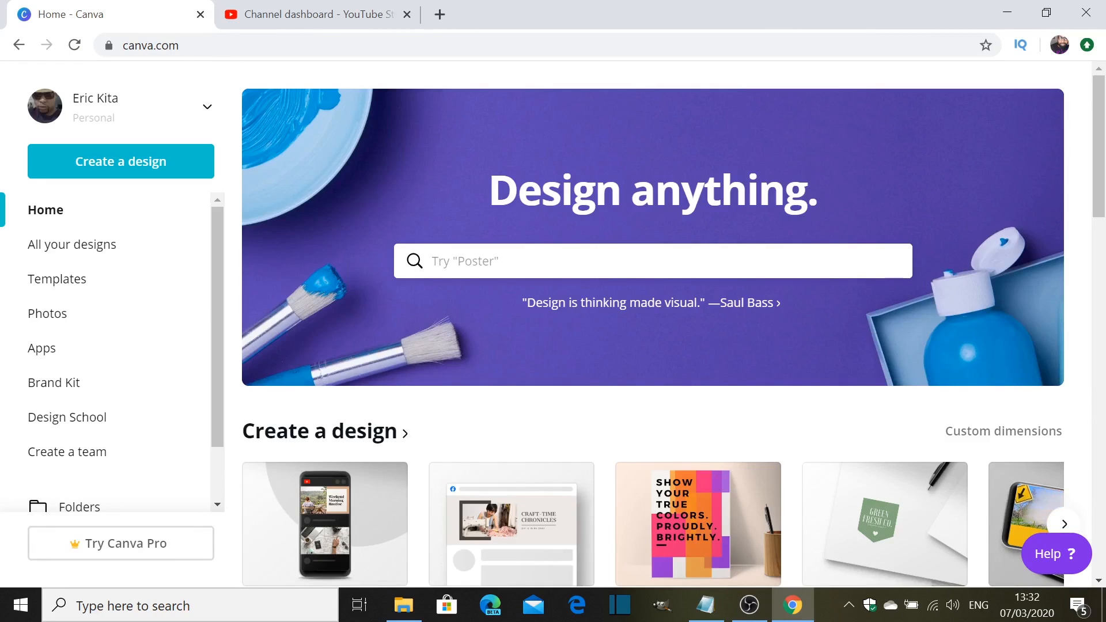
mouse_move(525, 227)
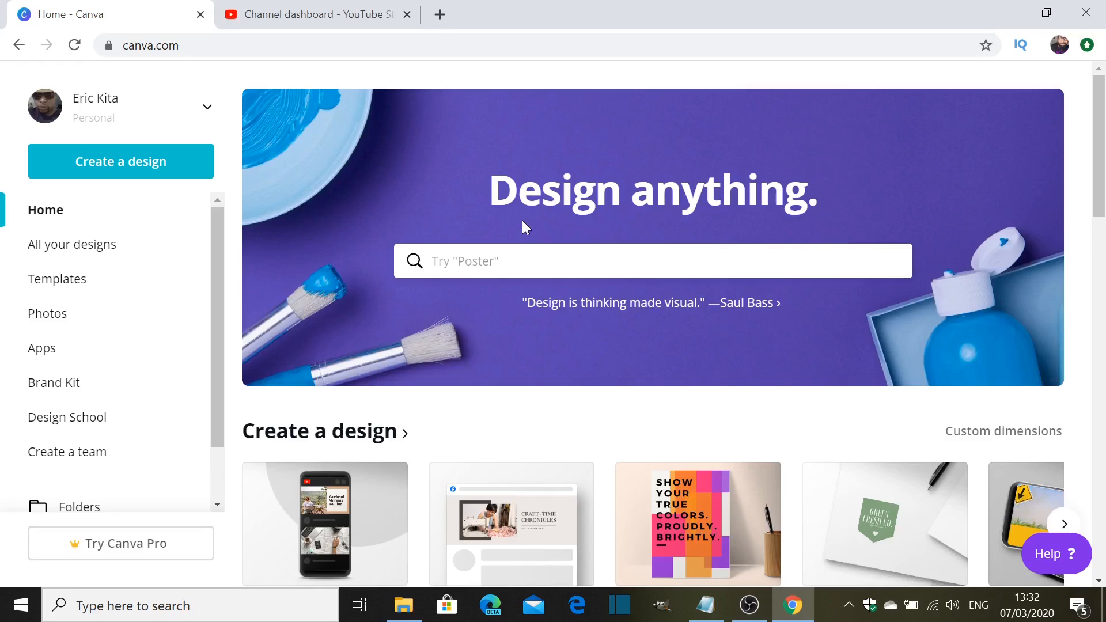
mouse_move(326, 351)
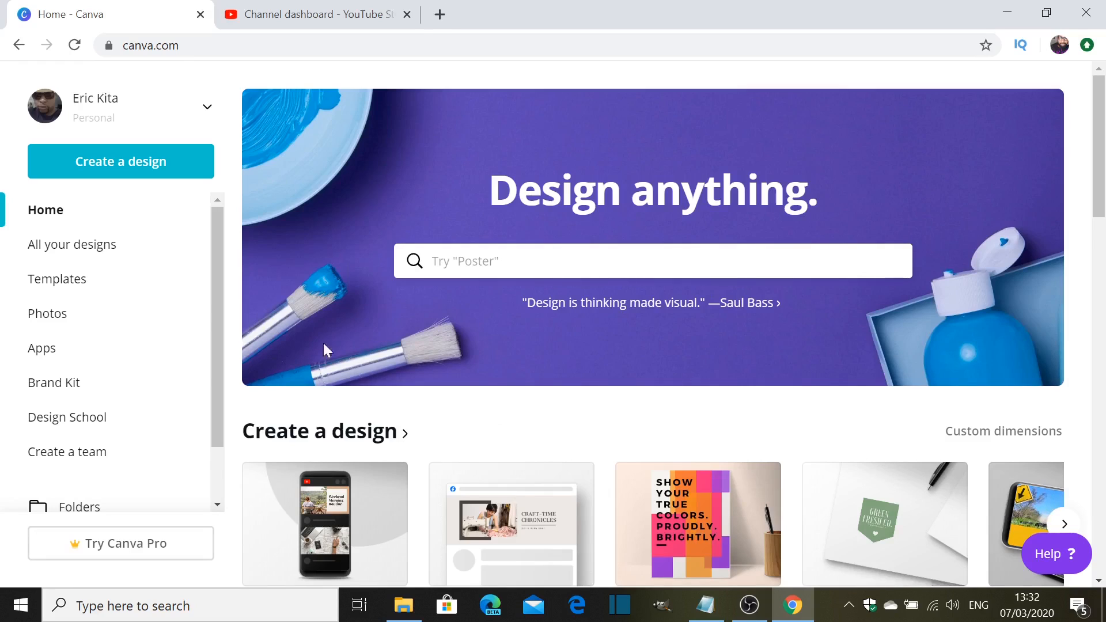
mouse_move(71, 245)
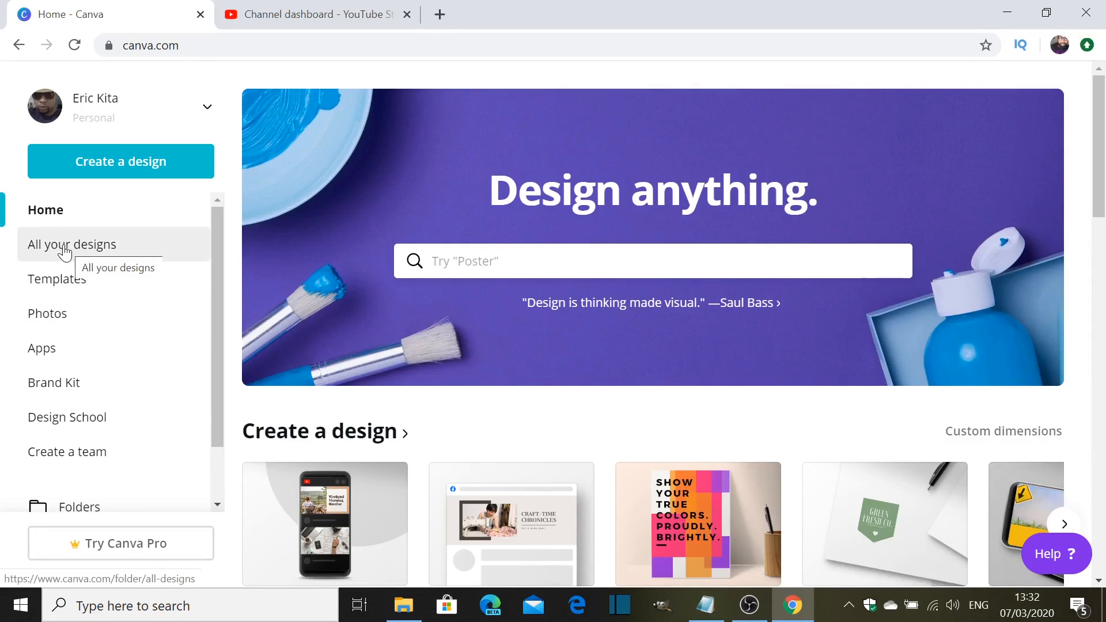
left_click(72, 244)
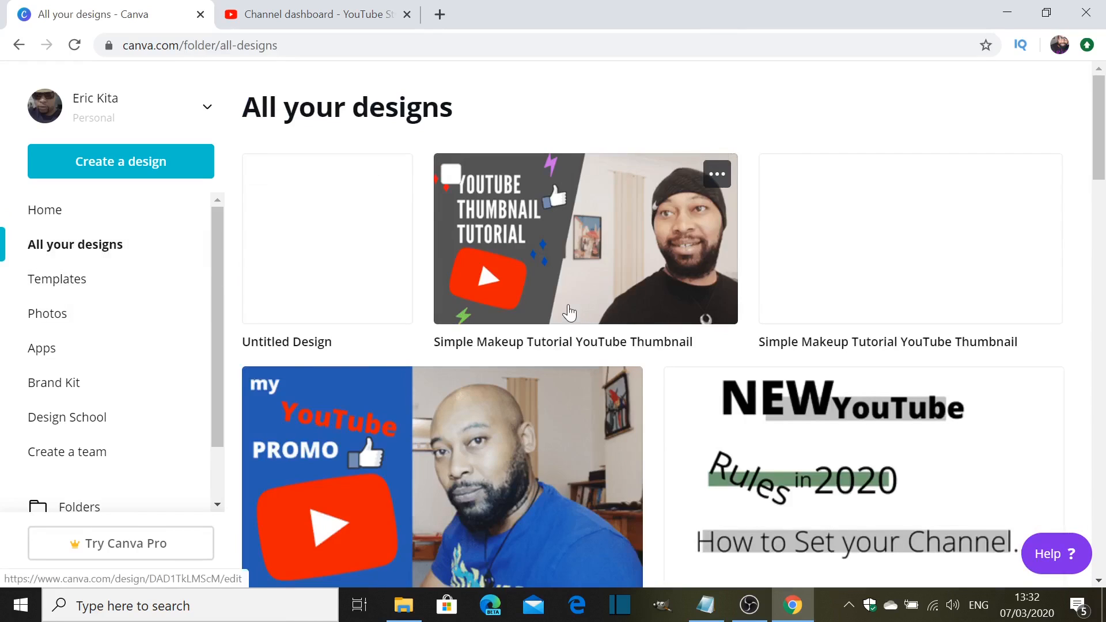
scroll("down", 3)
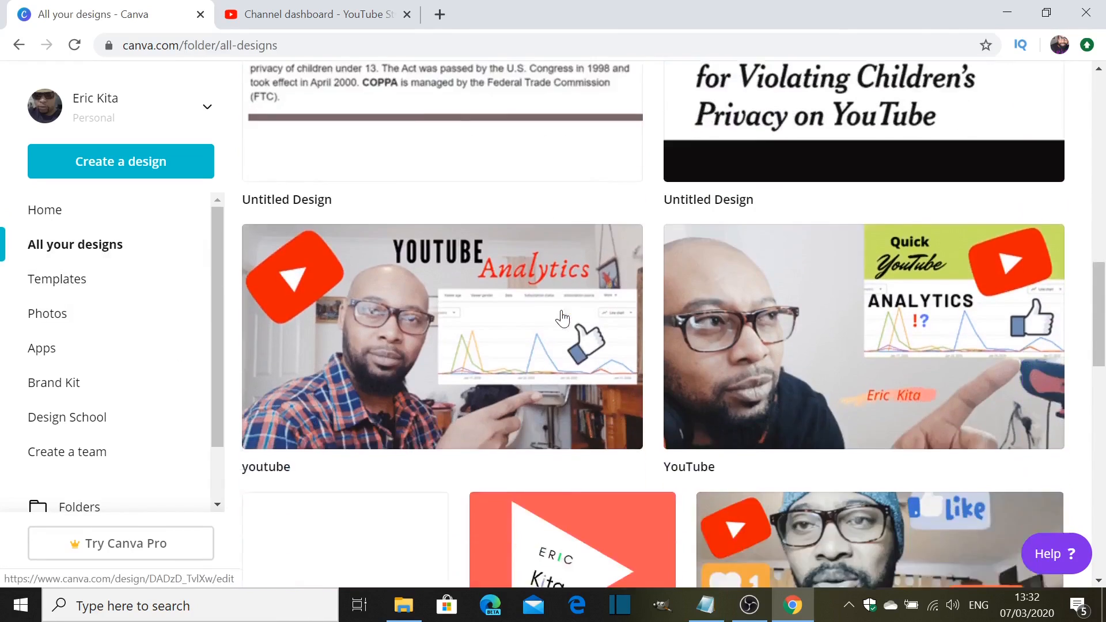
scroll("down", 3)
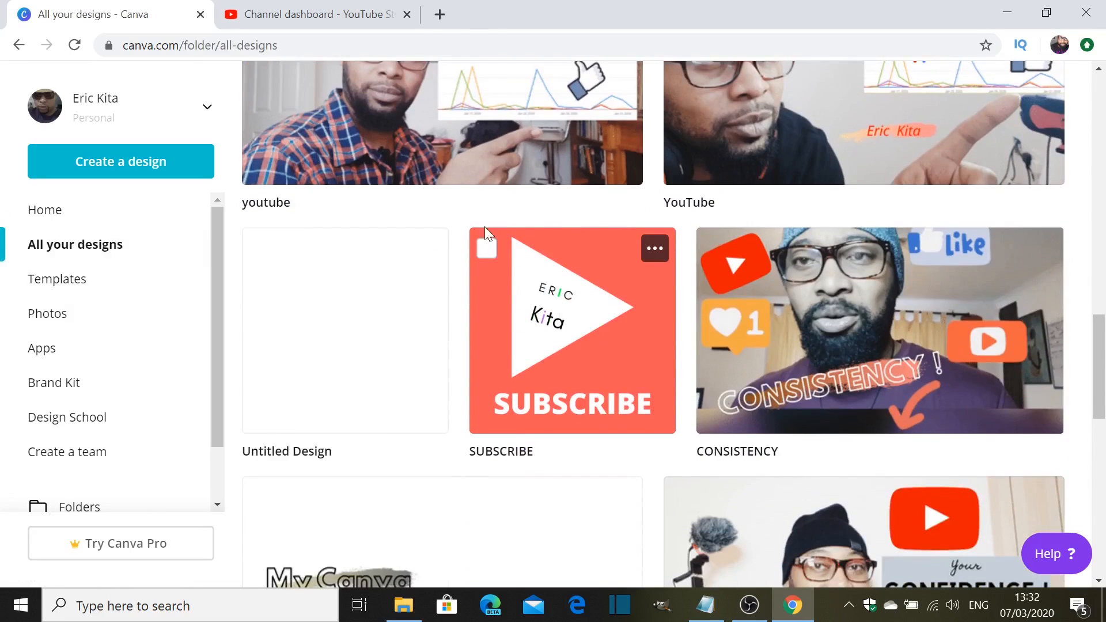
mouse_move(543, 365)
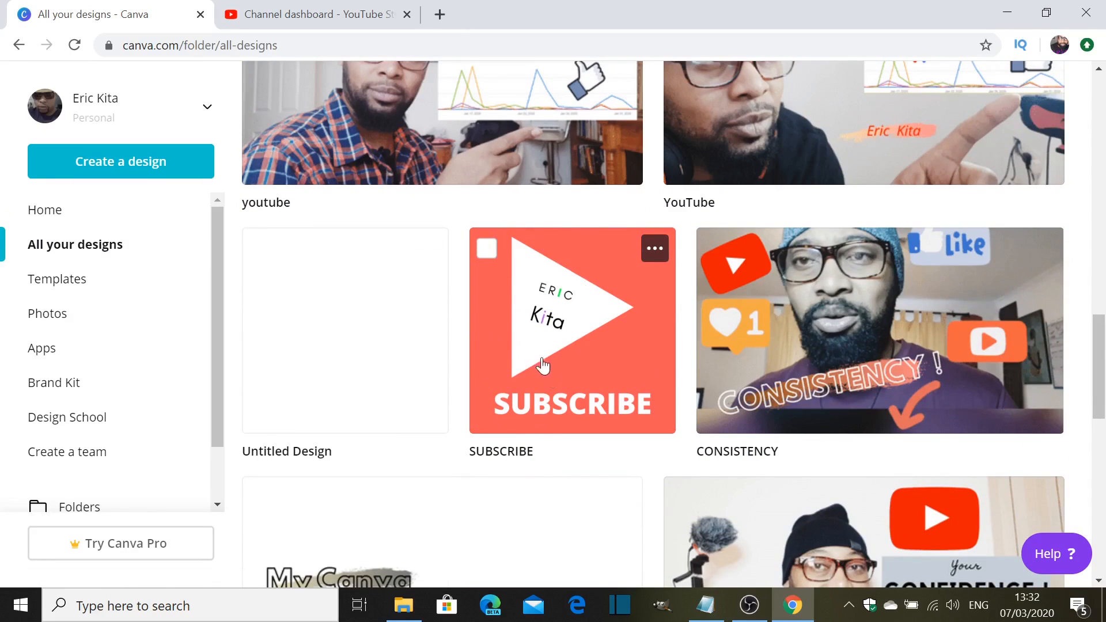
mouse_move(542, 300)
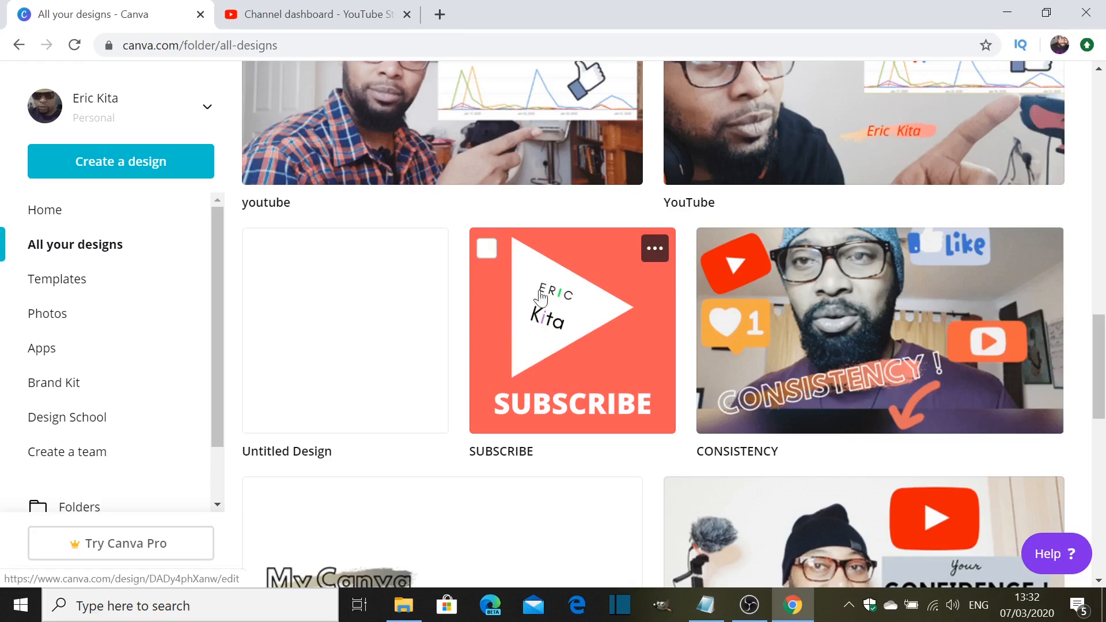
mouse_move(561, 295)
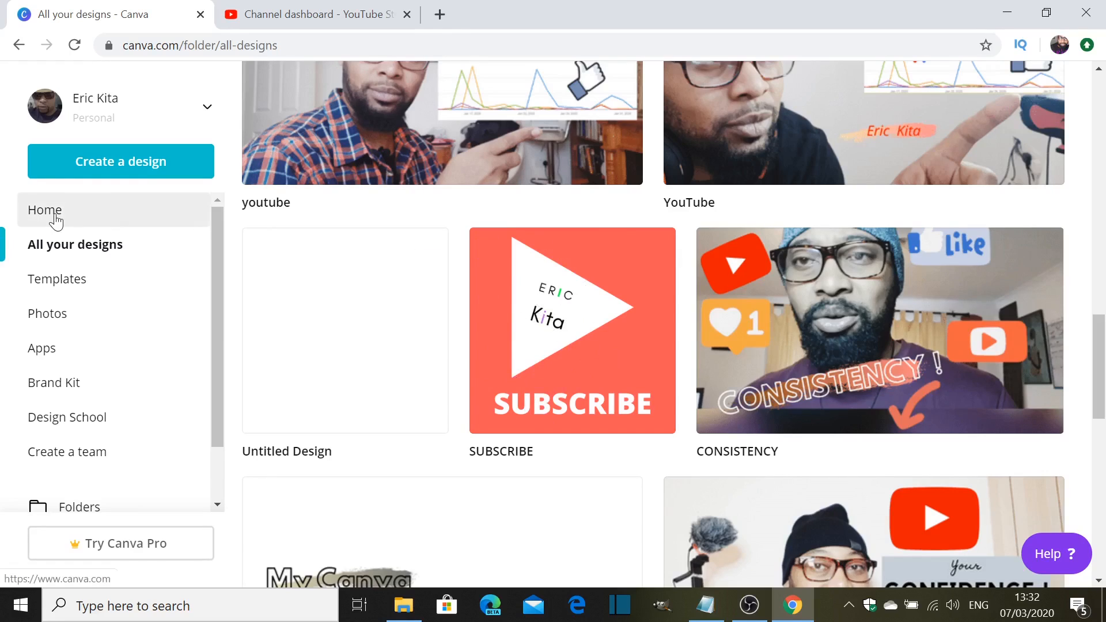
Step: Create a custom 400 × 400 px design from the Canva home page
left_click(45, 210)
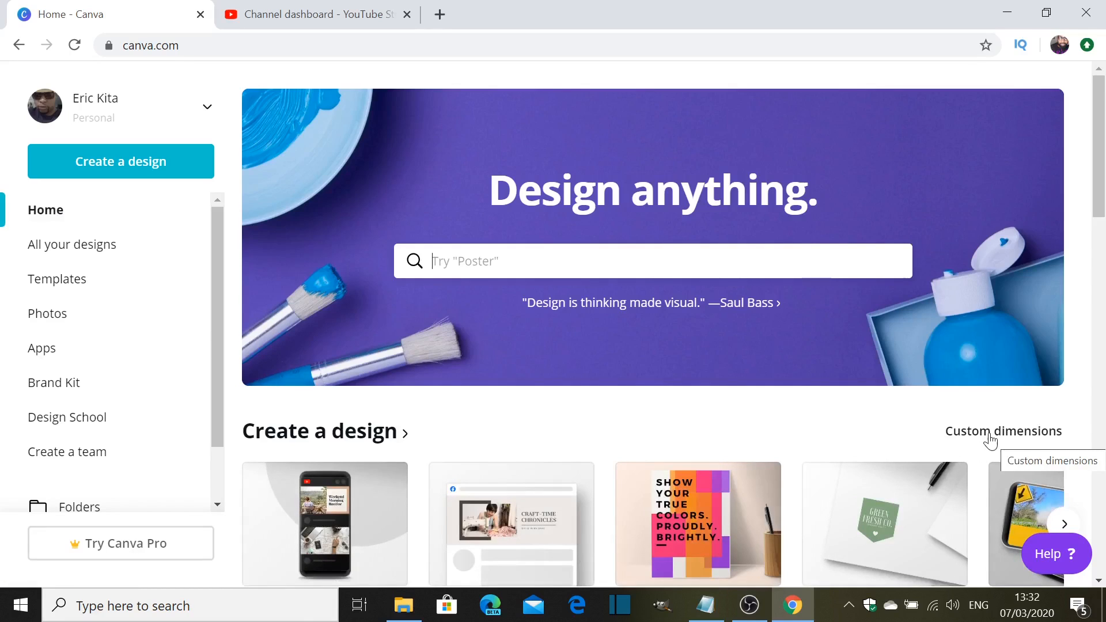
left_click(1003, 431)
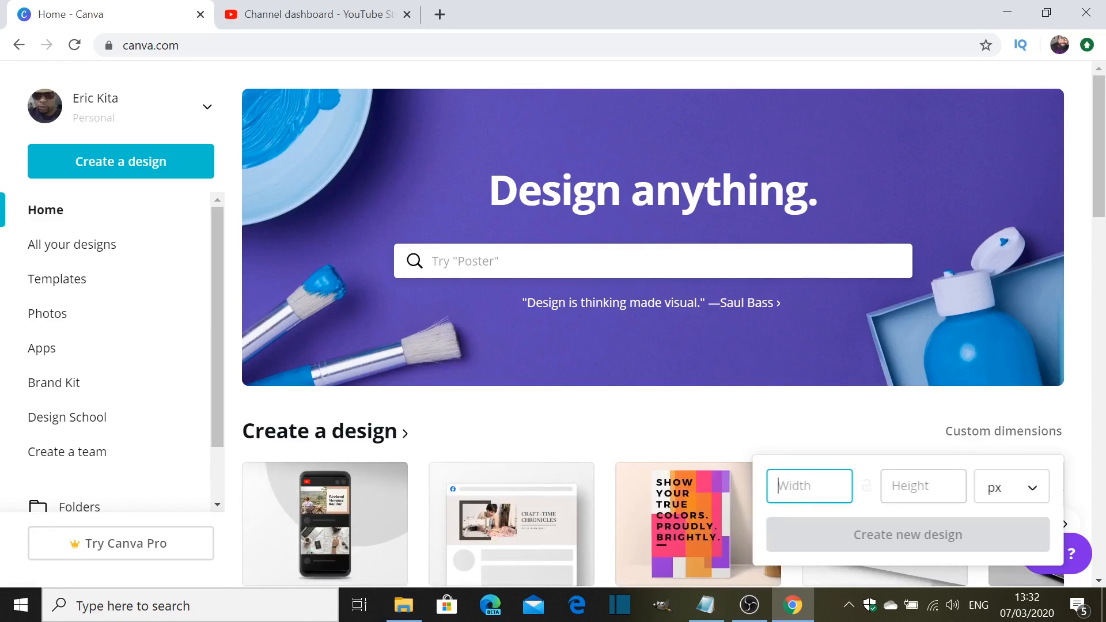
mouse_move(749, 528)
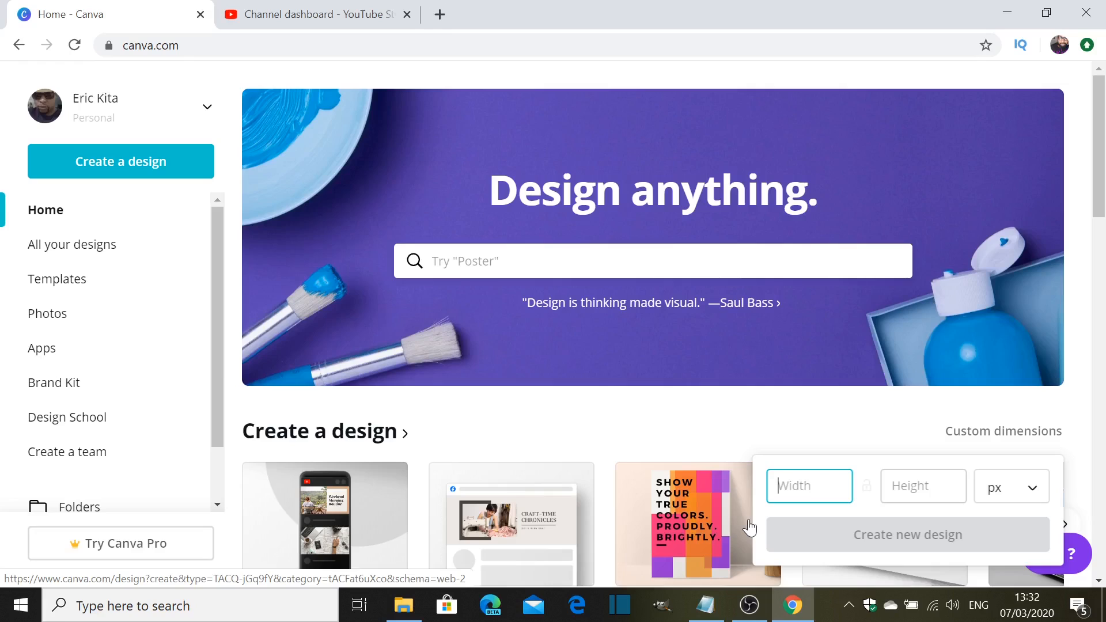
type("4")
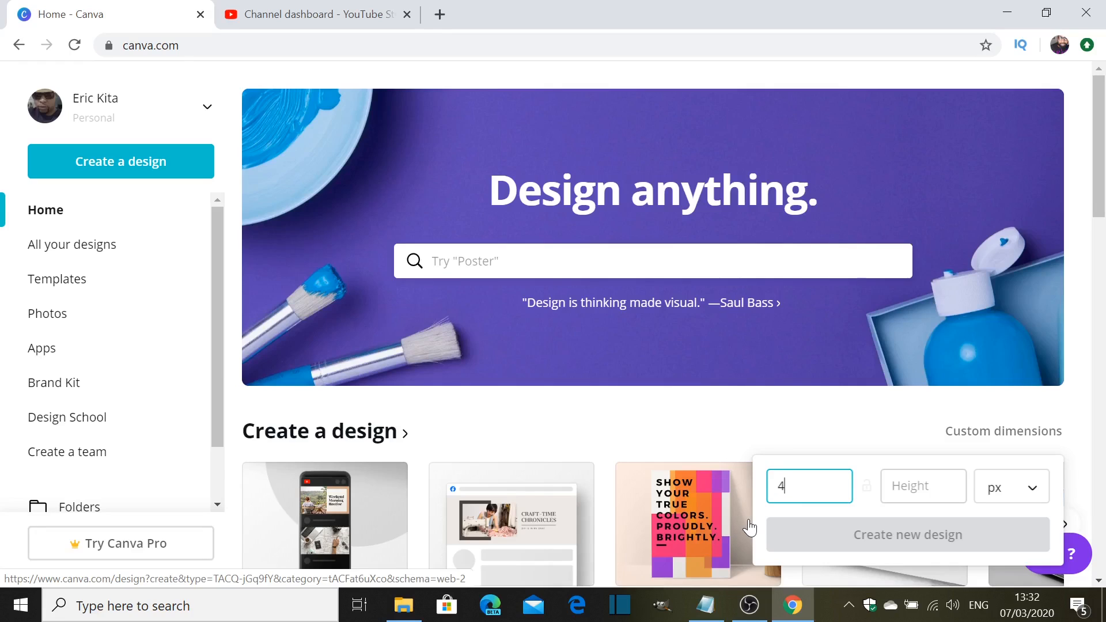
type("00")
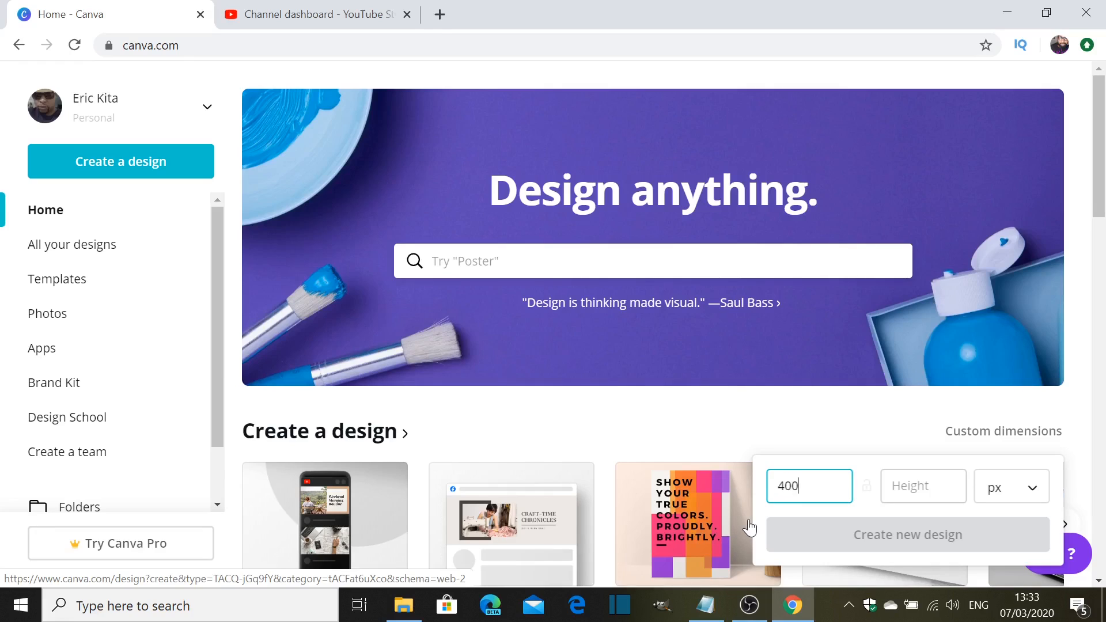
left_click(924, 486)
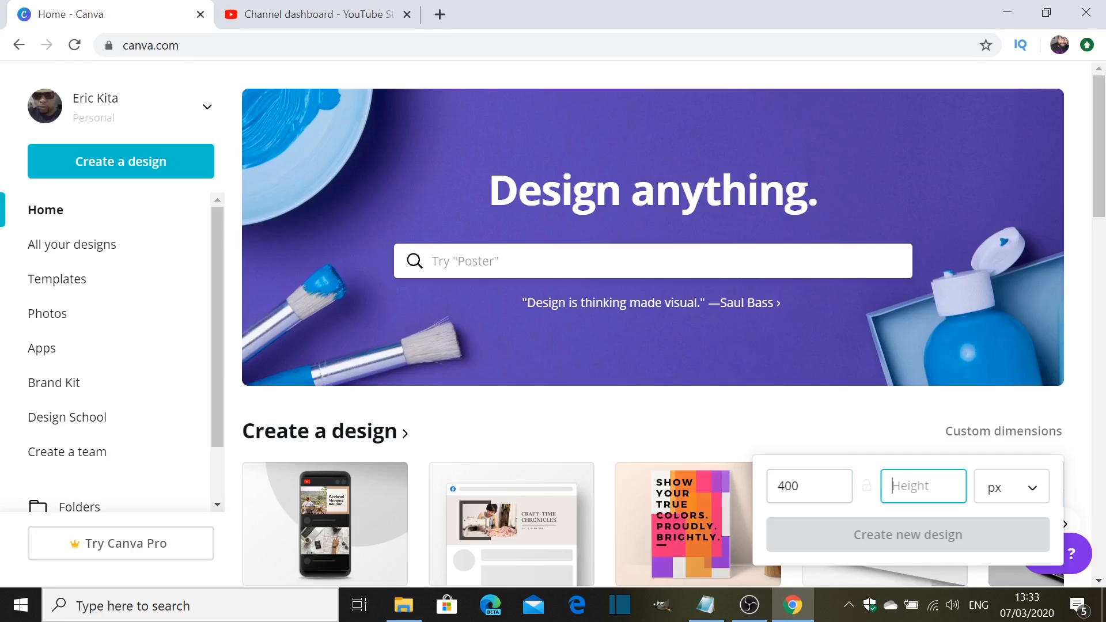
type("400")
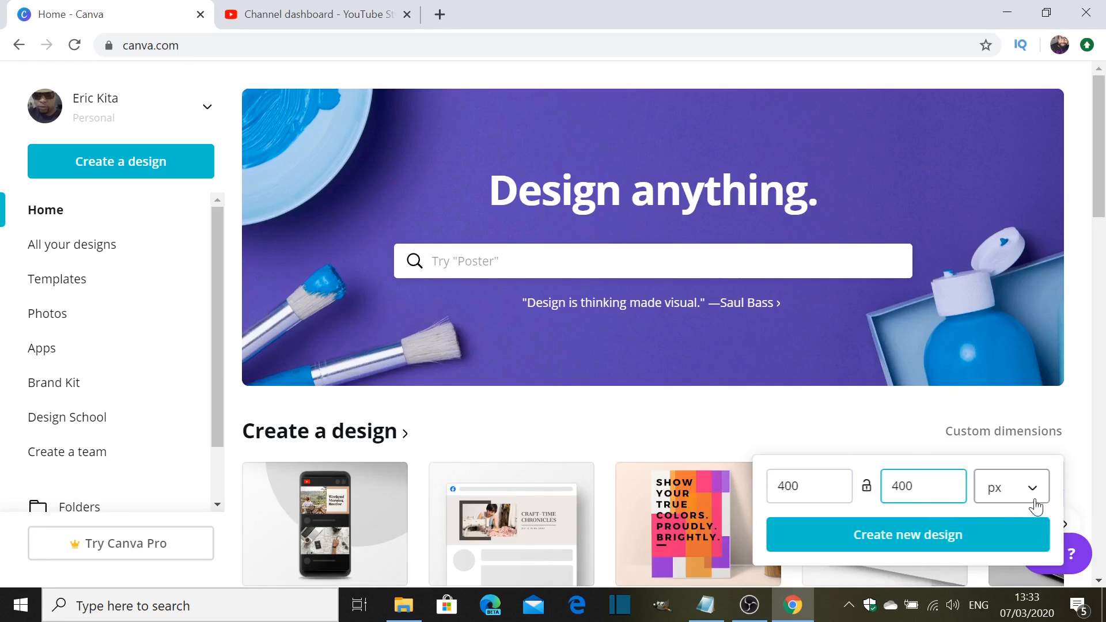
left_click(908, 534)
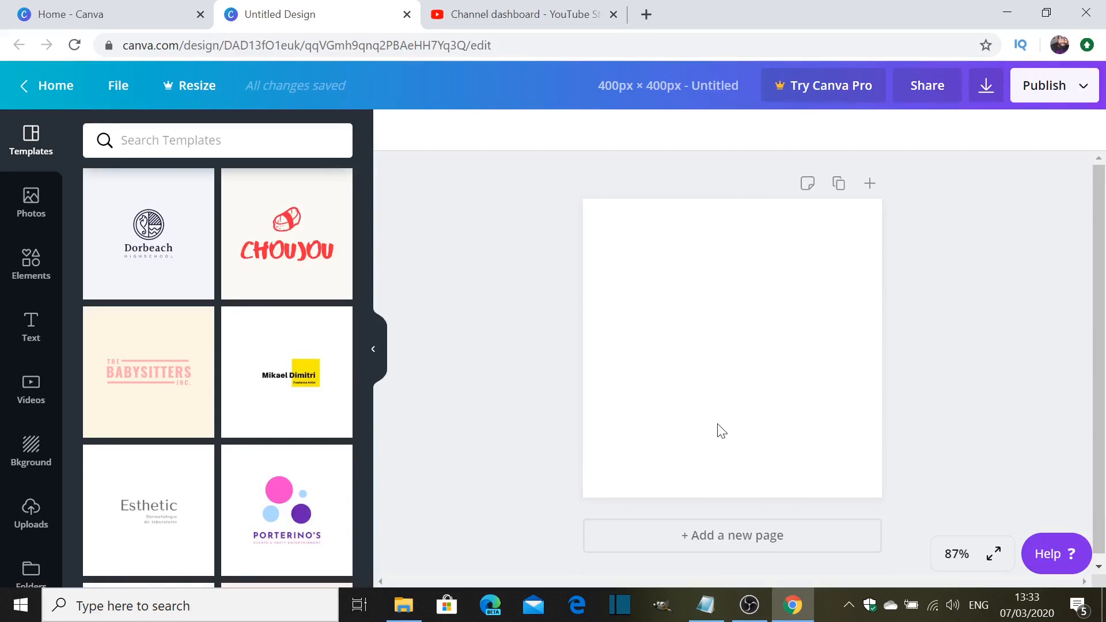
mouse_move(703, 296)
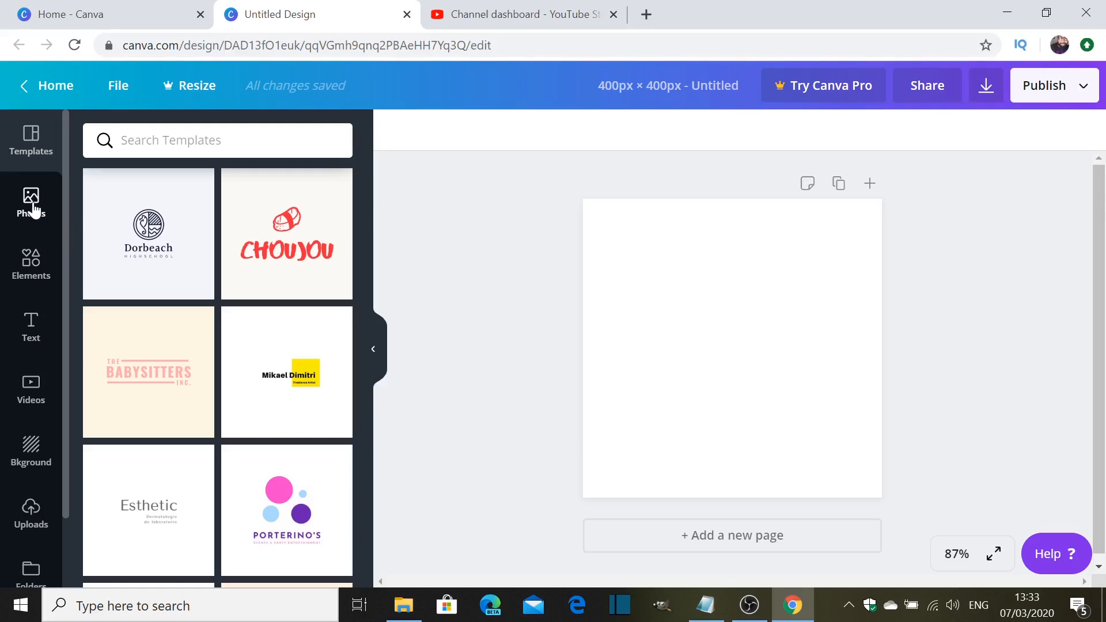
Step: Browse the Photos, Text and Background panels, ending on the Elements library
left_click(30, 203)
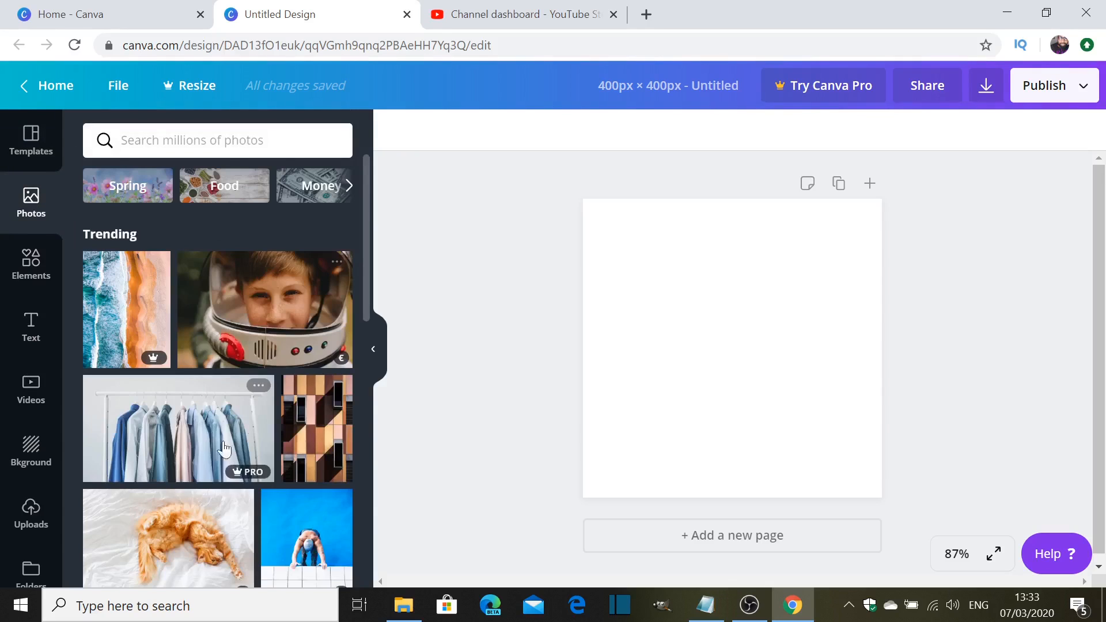
left_click(30, 264)
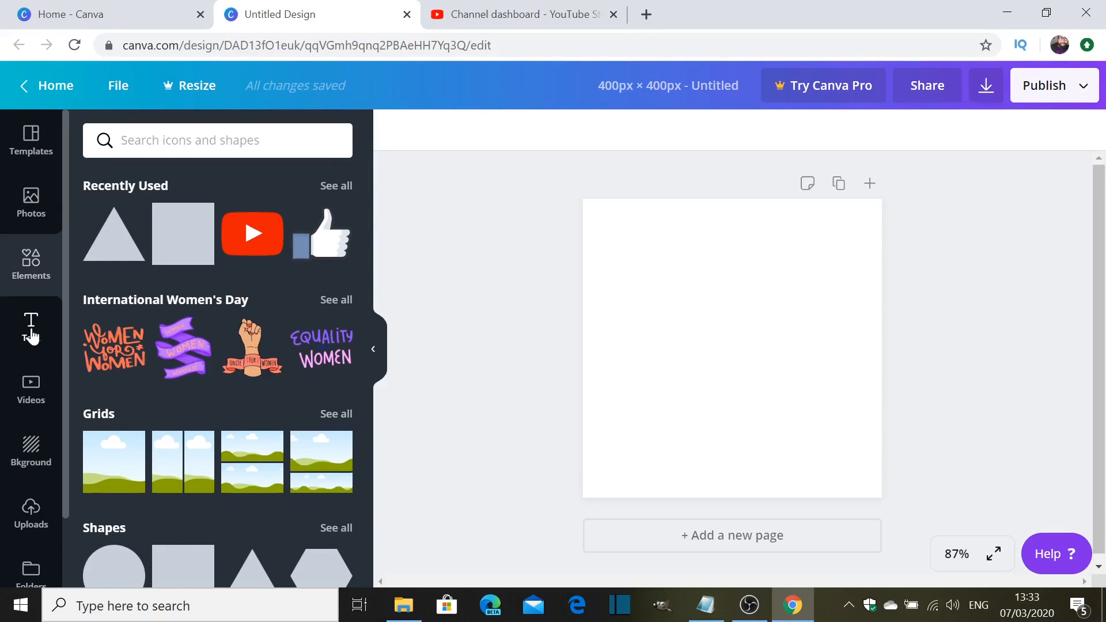
left_click(31, 327)
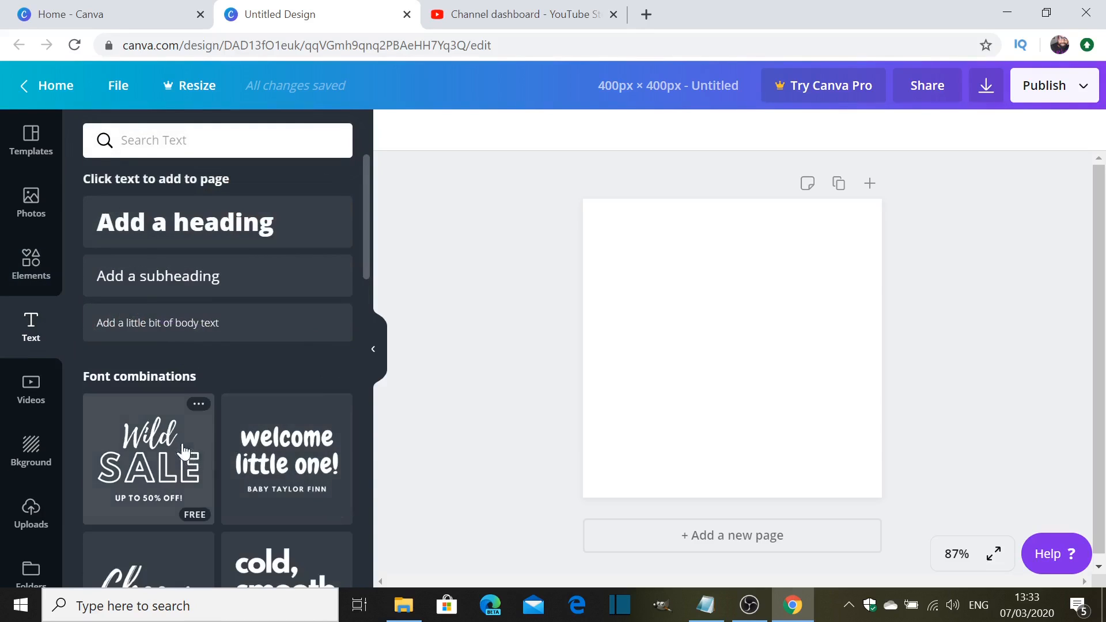
left_click(31, 452)
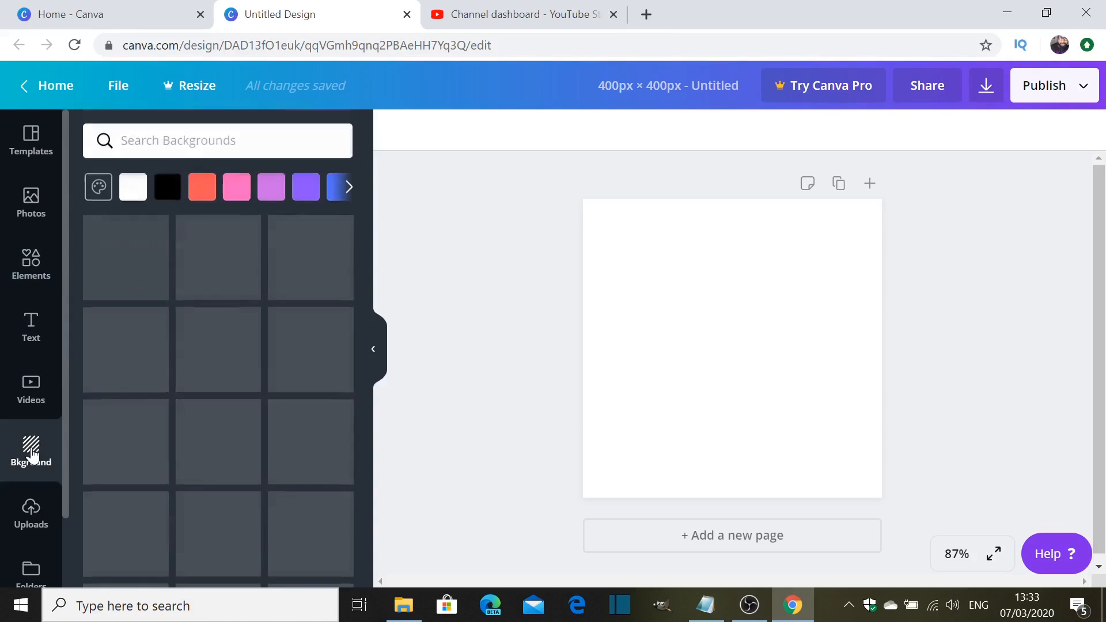
left_click(31, 452)
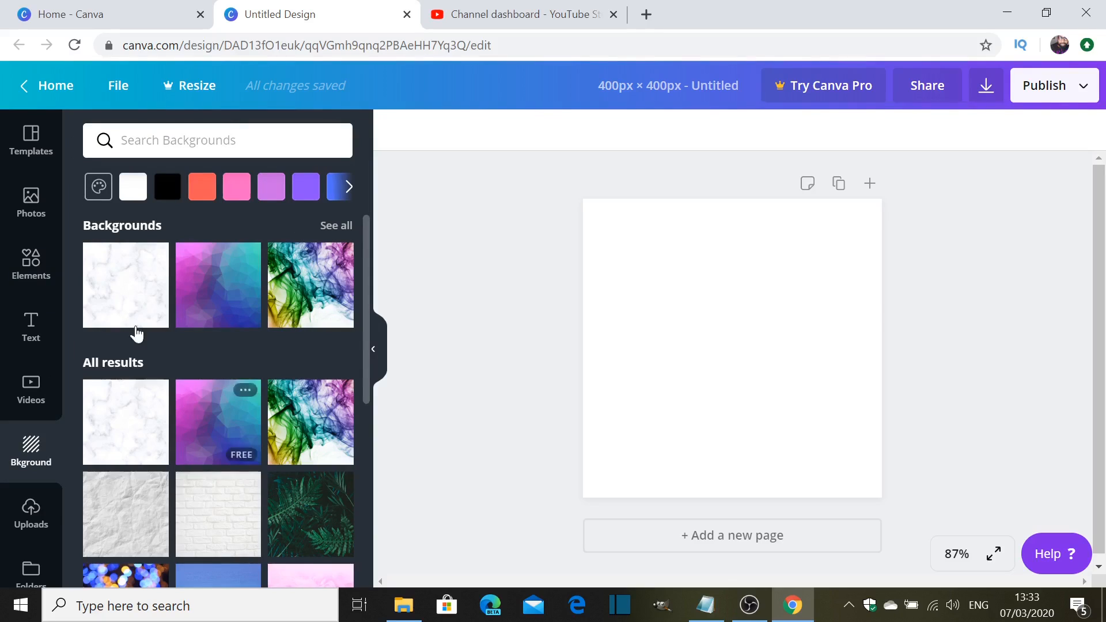
left_click(30, 265)
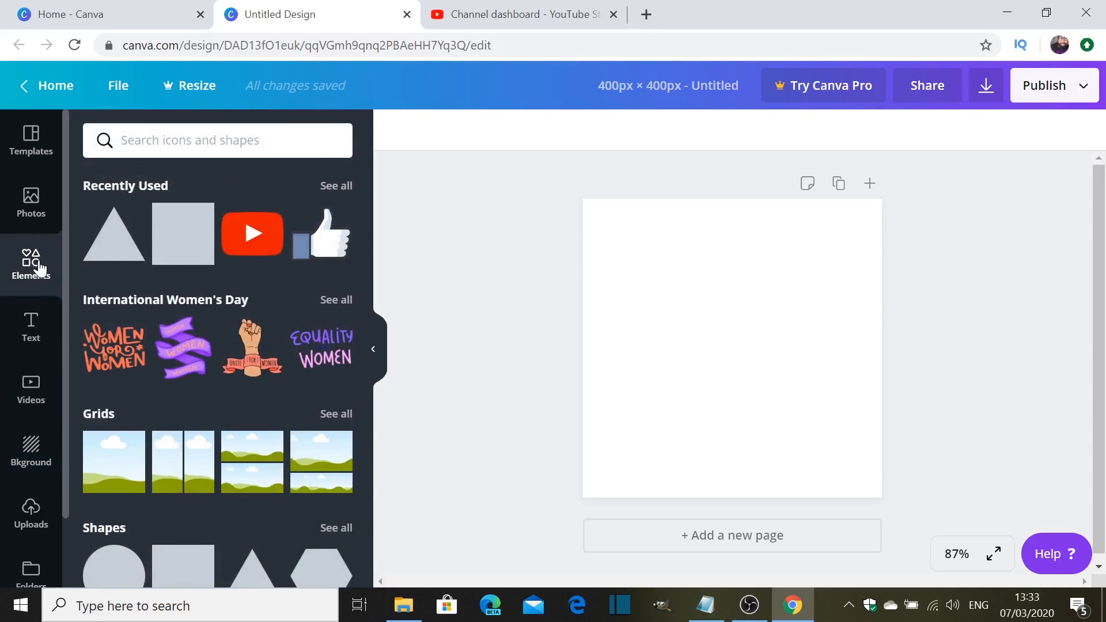
mouse_move(183, 243)
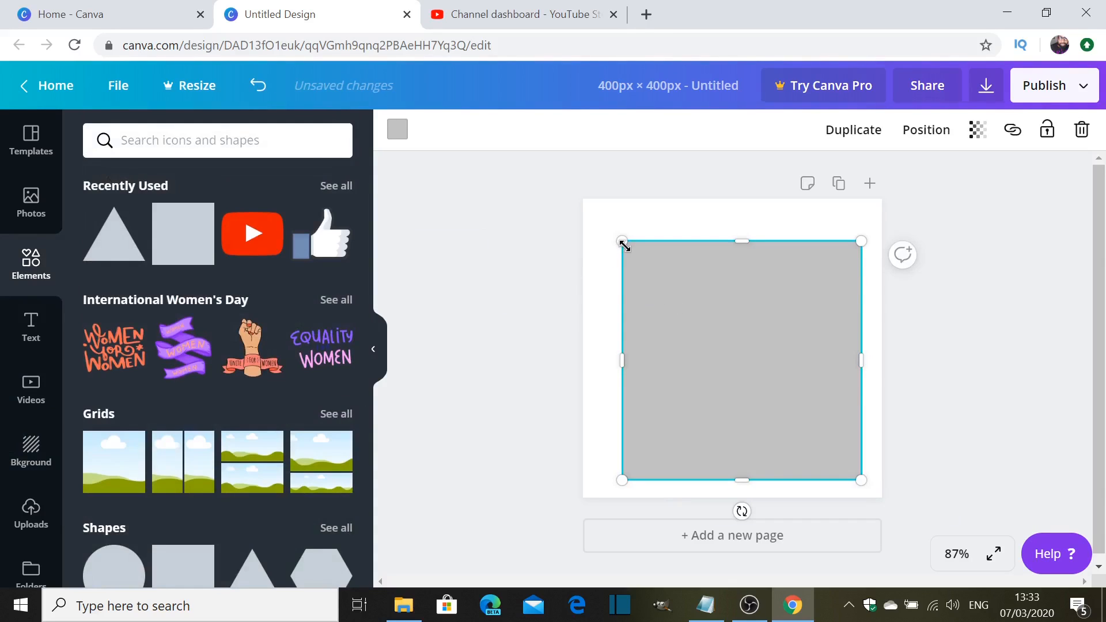
Step: Stretch the square to fill the whole 400 × 400 canvas and colour it red
left_click_drag(623, 242, 587, 204)
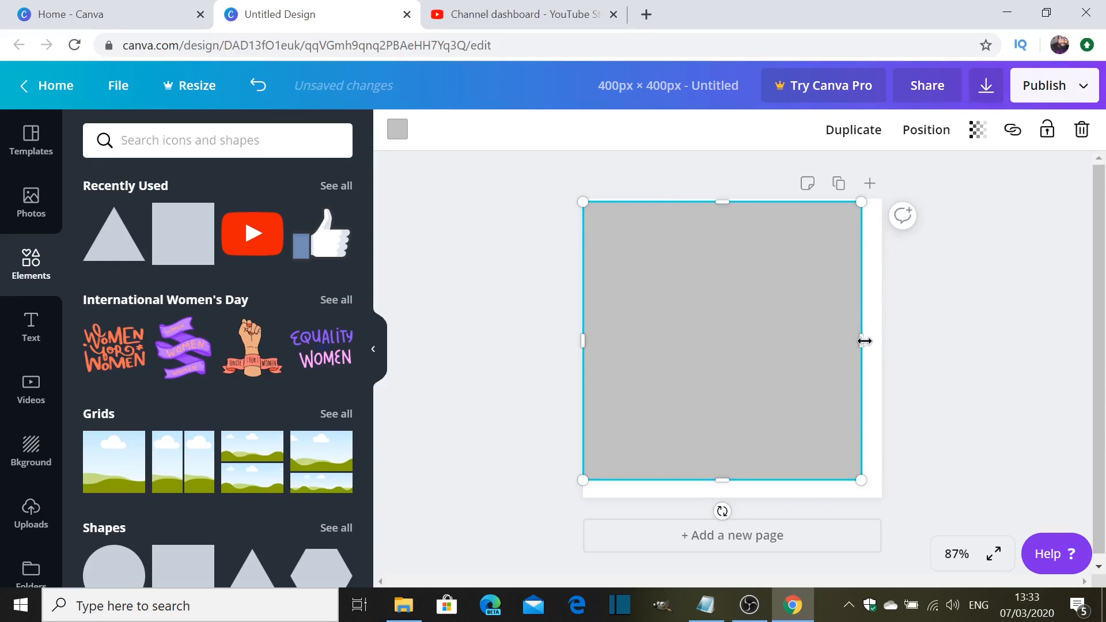
left_click_drag(861, 340, 882, 341)
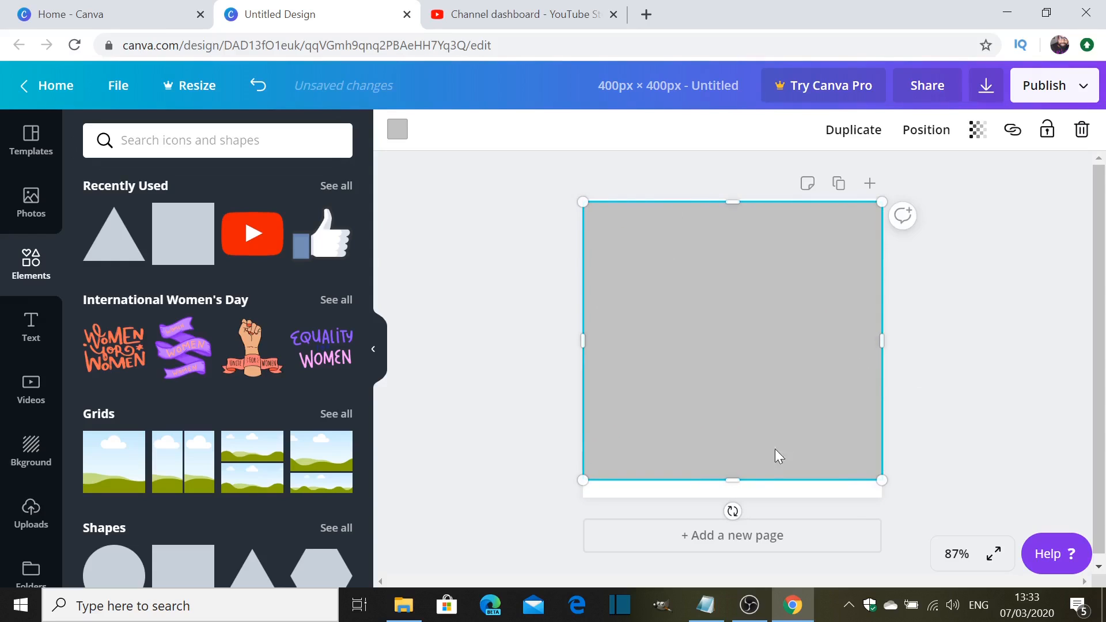
left_click_drag(732, 480, 742, 497)
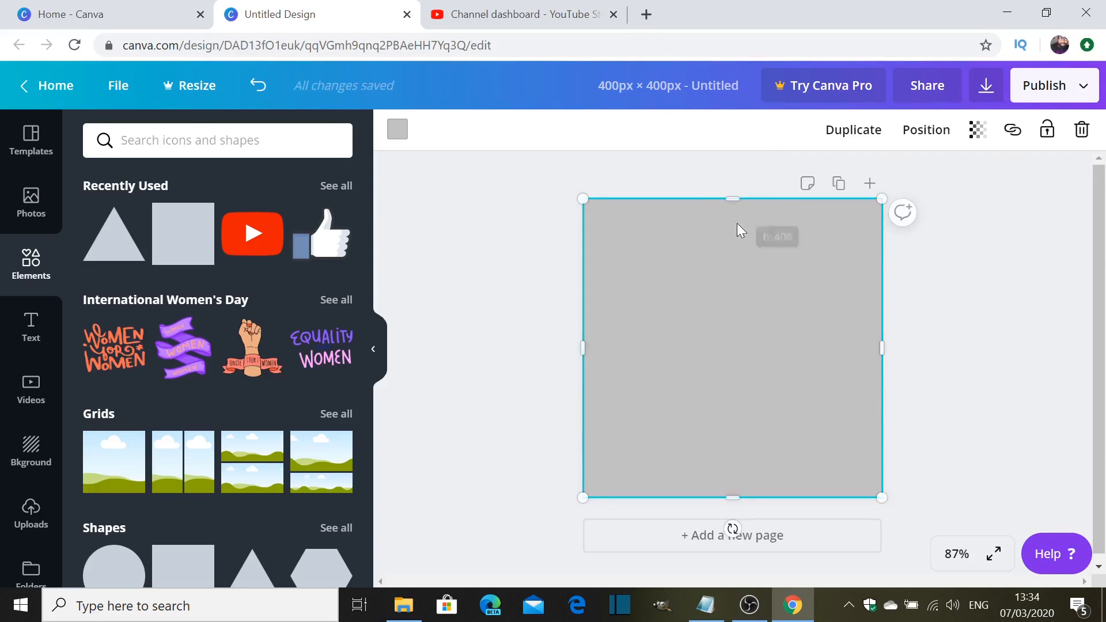
mouse_move(397, 129)
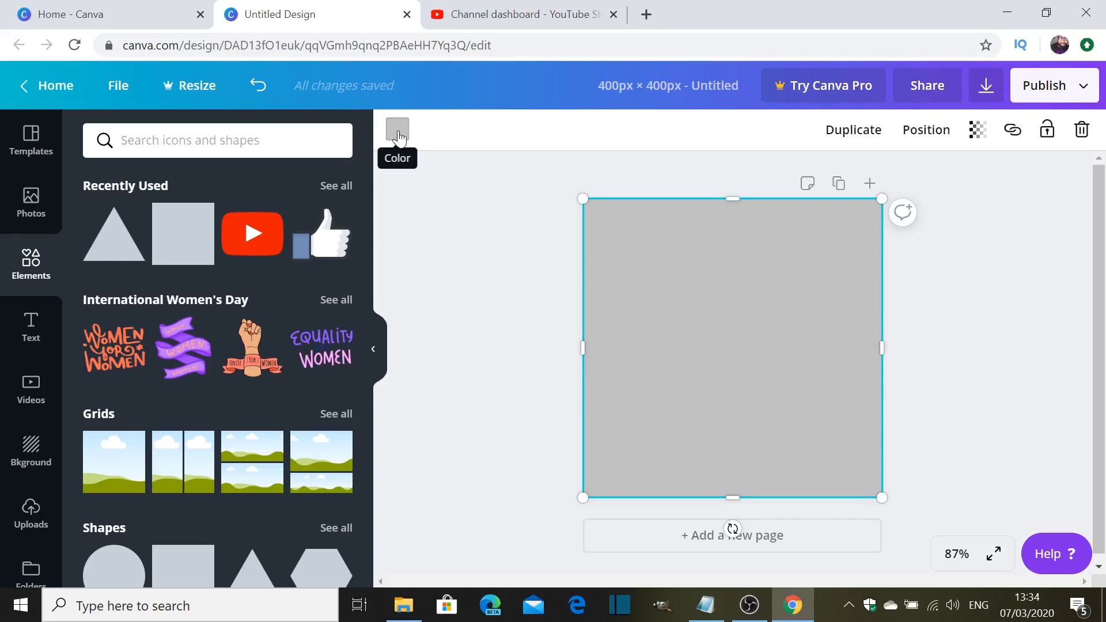
left_click(396, 129)
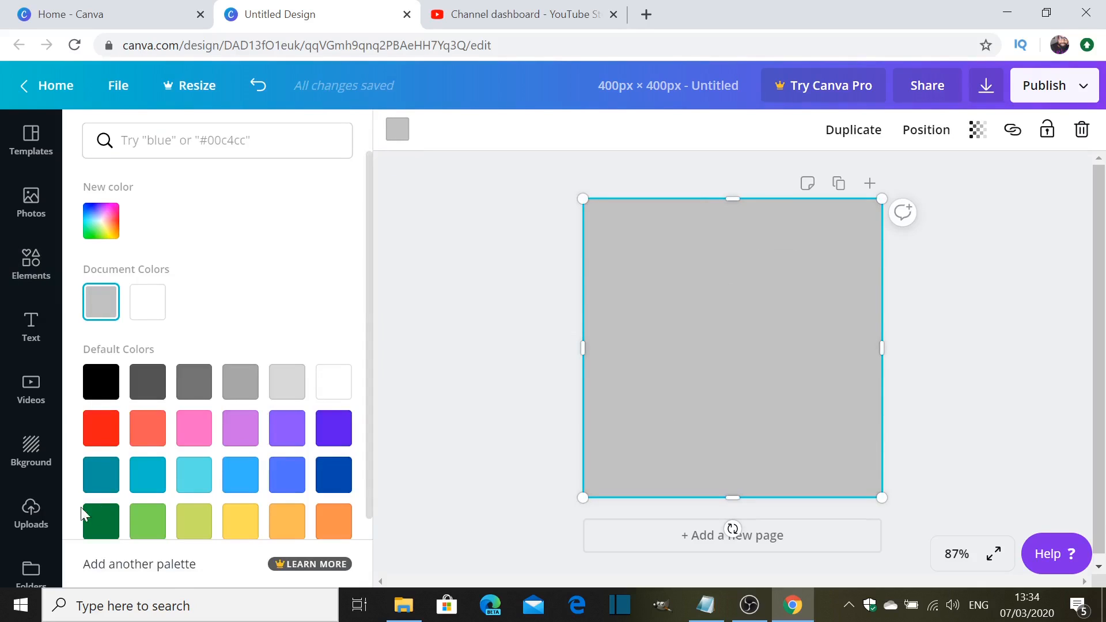
left_click(100, 427)
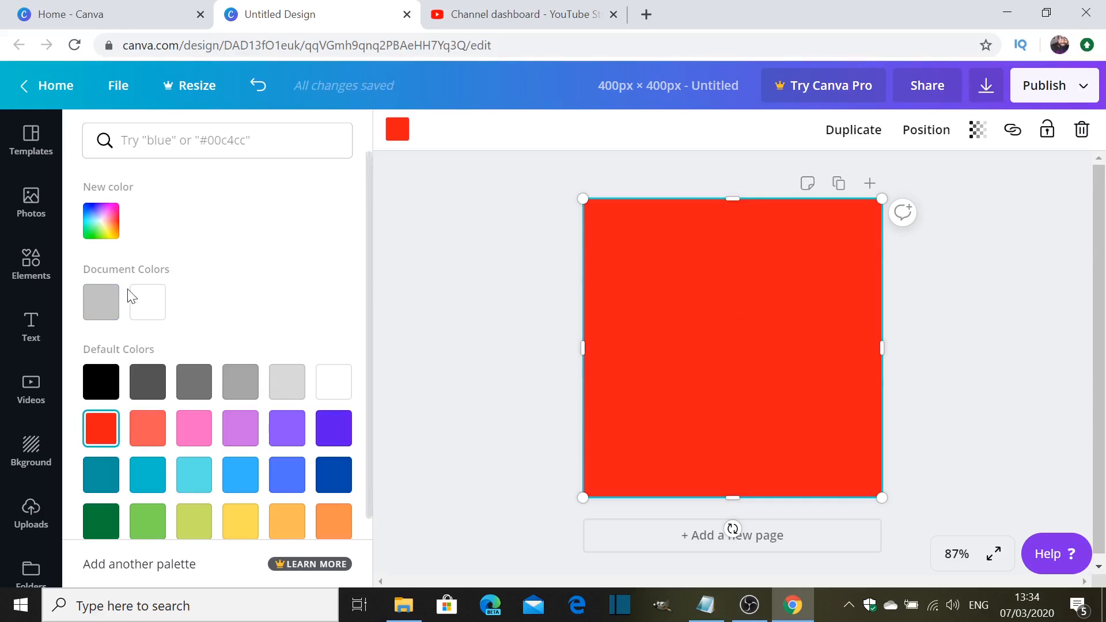
left_click(31, 265)
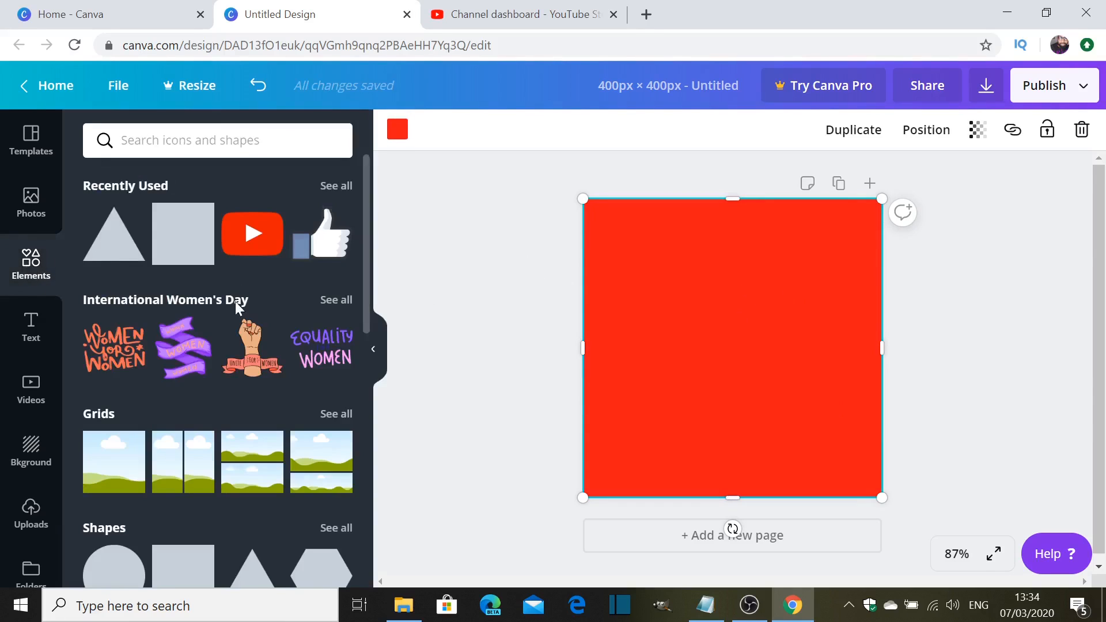
mouse_move(114, 243)
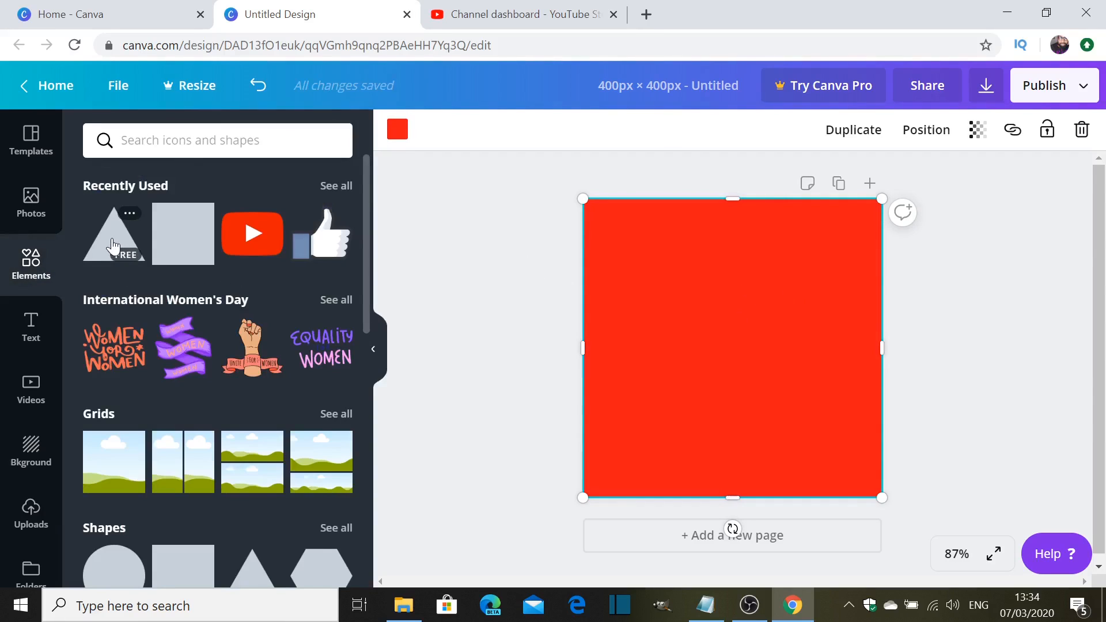
Step: Add a triangle, rotate it to point right, and shrink it into a play shape
left_click(113, 234)
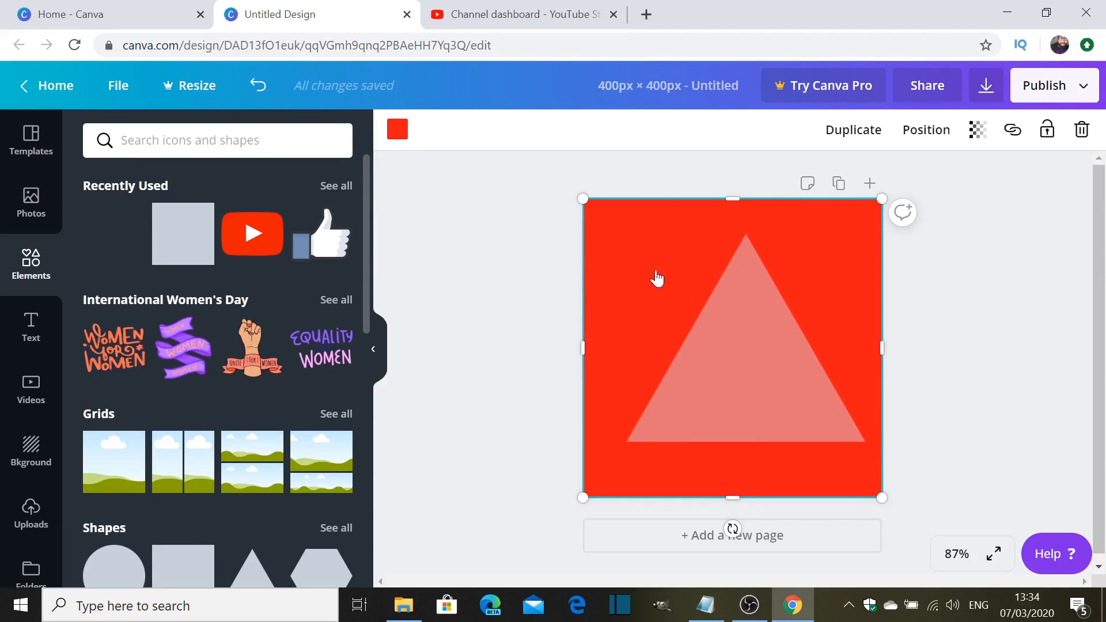
left_click(732, 339)
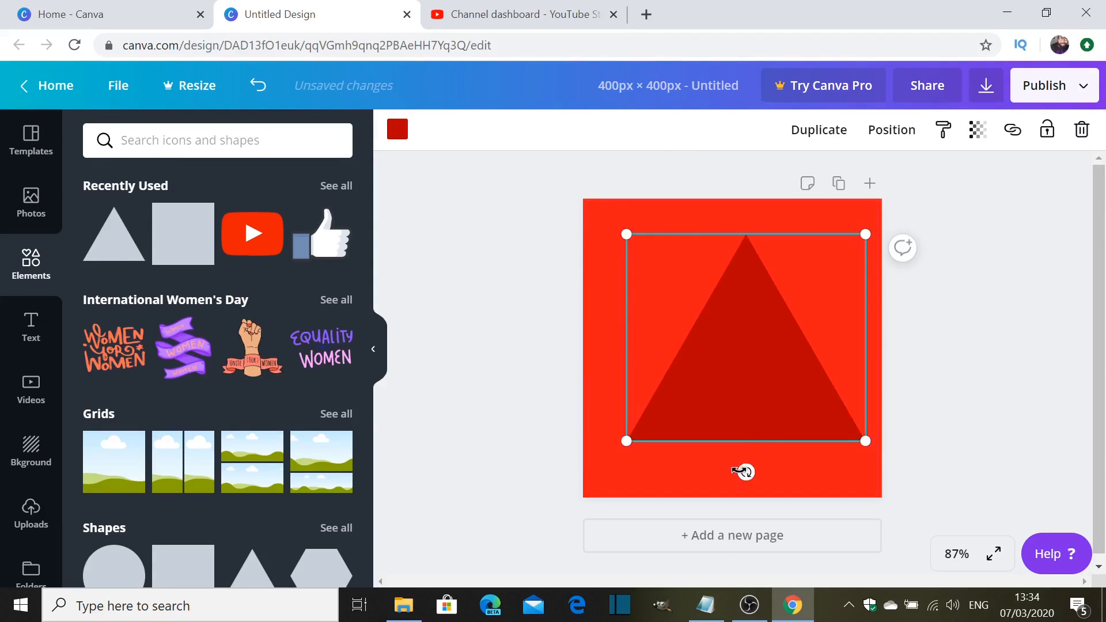
left_click_drag(743, 472, 588, 345)
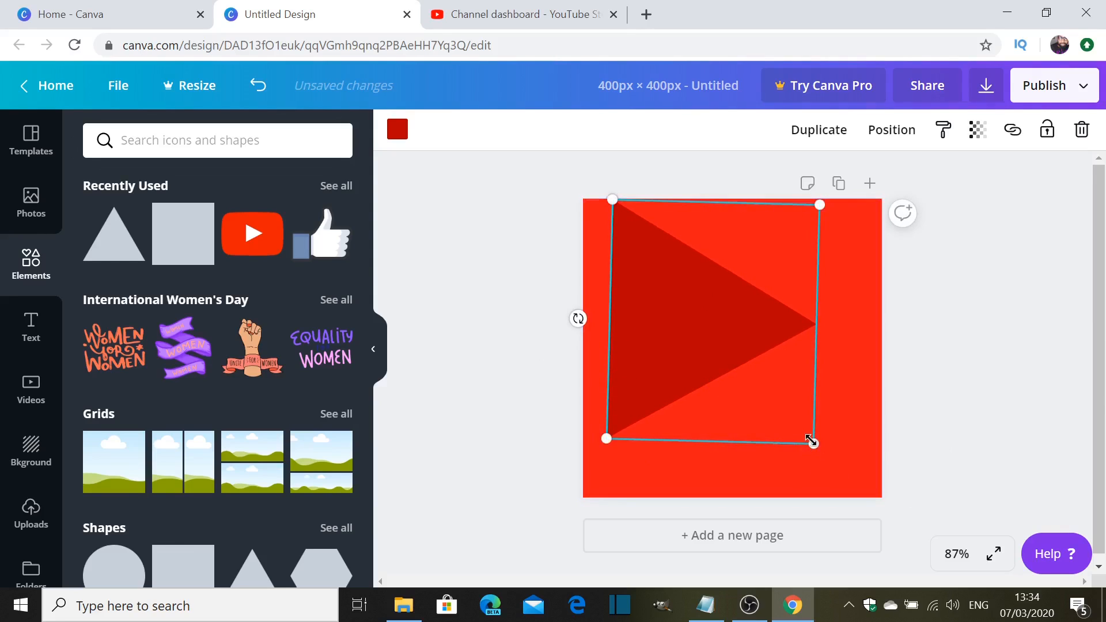
left_click_drag(813, 441, 751, 364)
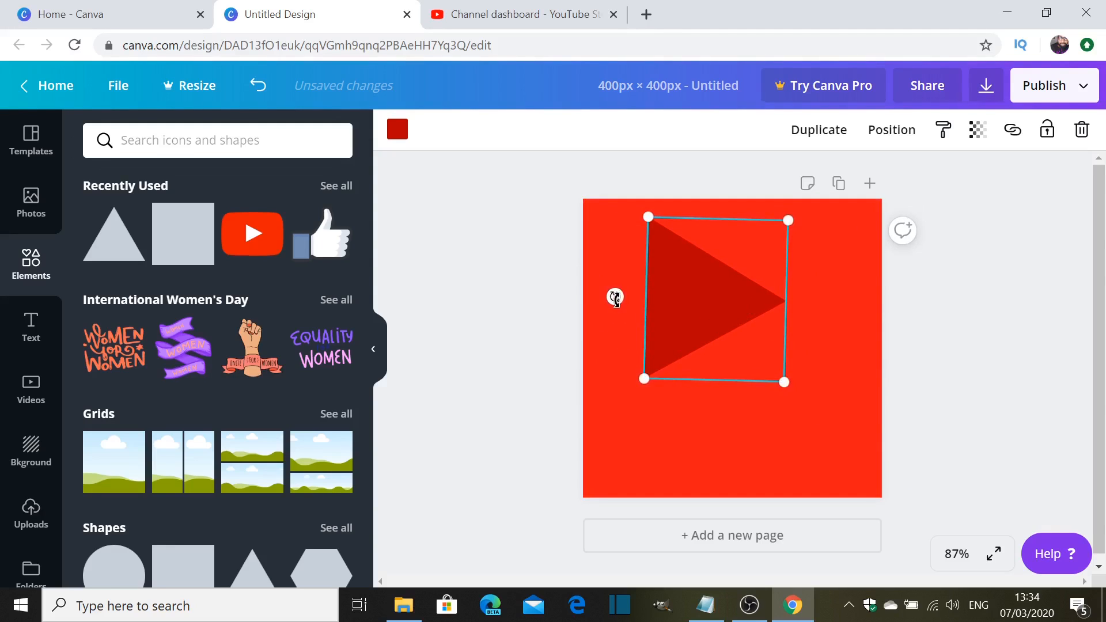
left_click_drag(615, 298, 624, 306)
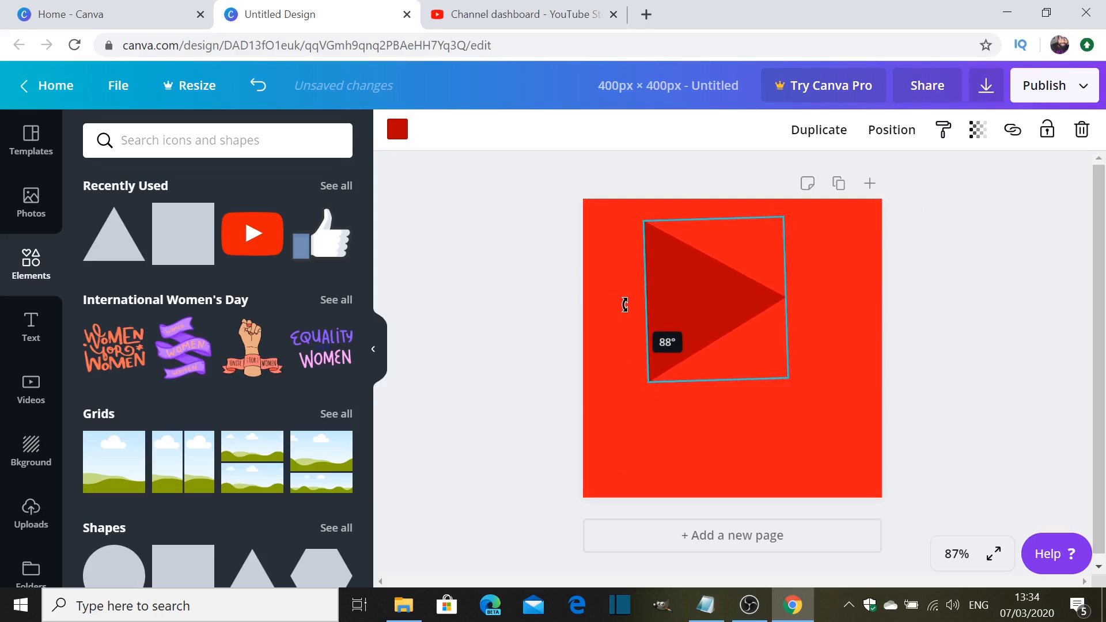
Step: Level the triangle, lower it toward the centre, and recolour it white
left_click_drag(624, 305, 742, 305)
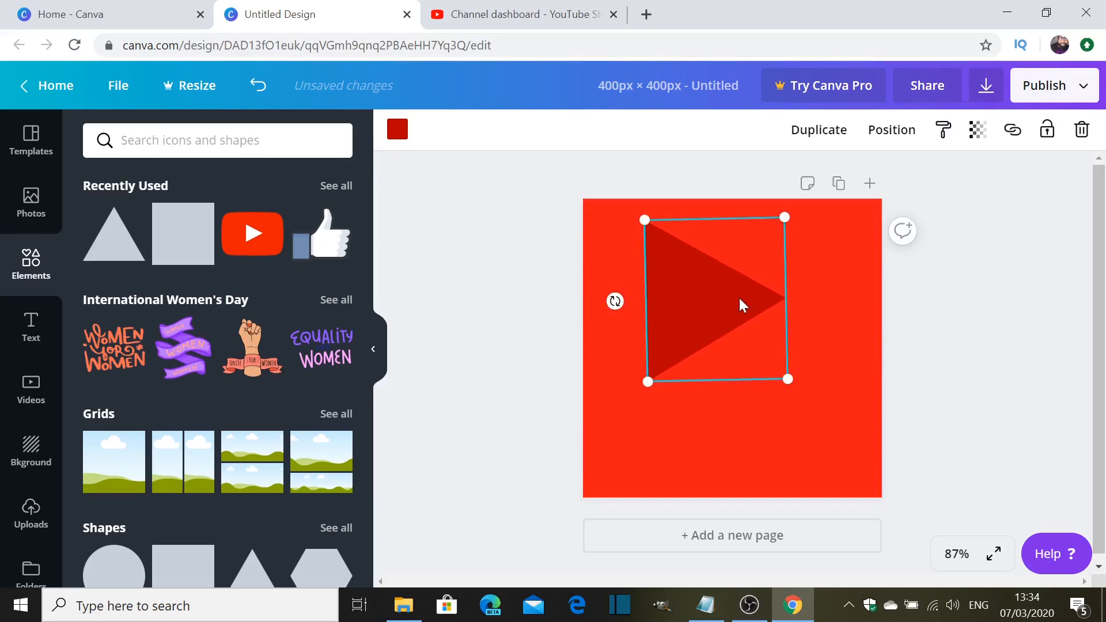
left_click_drag(742, 305, 730, 316)
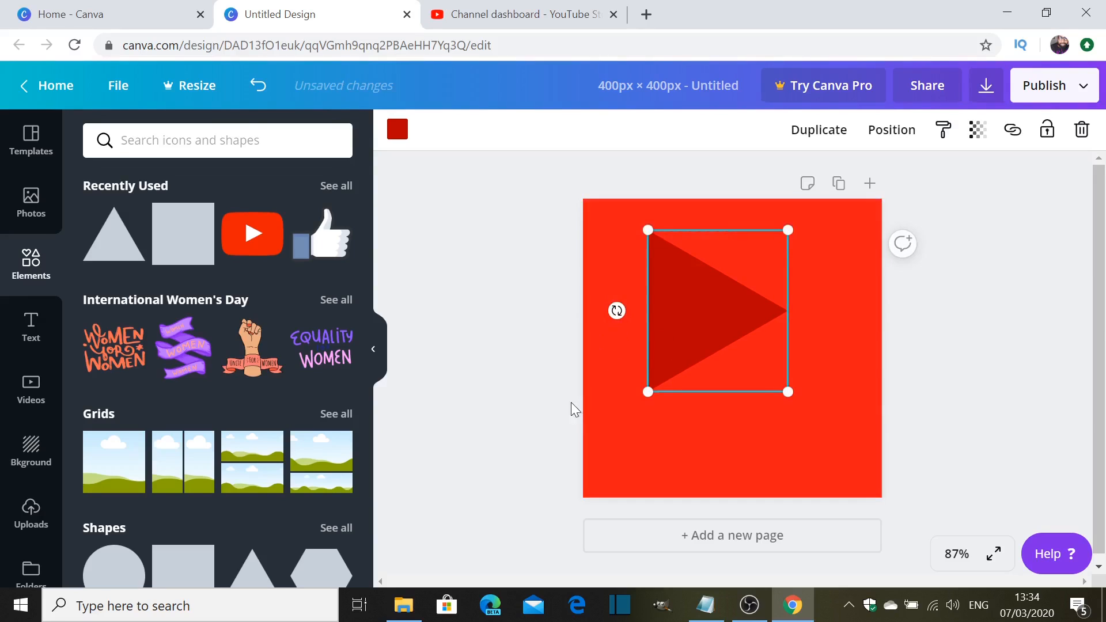
left_click(705, 335)
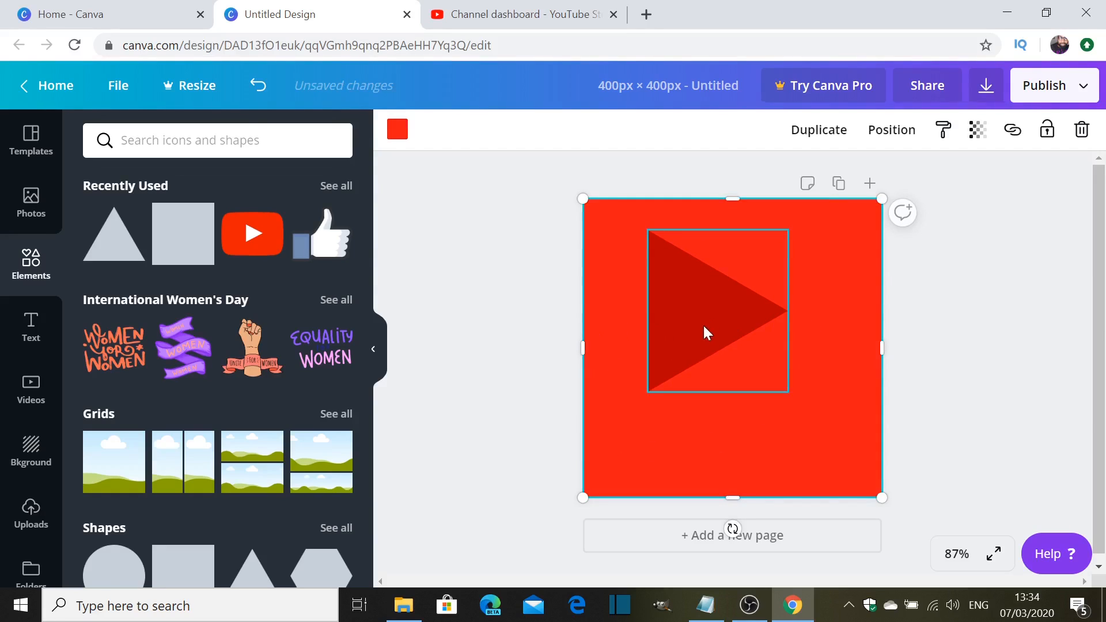
left_click(718, 311)
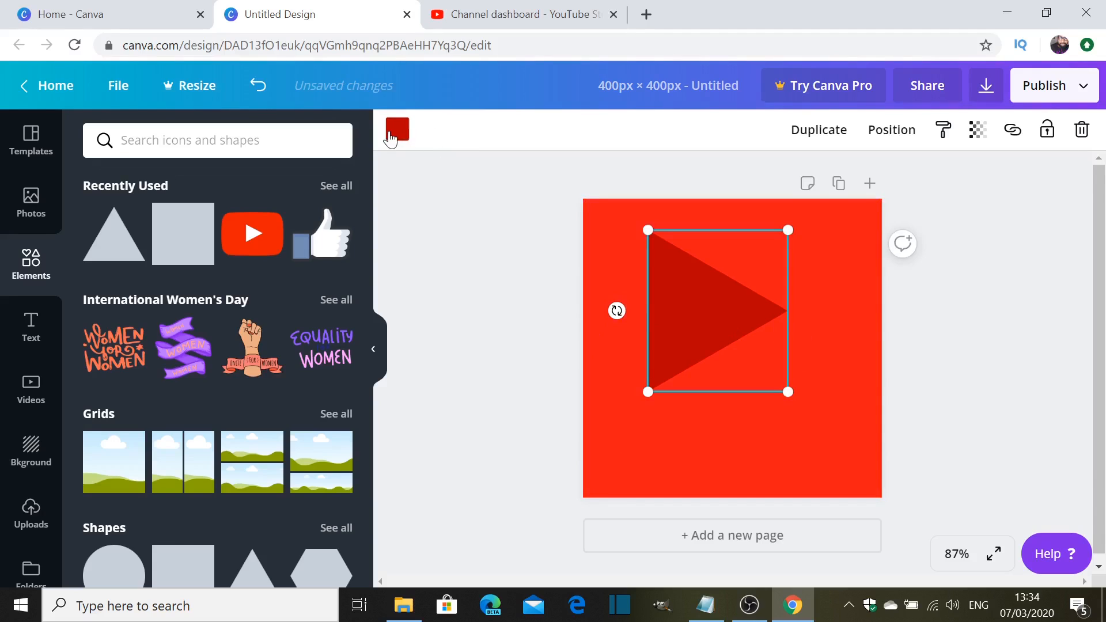
left_click(396, 129)
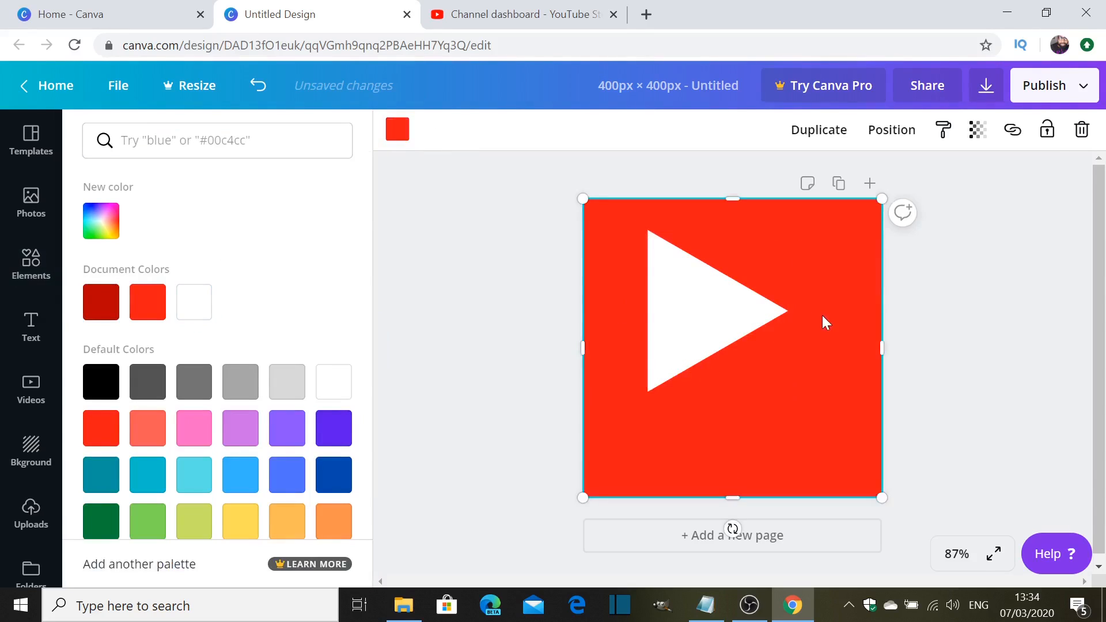
left_click(147, 302)
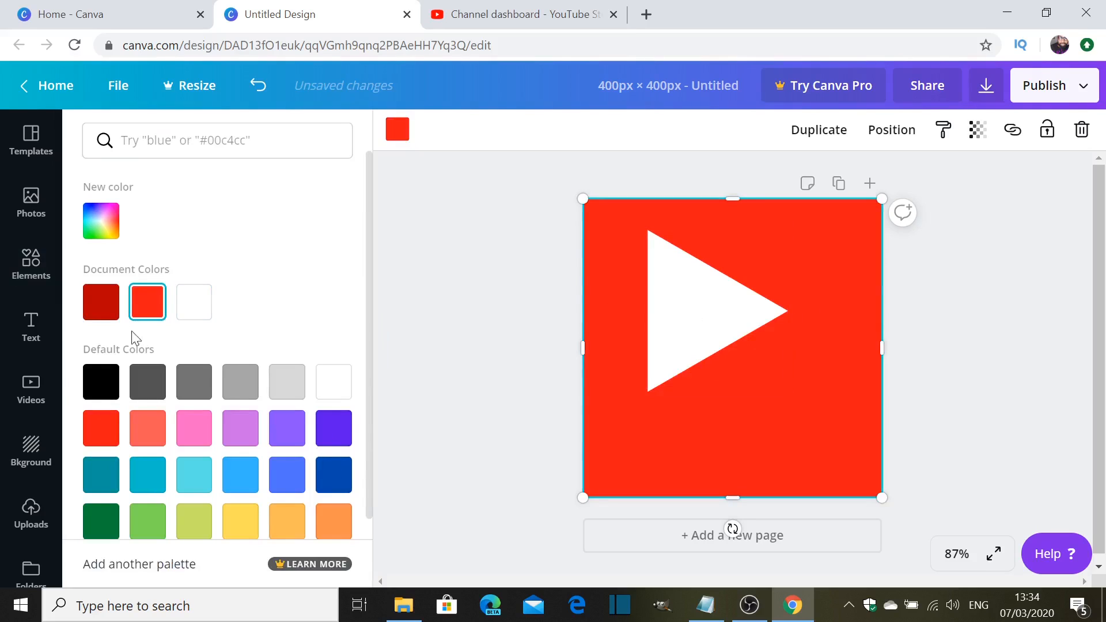
left_click(30, 325)
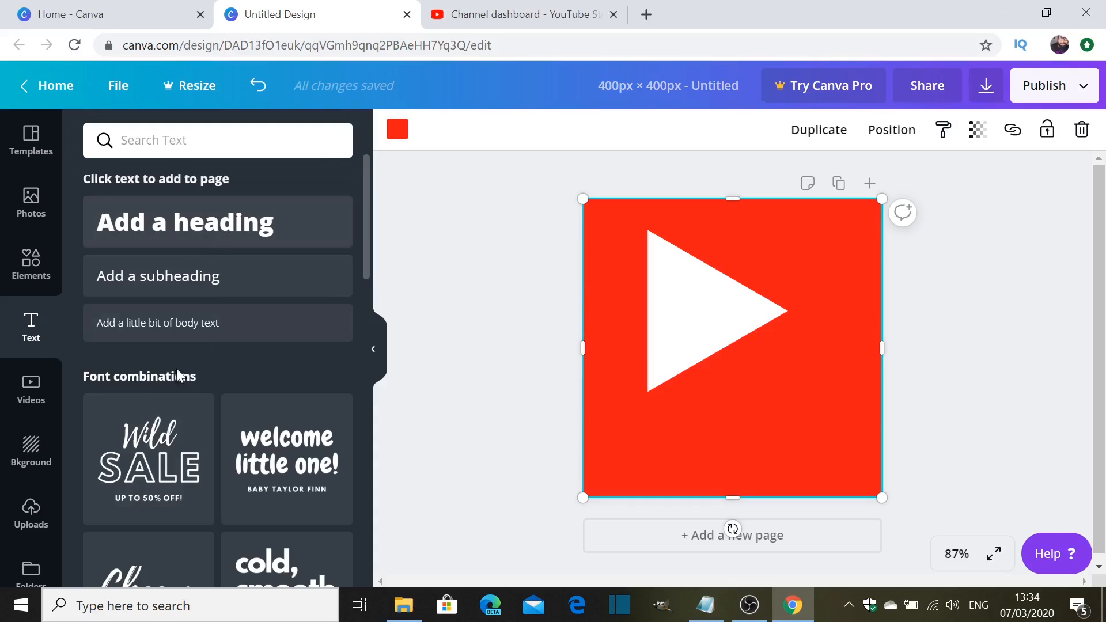
mouse_move(185, 221)
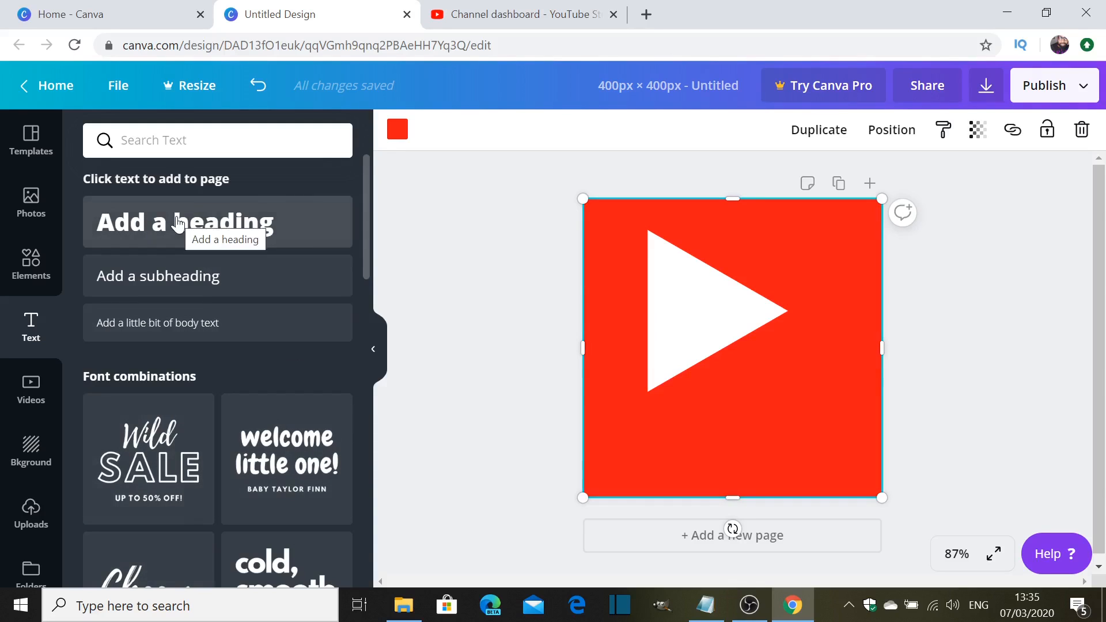
Step: Add a heading reading 'subscribe' beneath the white play triangle on the red square
left_click(184, 221)
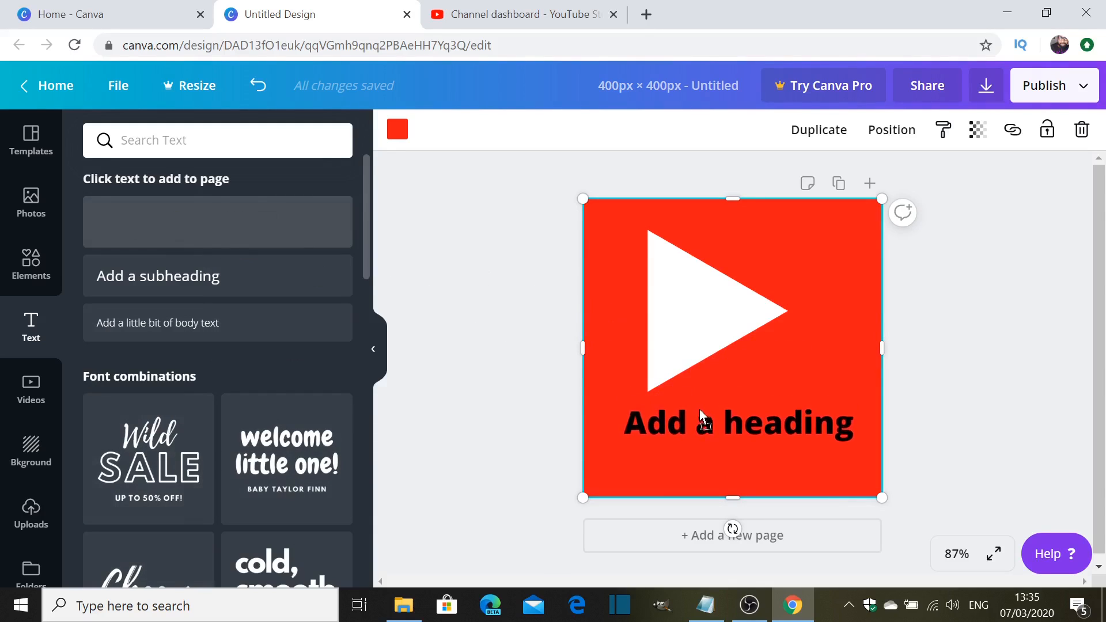
double_click(738, 424)
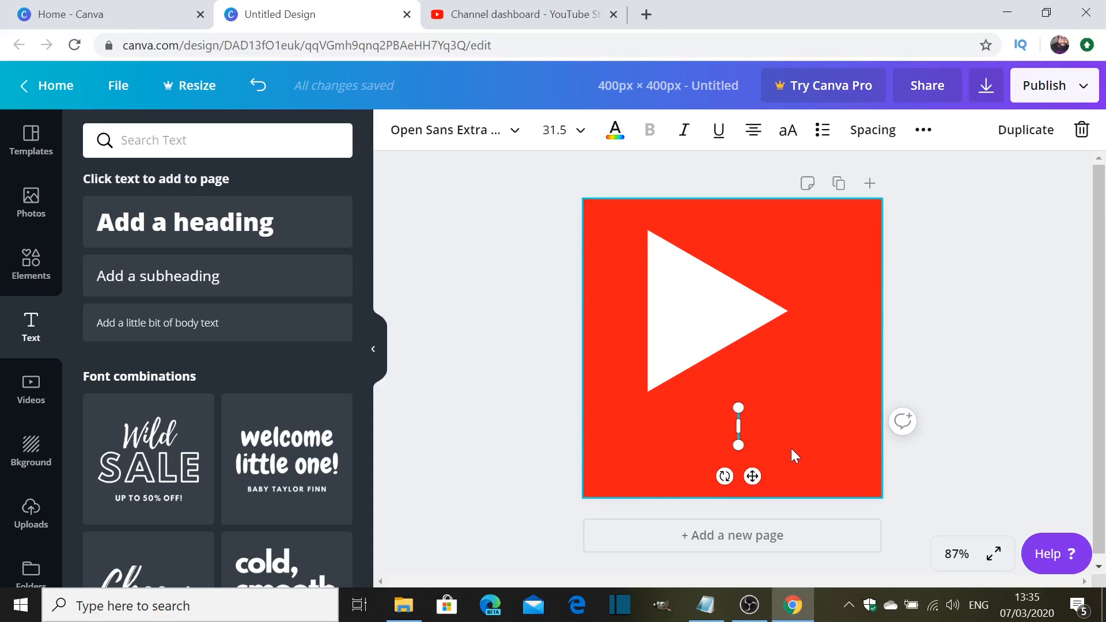
type("subscribe")
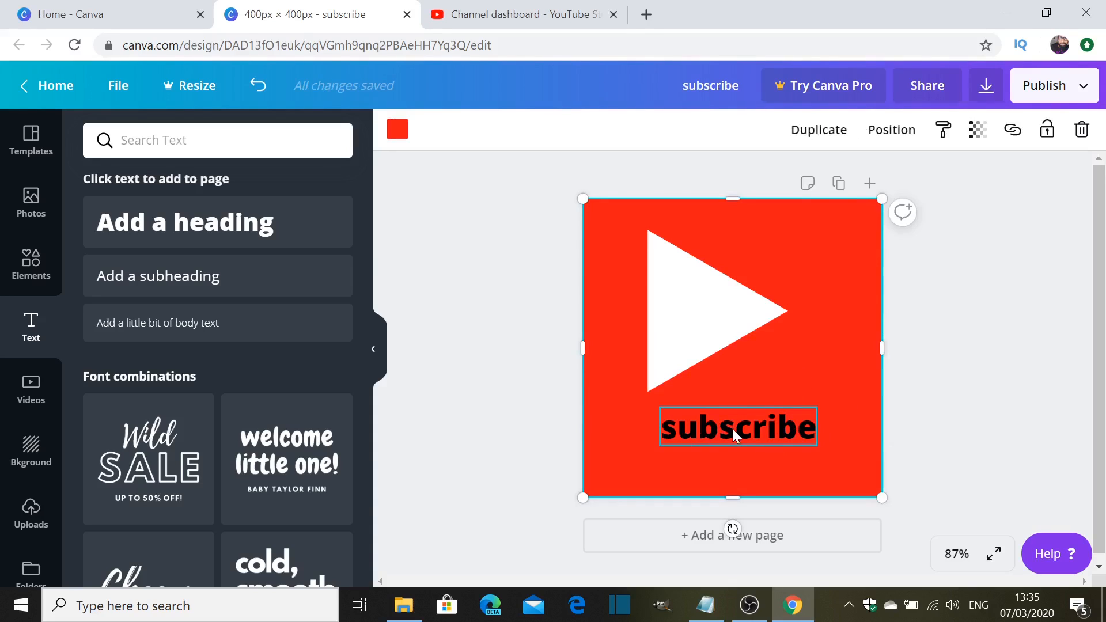
left_click(814, 364)
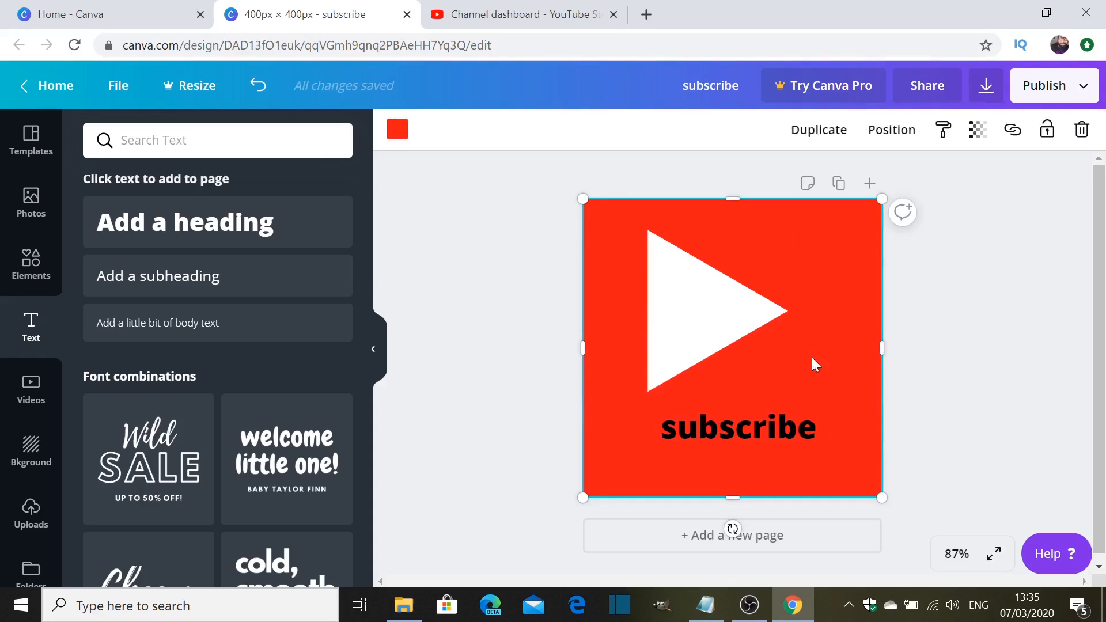
mouse_move(799, 414)
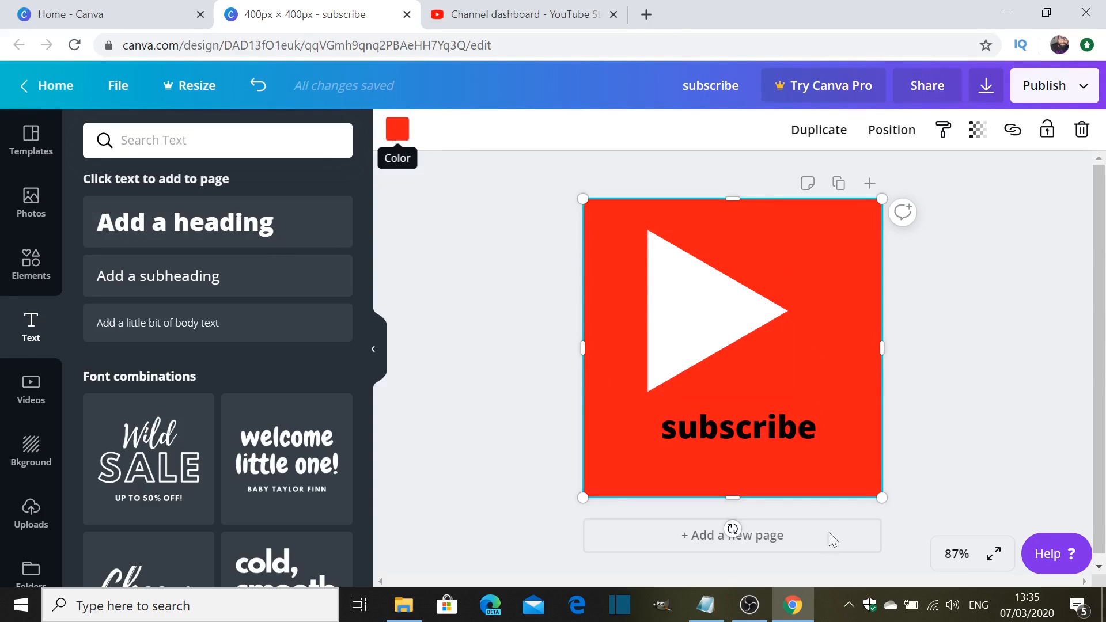
Step: Make the subscribe heading white, widen its text box and centre it below the triangle
left_click(739, 427)
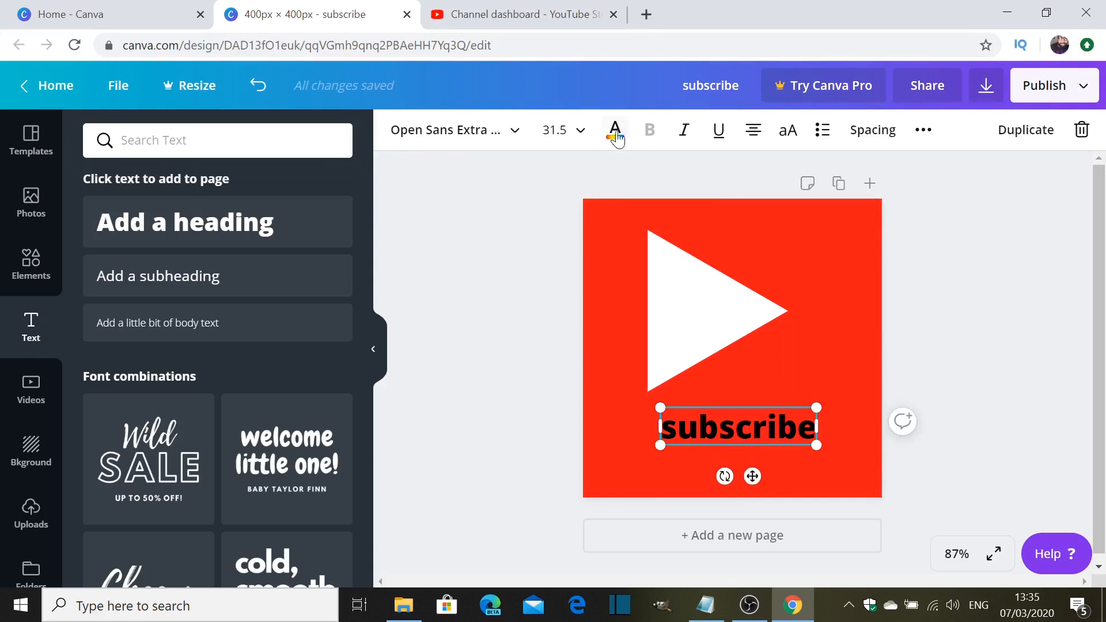
left_click(613, 130)
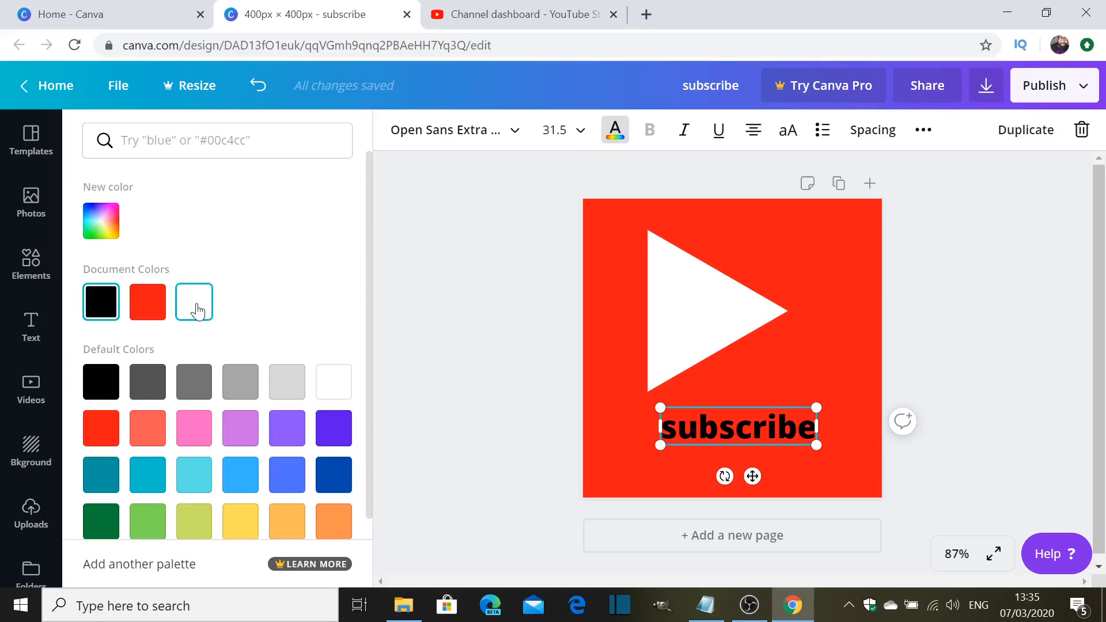
left_click(194, 302)
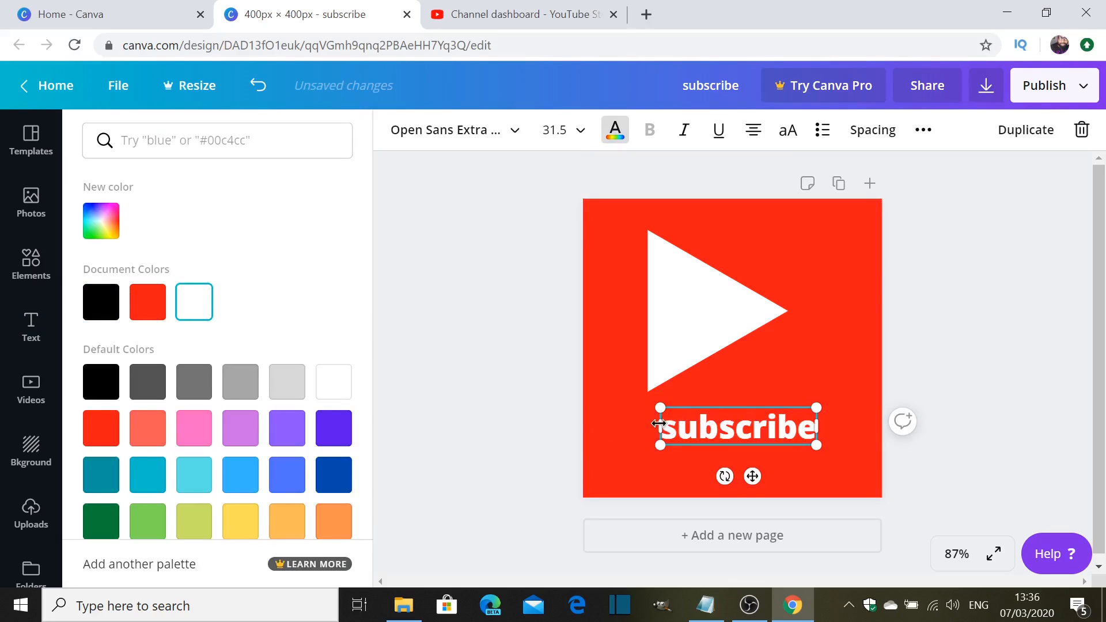
left_click_drag(658, 428, 620, 433)
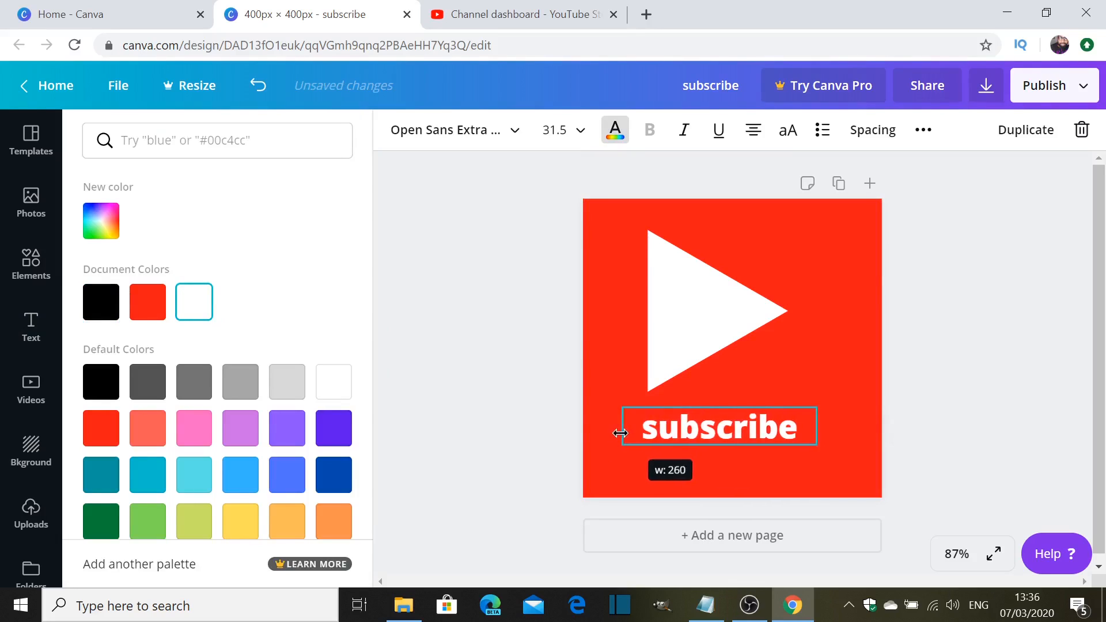
left_click_drag(621, 434, 826, 425)
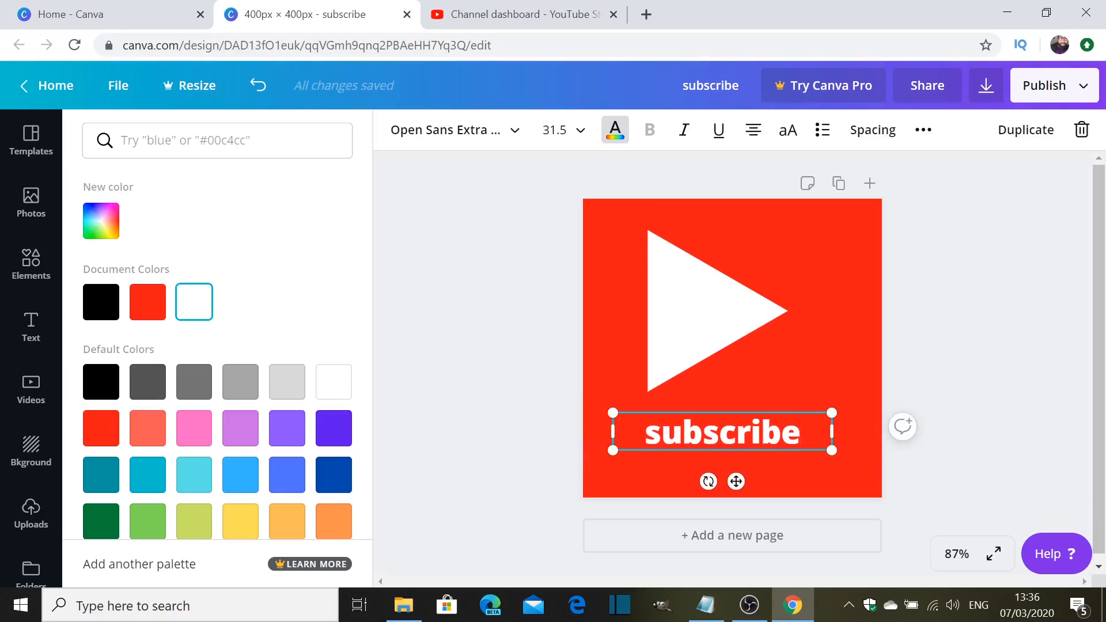
Step: Enlarge the subscribe heading's font size slightly from the size list
double_click(721, 432)
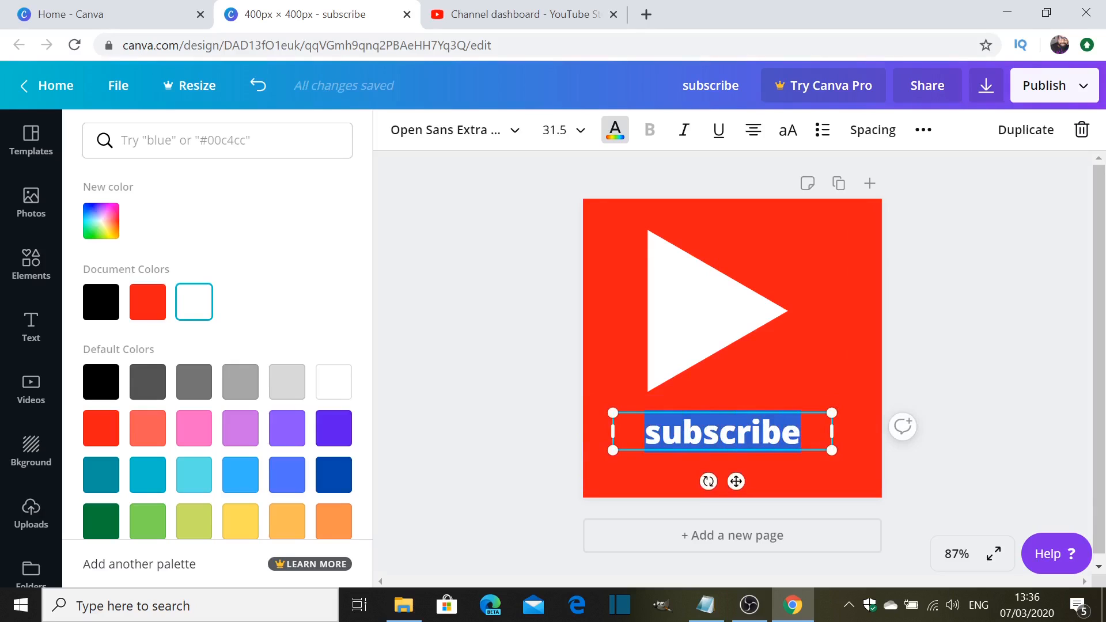
left_click(582, 130)
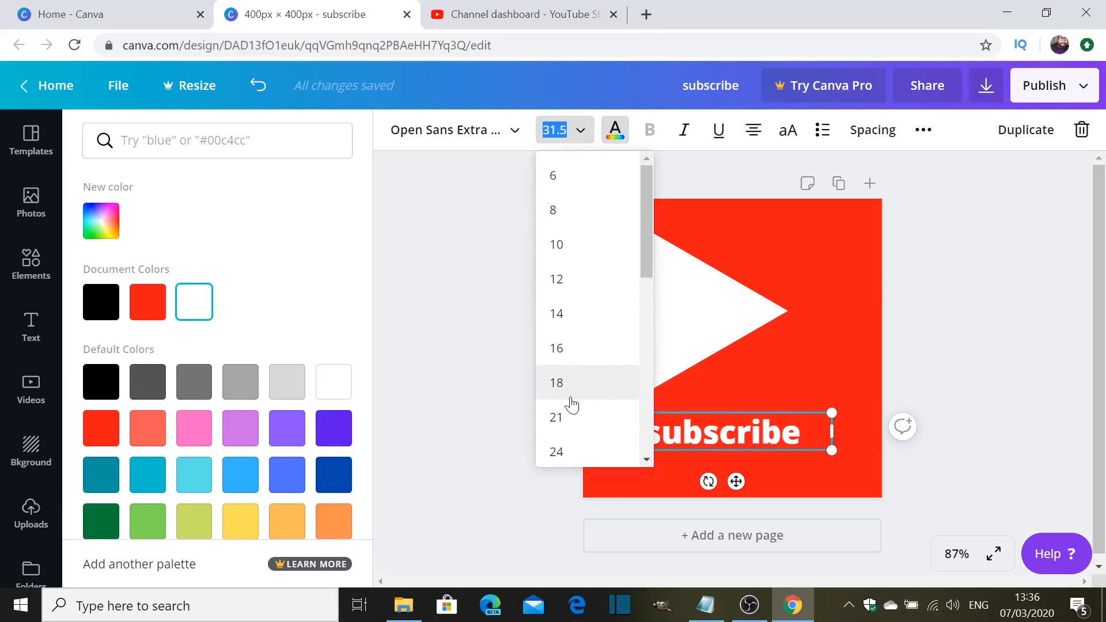
mouse_move(578, 382)
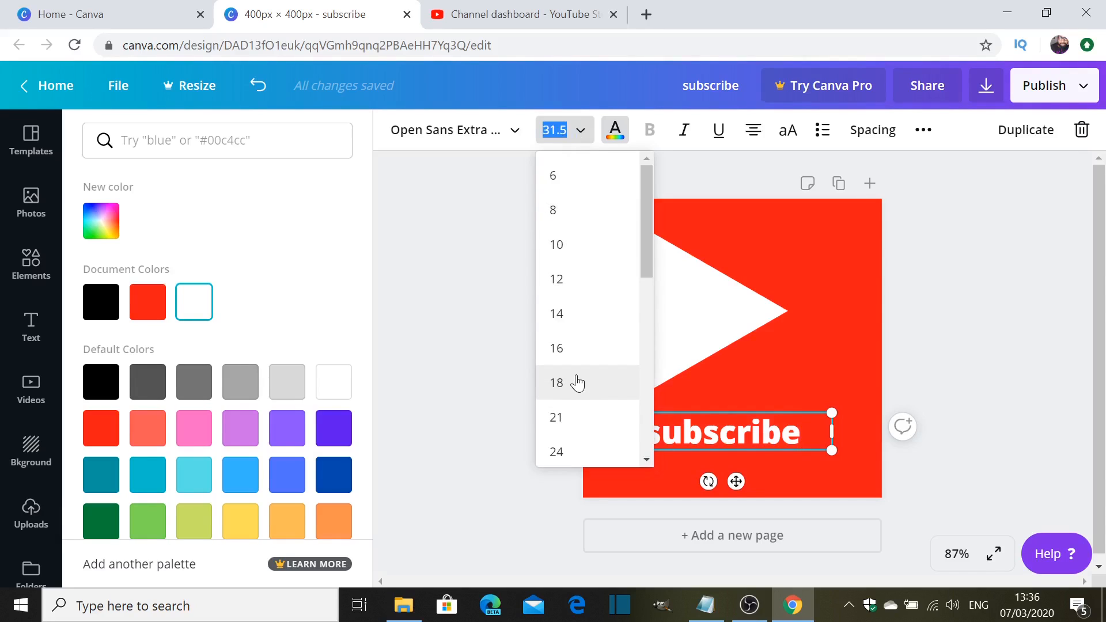
scroll("down", 3)
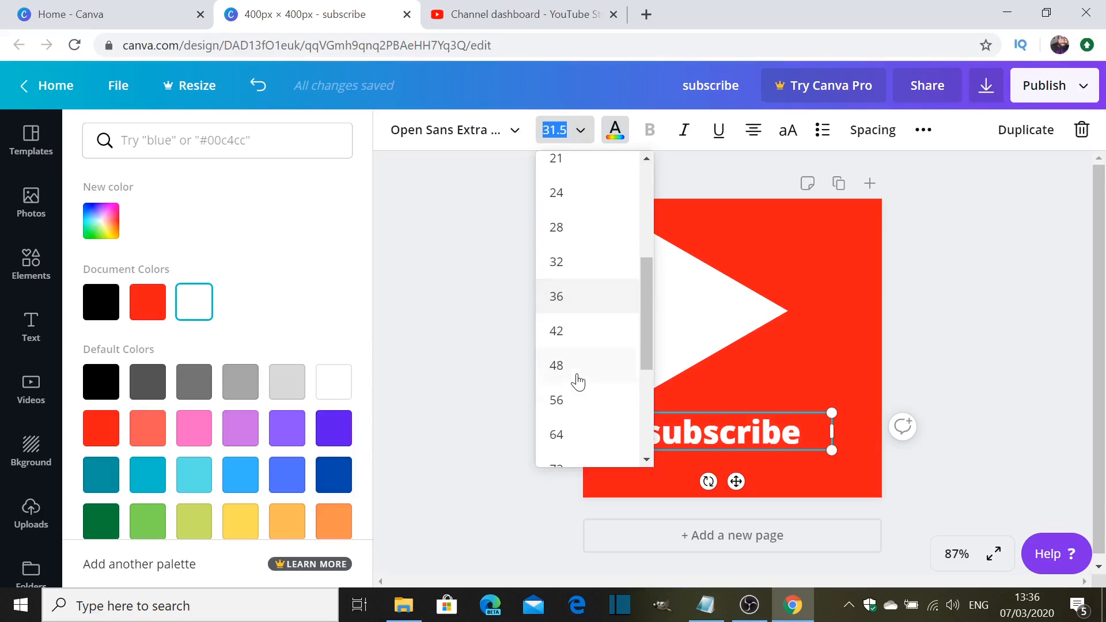
left_click(556, 296)
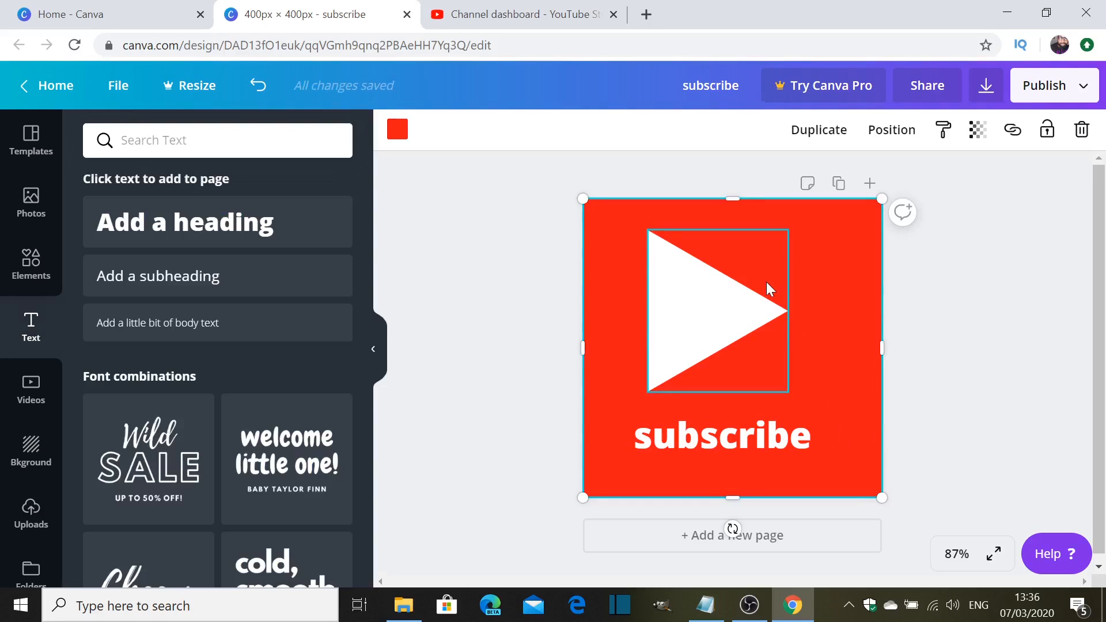
mouse_move(752, 331)
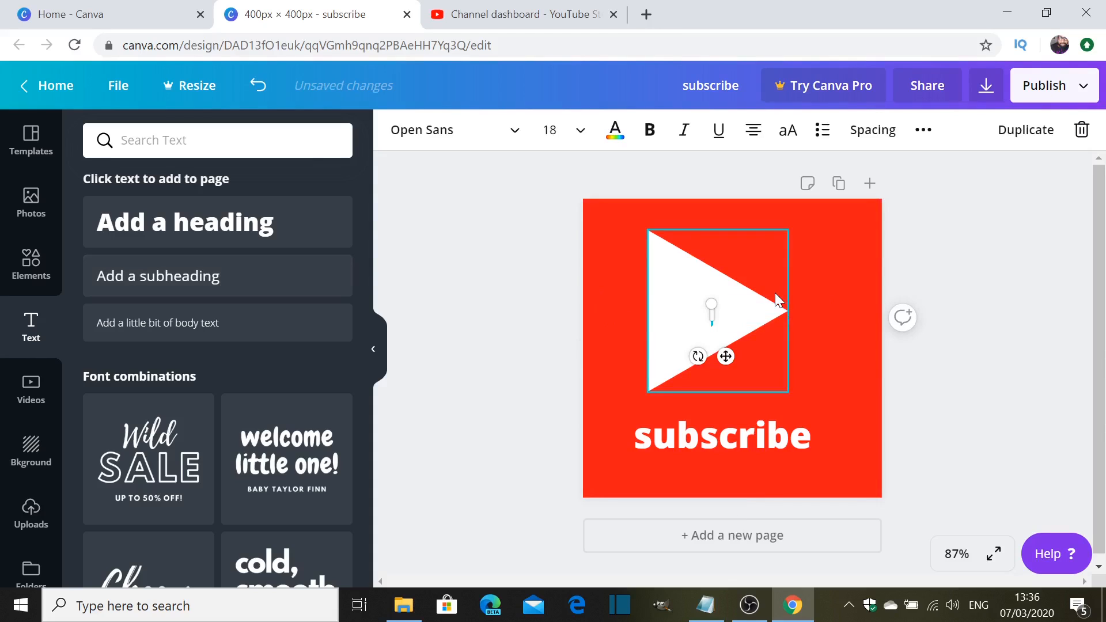
Step: Add the name text 'Eric' inside the triangle and give it a dark text colour
type("Eric Kita")
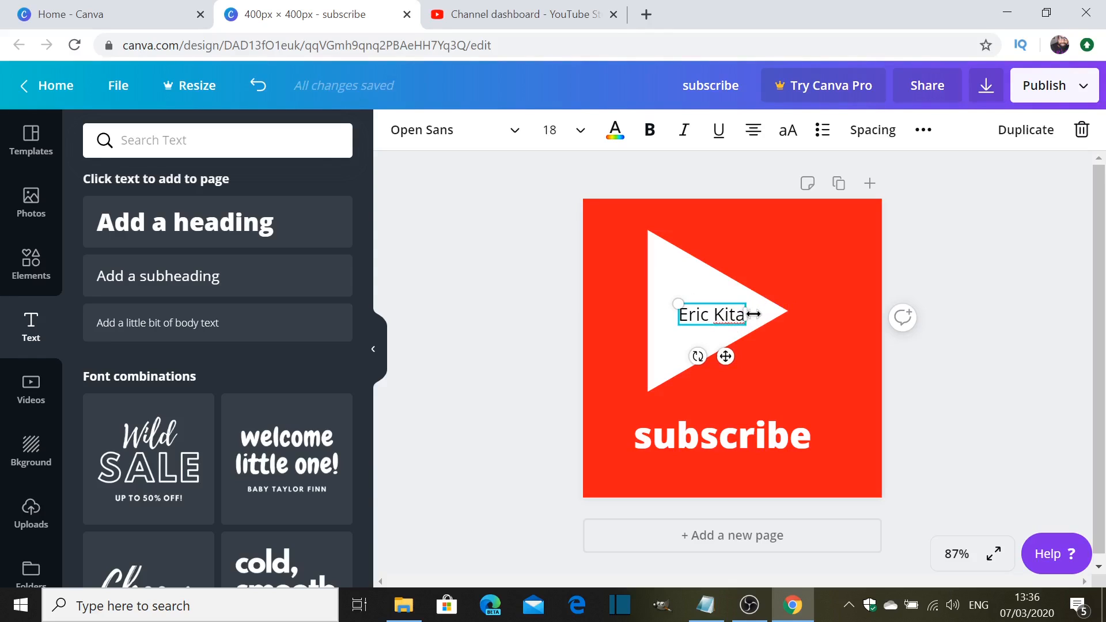
double_click(740, 314)
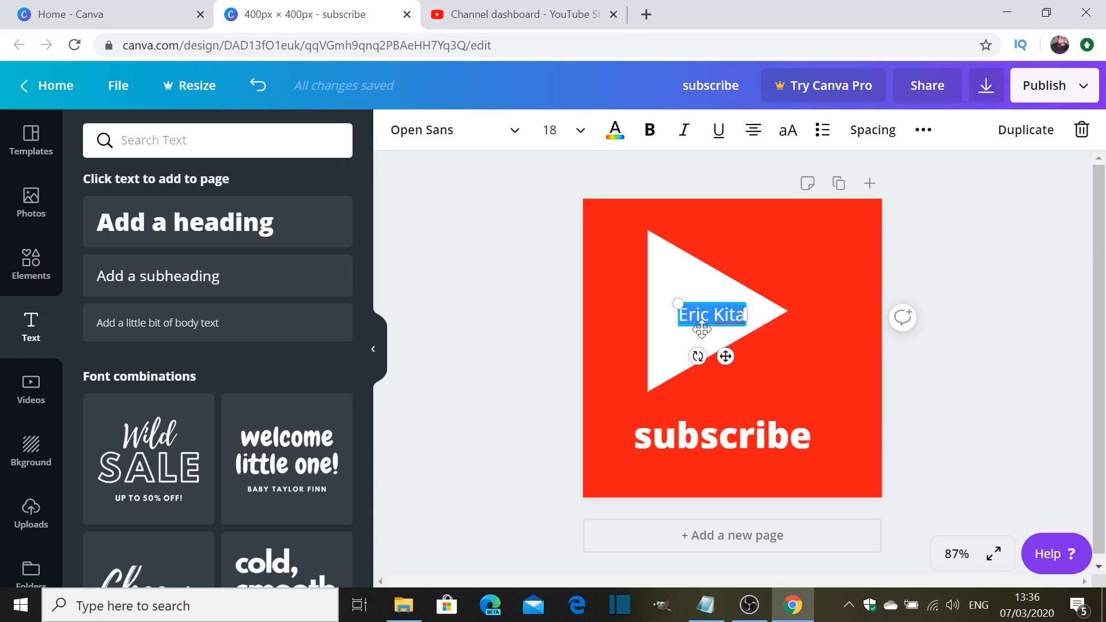
left_click(613, 130)
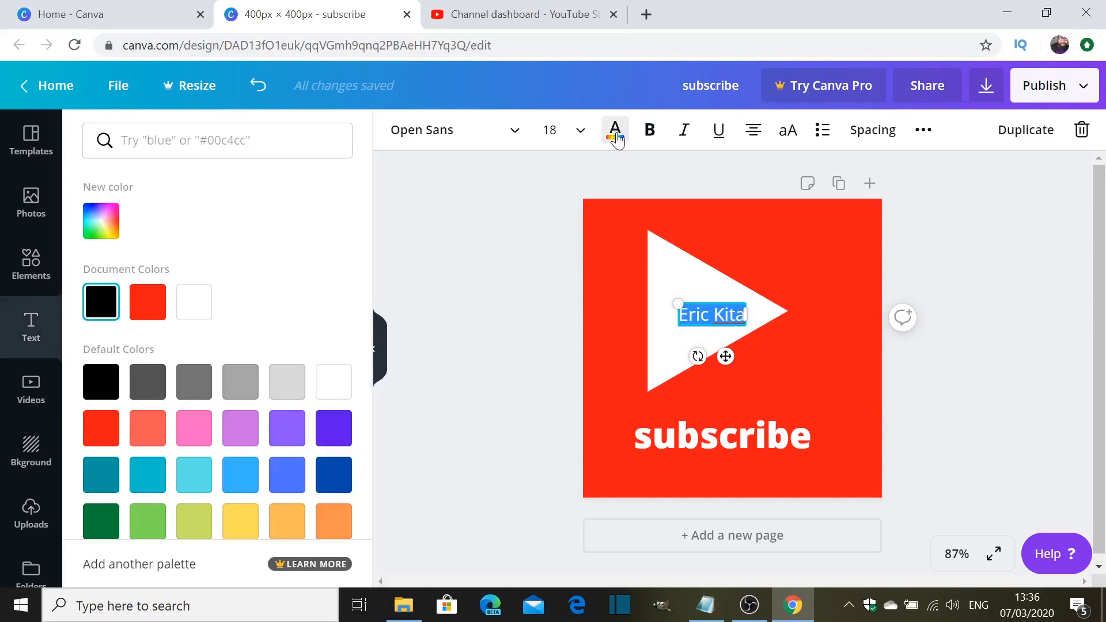
left_click(241, 475)
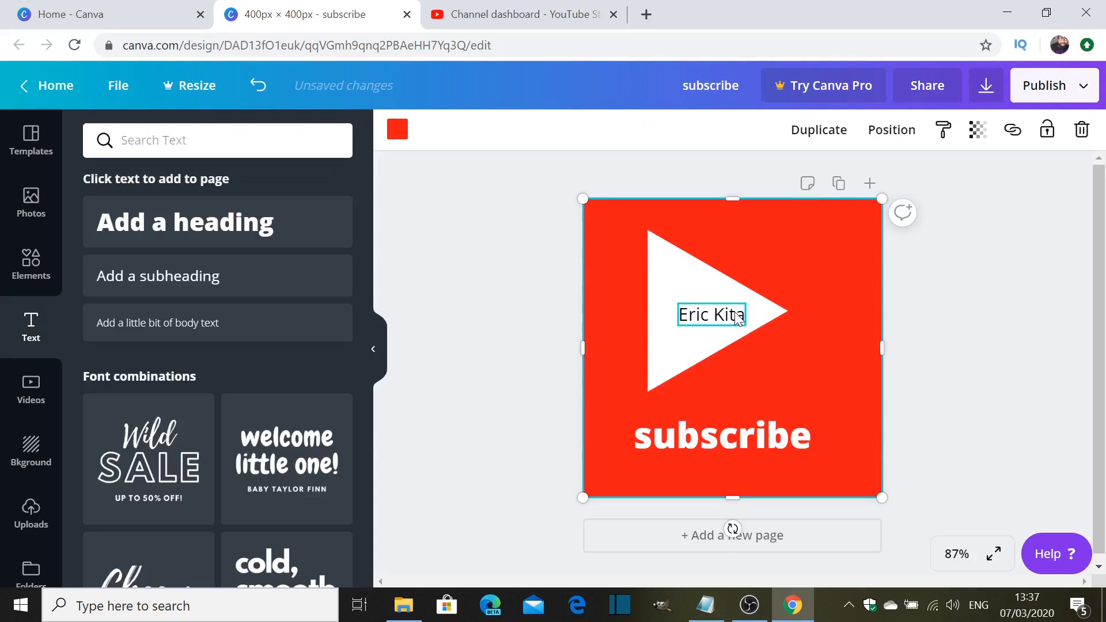
Step: Colour the letter K in the name caption red
double_click(713, 314)
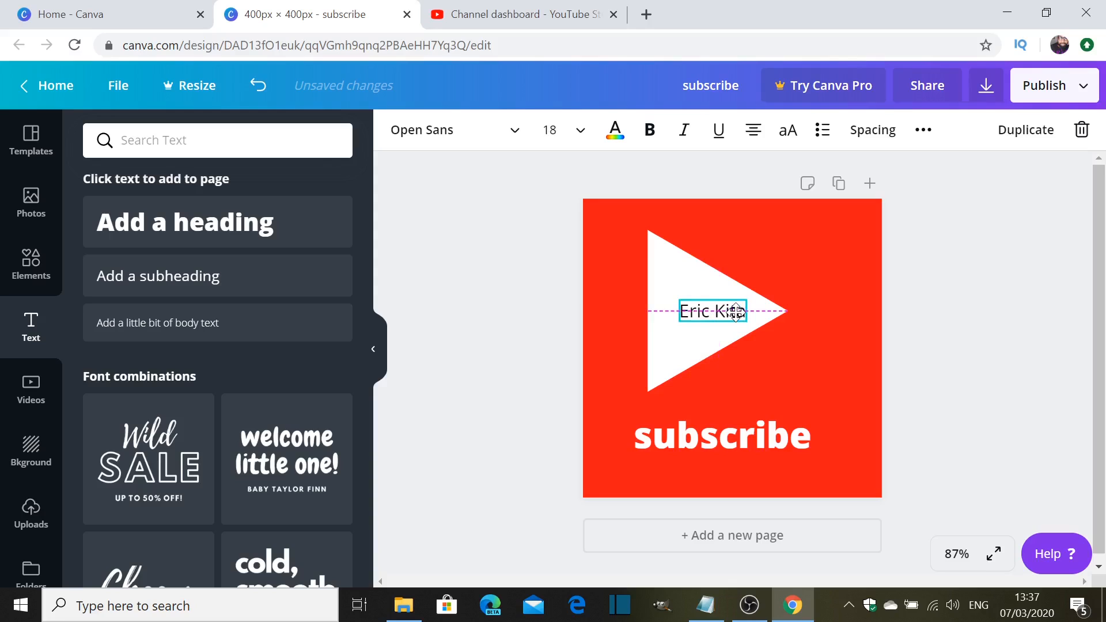
left_click(712, 311)
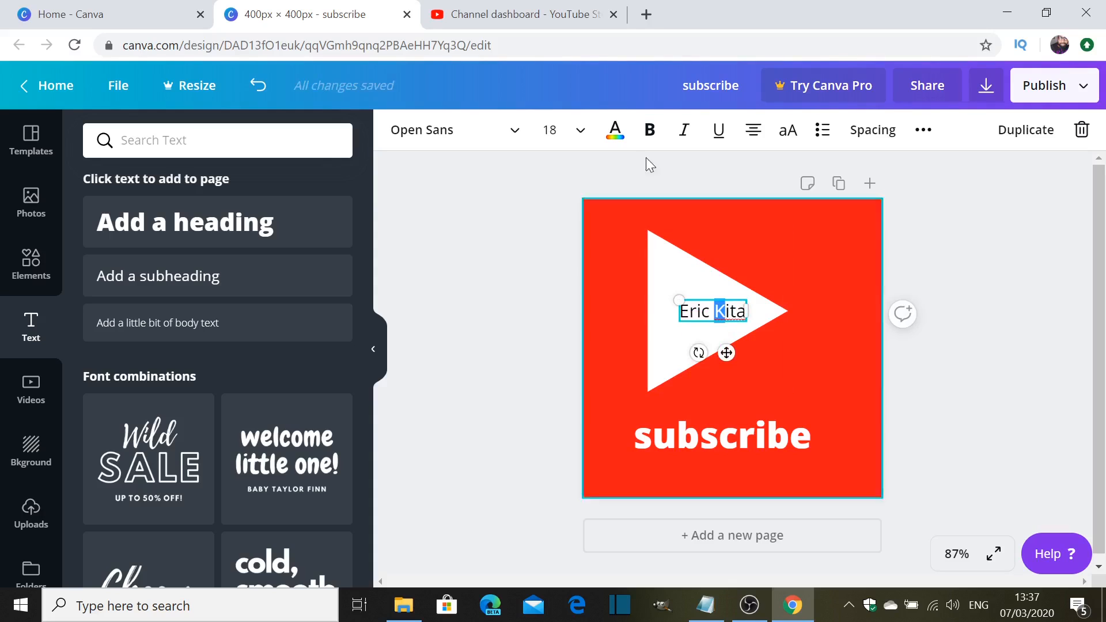
left_click(615, 130)
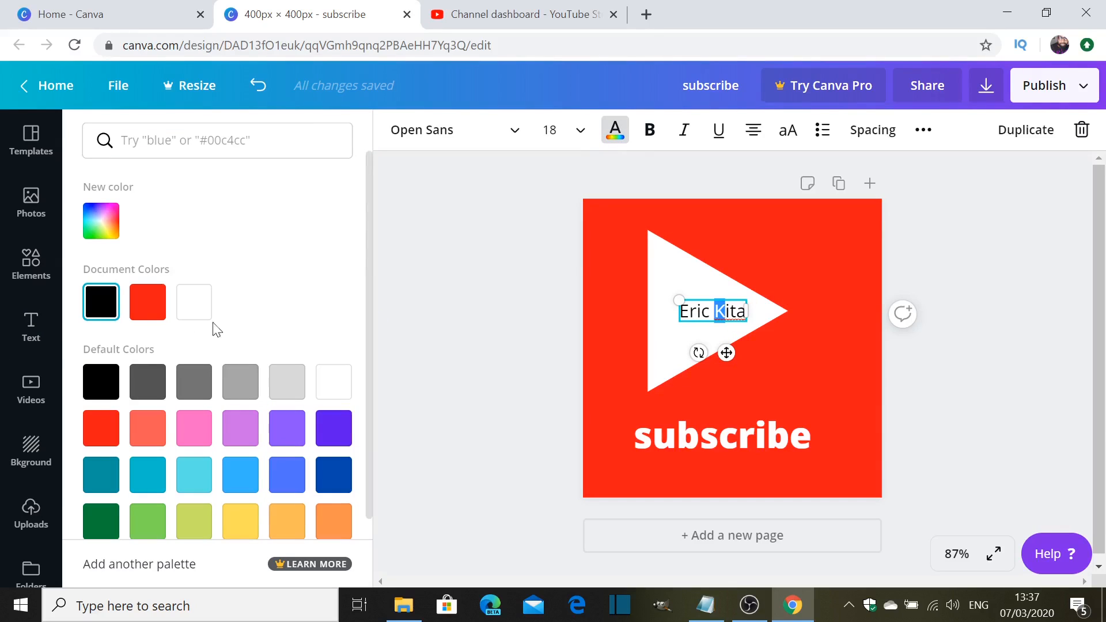
left_click(147, 302)
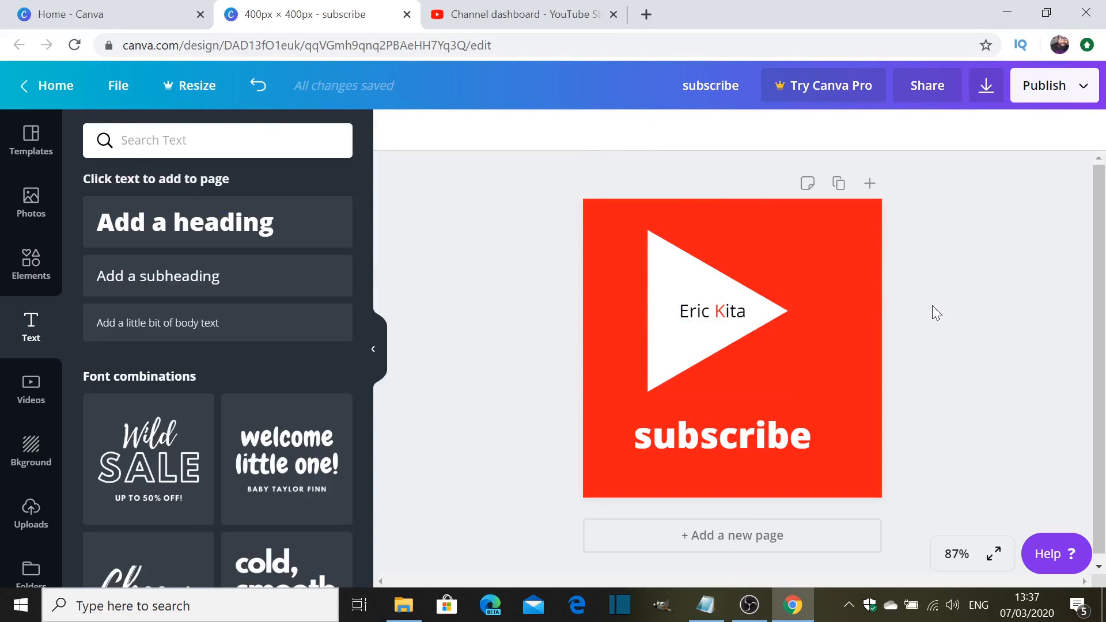
mouse_move(999, 116)
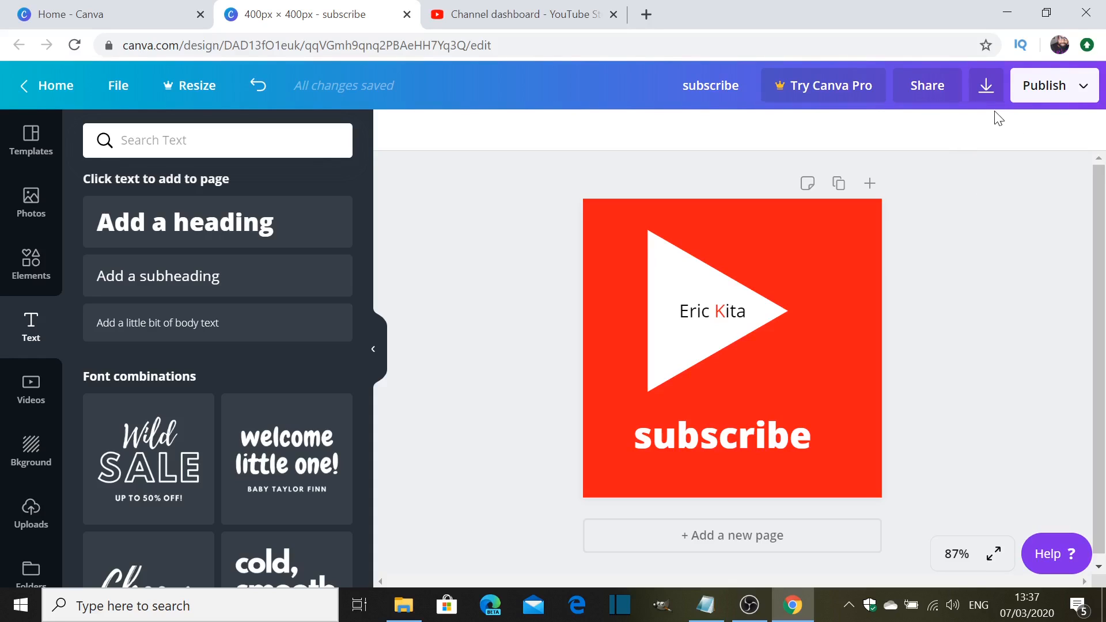
Step: Download the subscribe design as a 400 × 400 px PNG
left_click(986, 86)
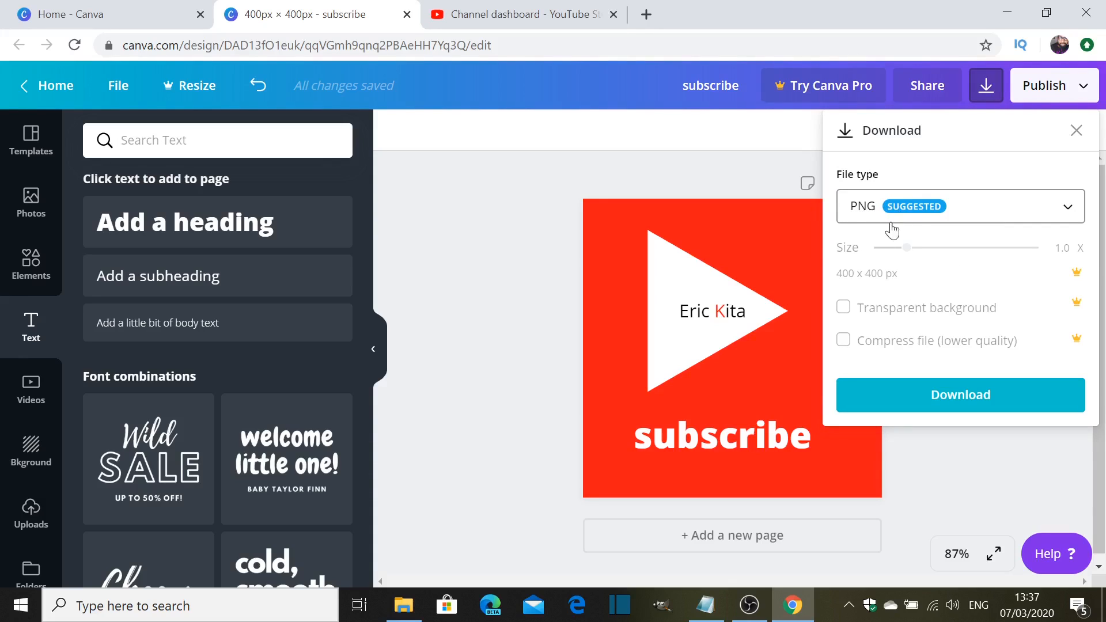
left_click(960, 206)
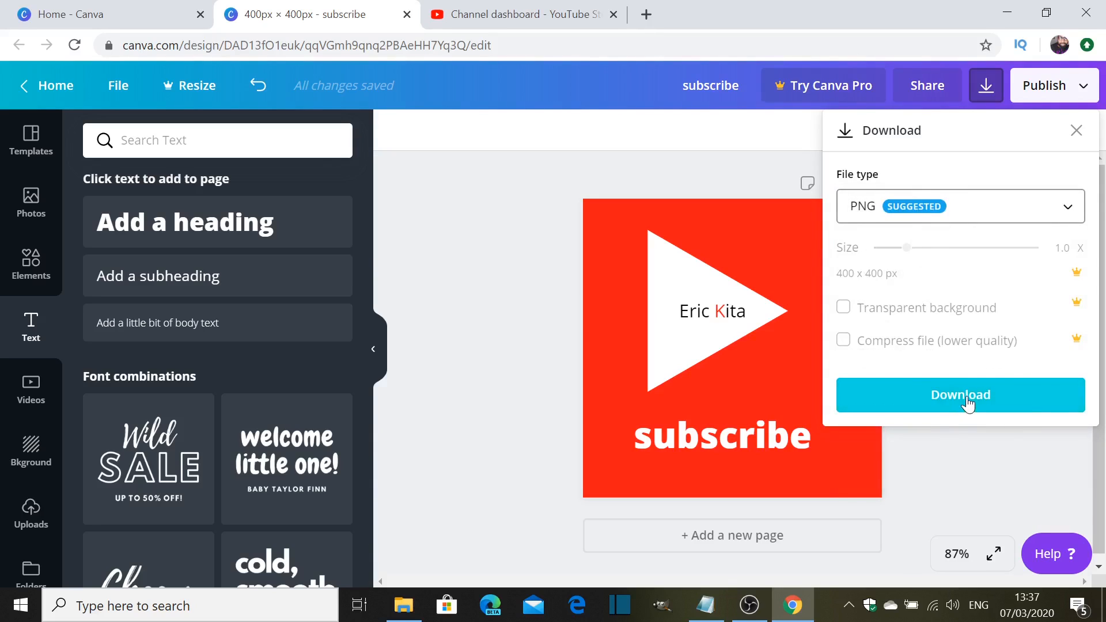
mouse_move(960, 394)
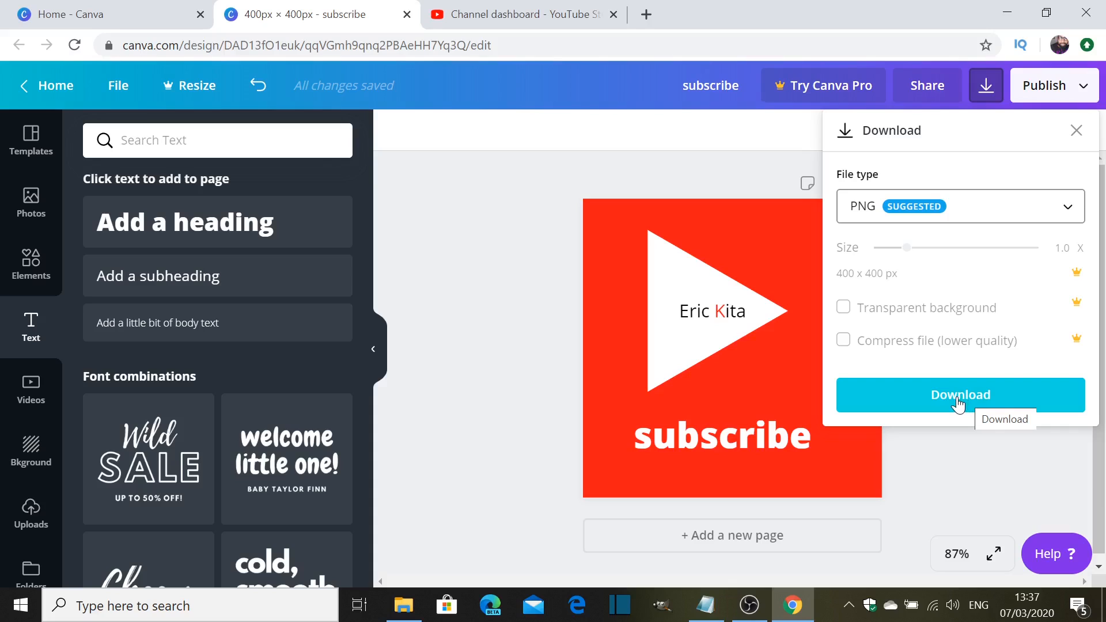
mouse_move(941, 286)
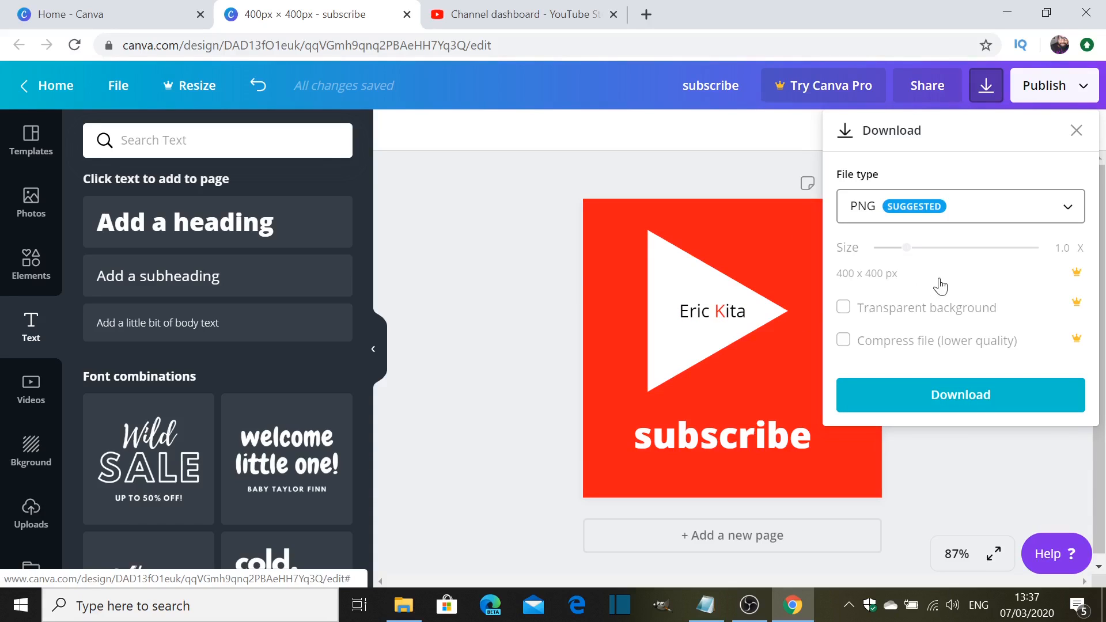